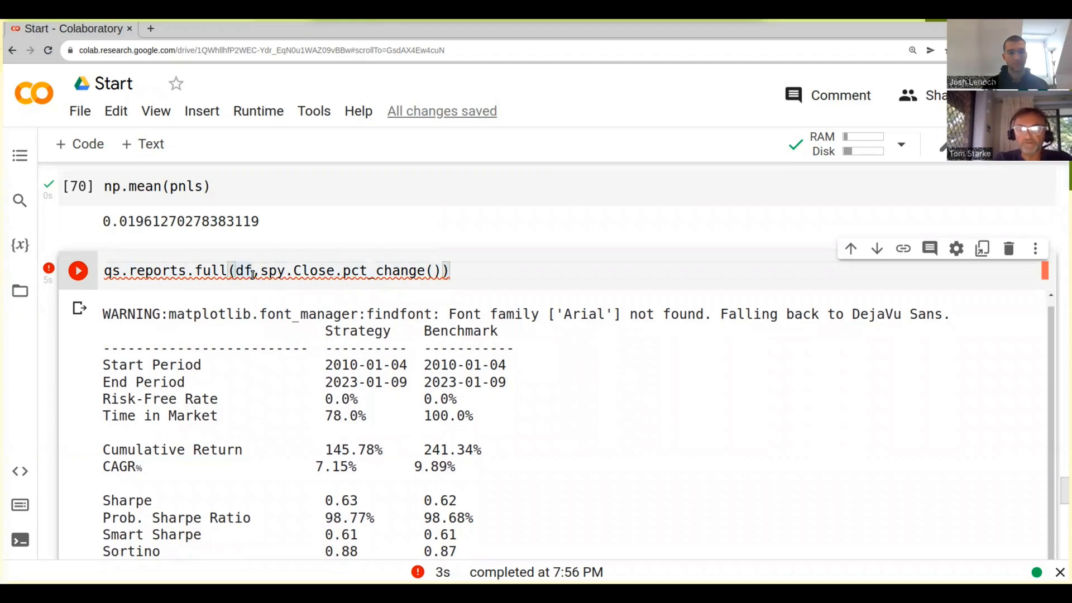
# Change the returns argument to df[0] and rerun qs.reports.full against SPY
pyautogui.write('[0]')
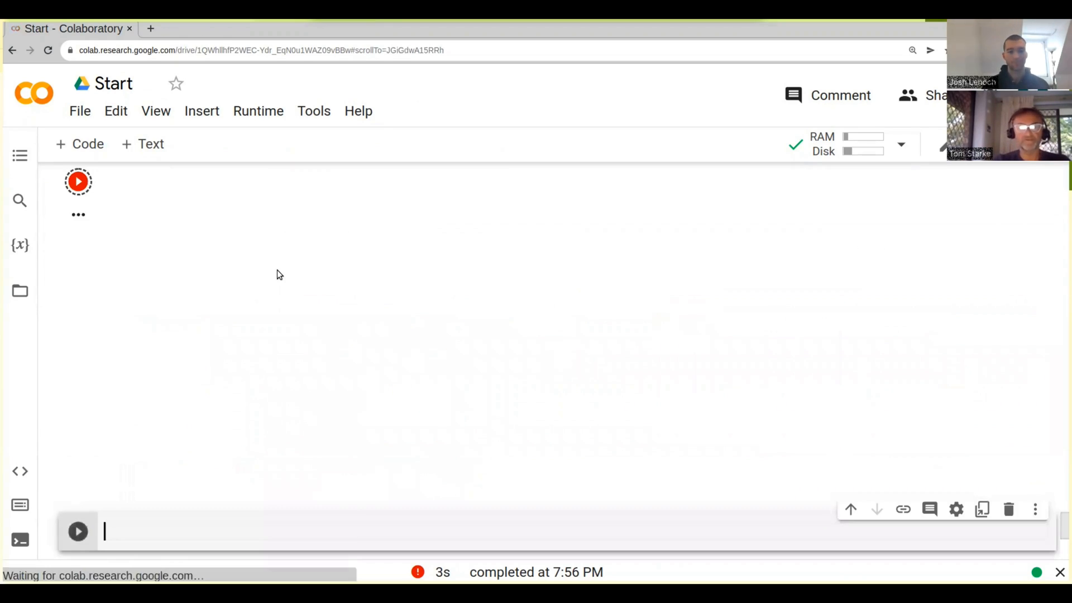
pyautogui.click(78, 181)
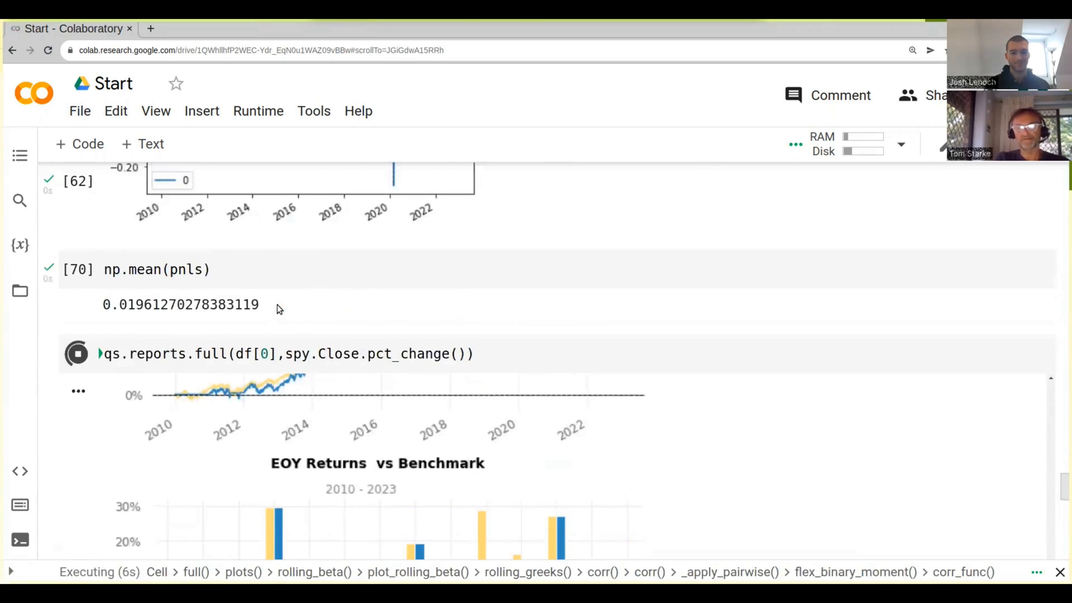
# Scroll through the finished report output to the EOY Returns vs Benchmark chart
pyautogui.scroll(-3)
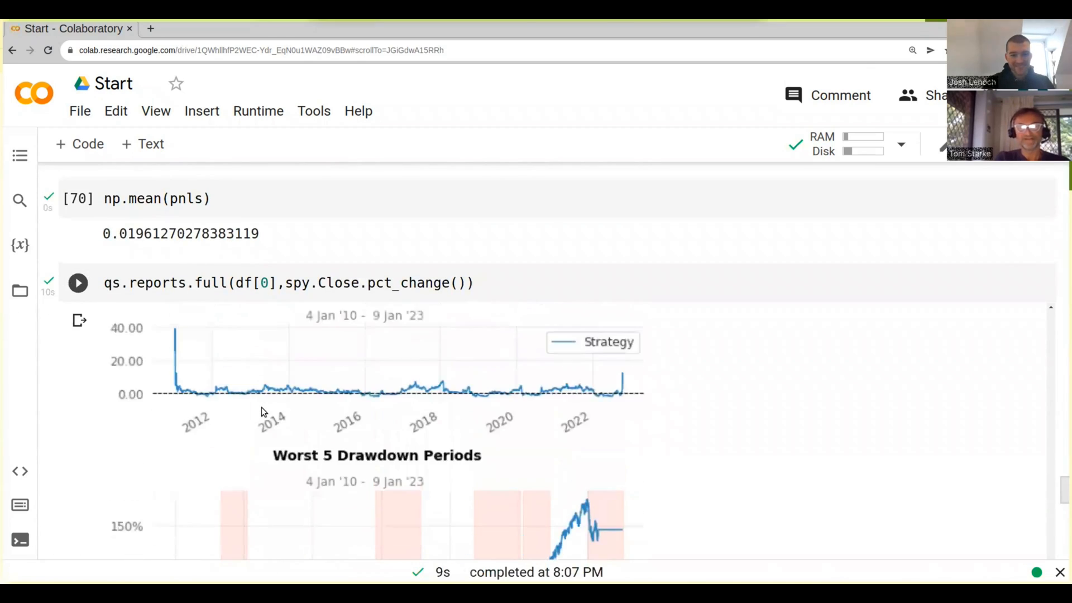
pyautogui.scroll(-3)
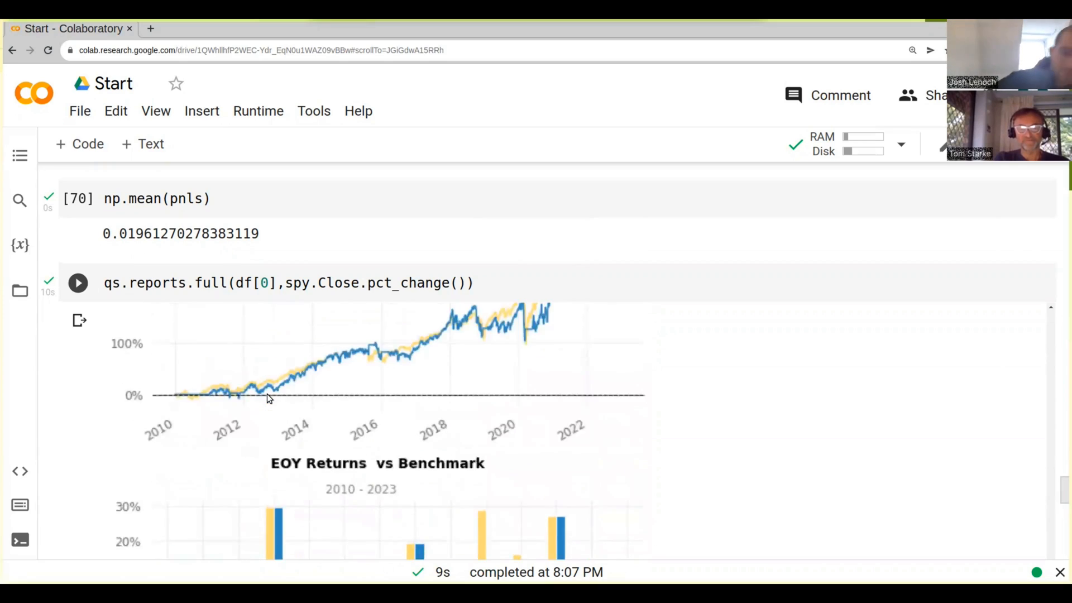
pyautogui.scroll(3)
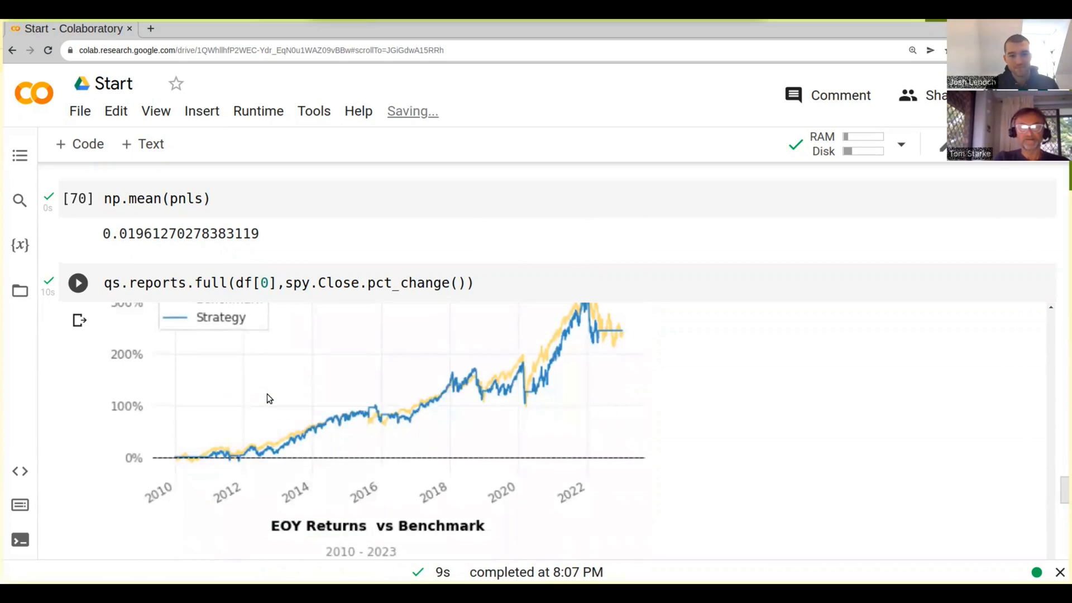
pyautogui.scroll(-3)
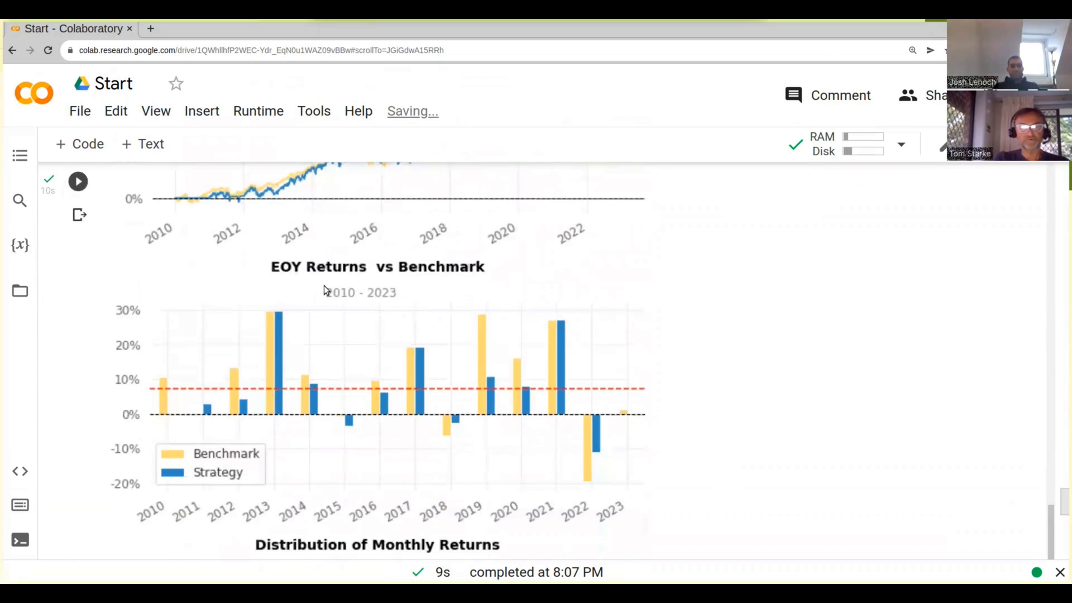
pyautogui.scroll(-3)
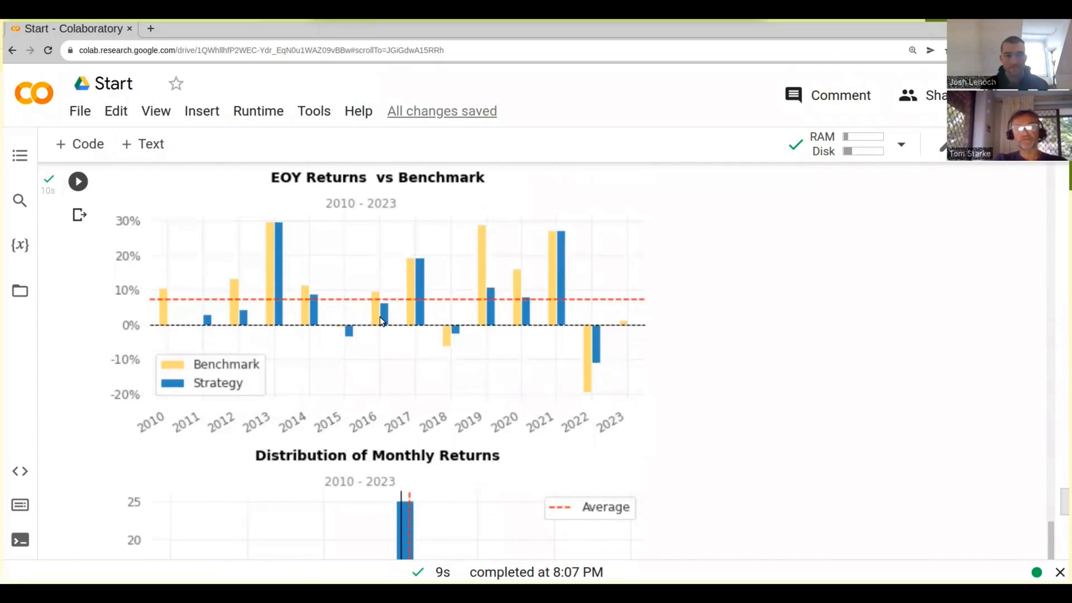
pyautogui.moveTo(330, 195)
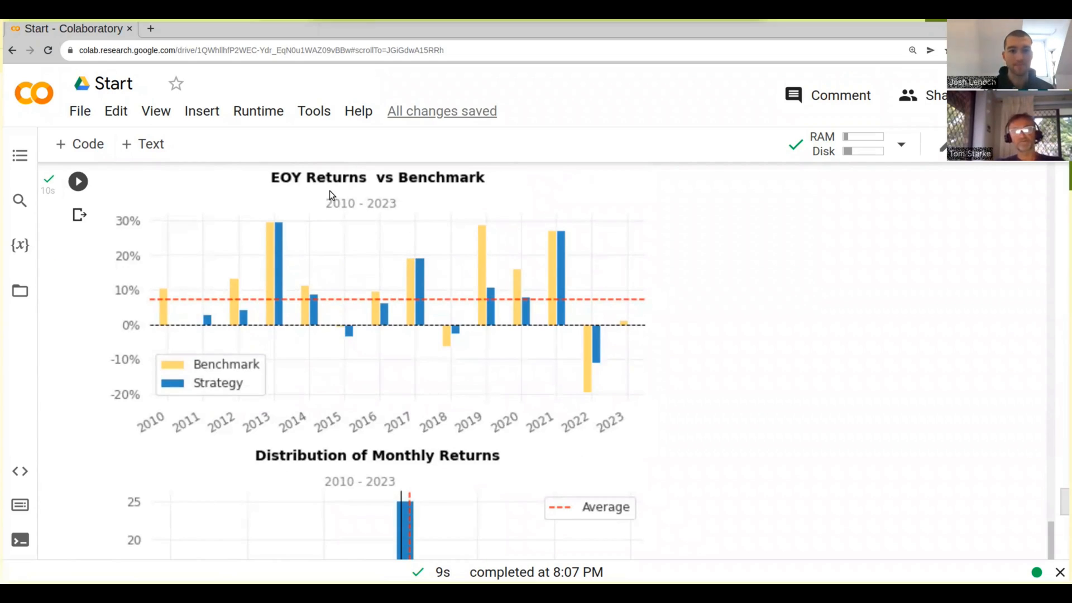
pyautogui.moveTo(533, 305)
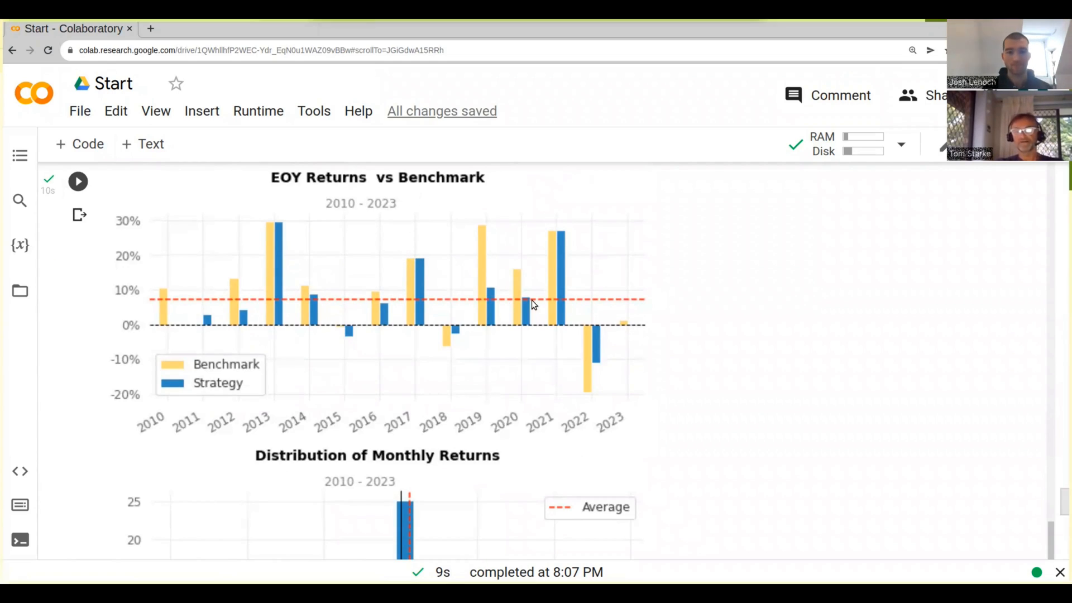
pyautogui.moveTo(268, 340)
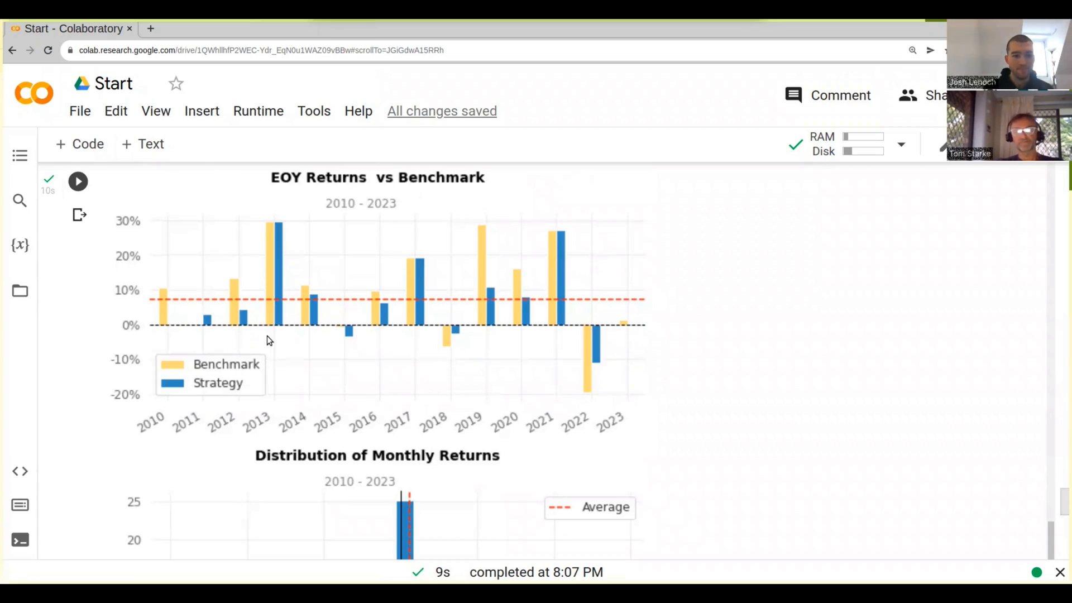
pyautogui.moveTo(323, 325)
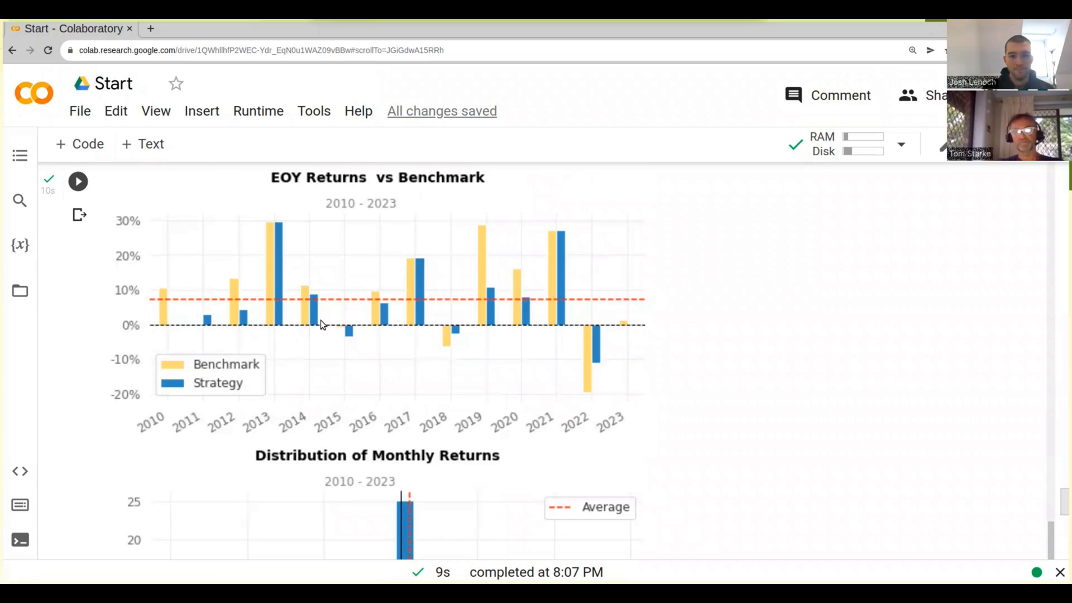
pyautogui.moveTo(432, 302)
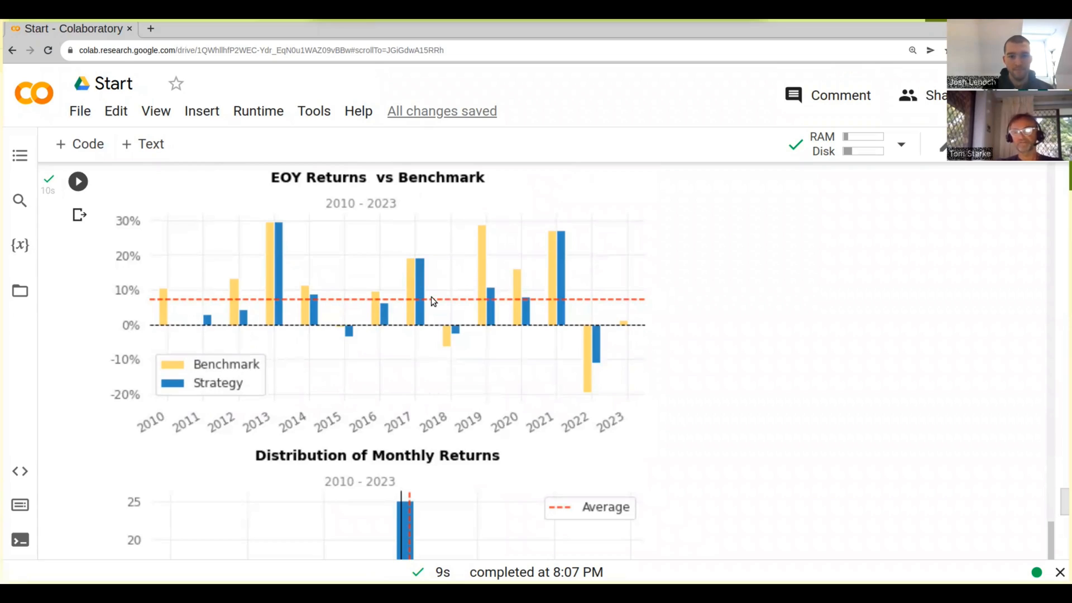
pyautogui.moveTo(561, 266)
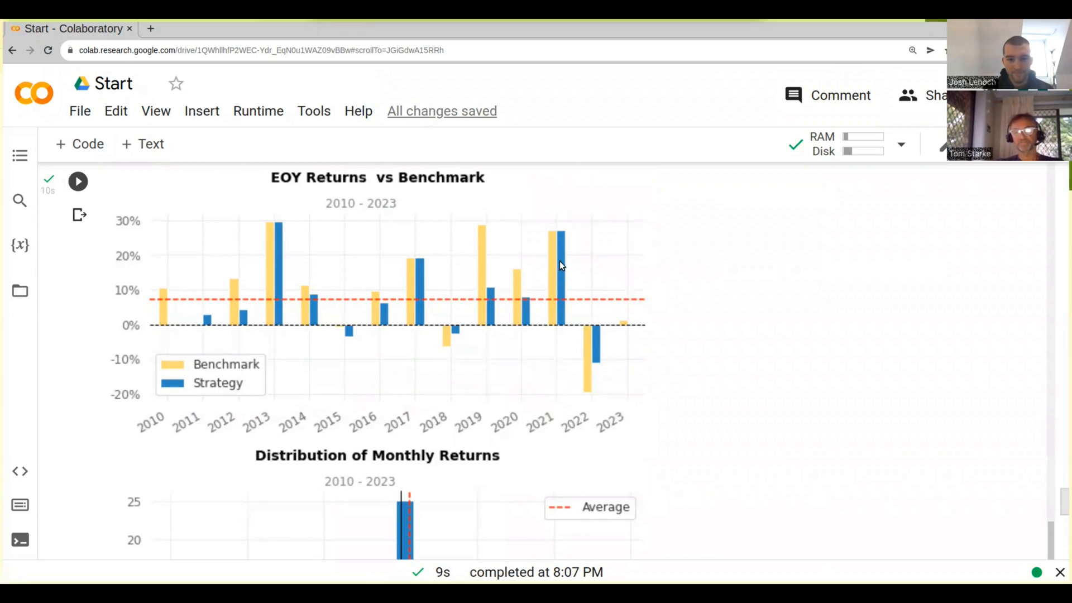
pyautogui.moveTo(496, 286)
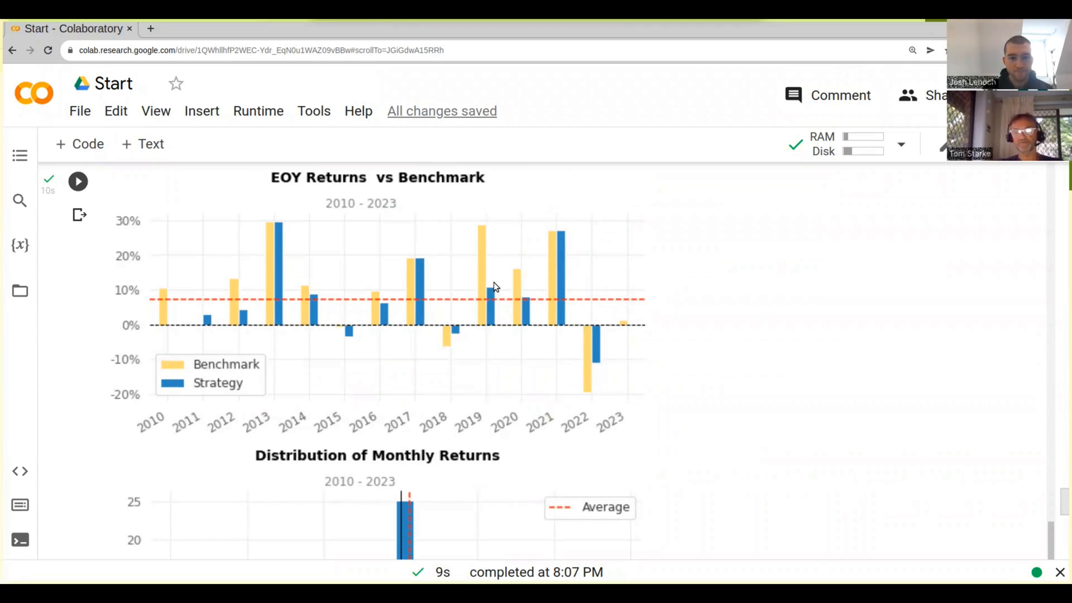
pyautogui.scroll(-3)
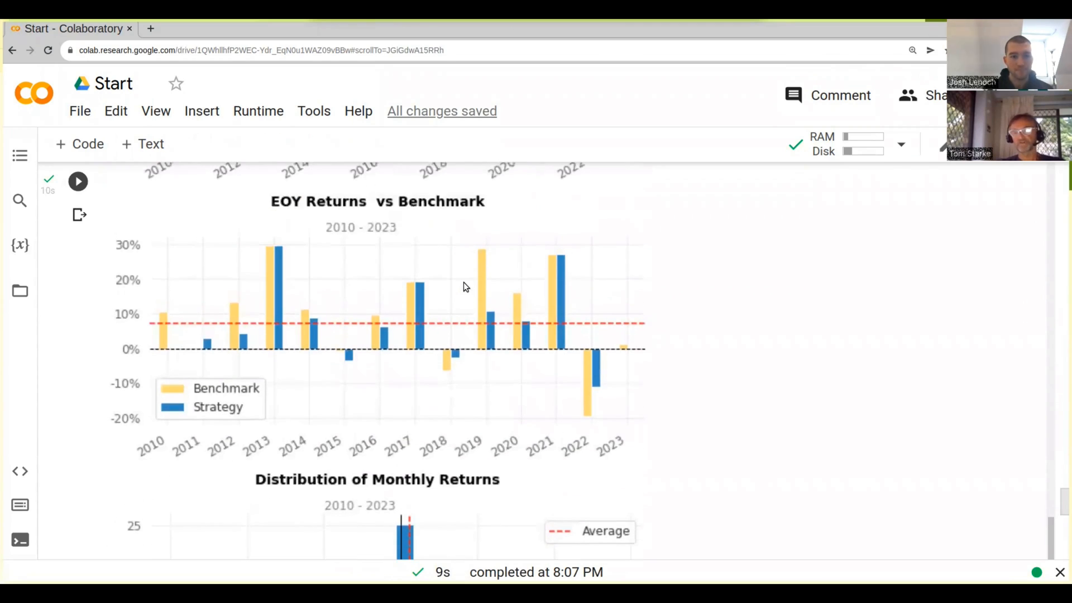
# Scroll the report to the Distribution of Monthly Returns histogram, Daily Returns starting below
pyautogui.scroll(-3)
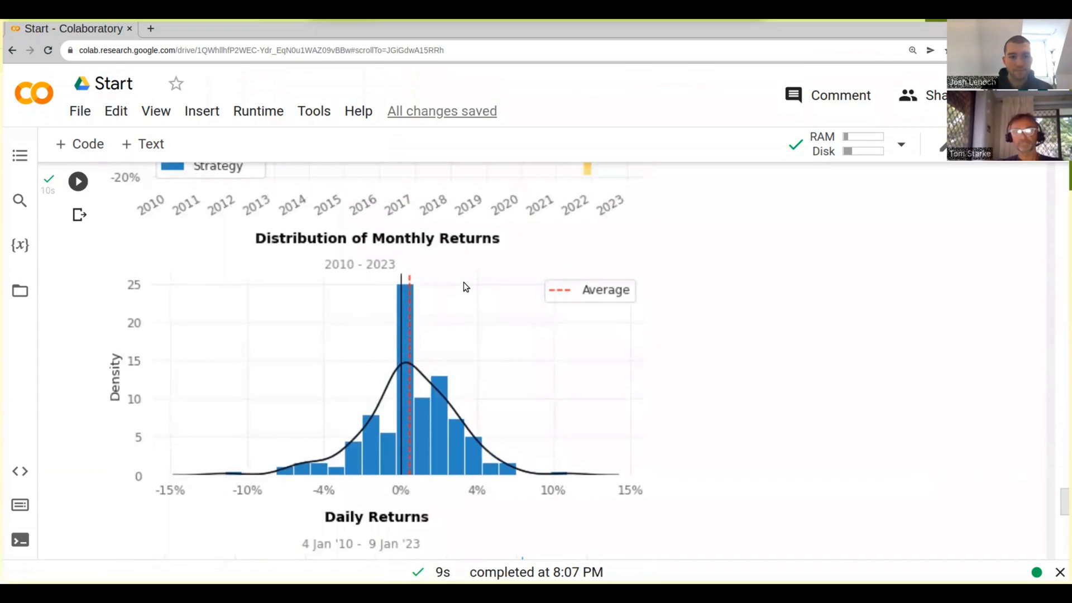
pyautogui.moveTo(444, 397)
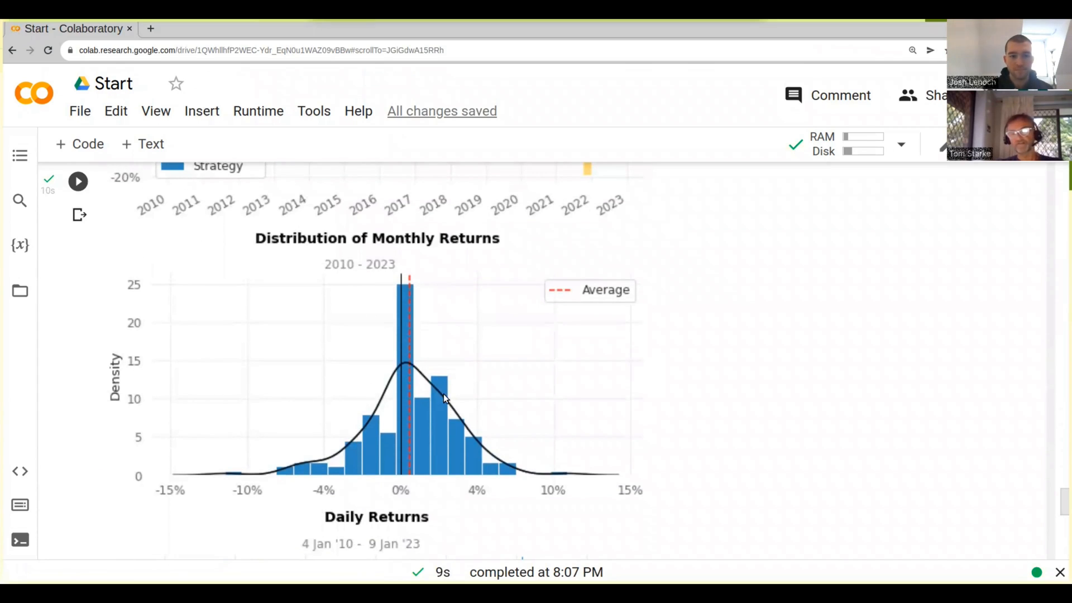
pyautogui.moveTo(380, 390)
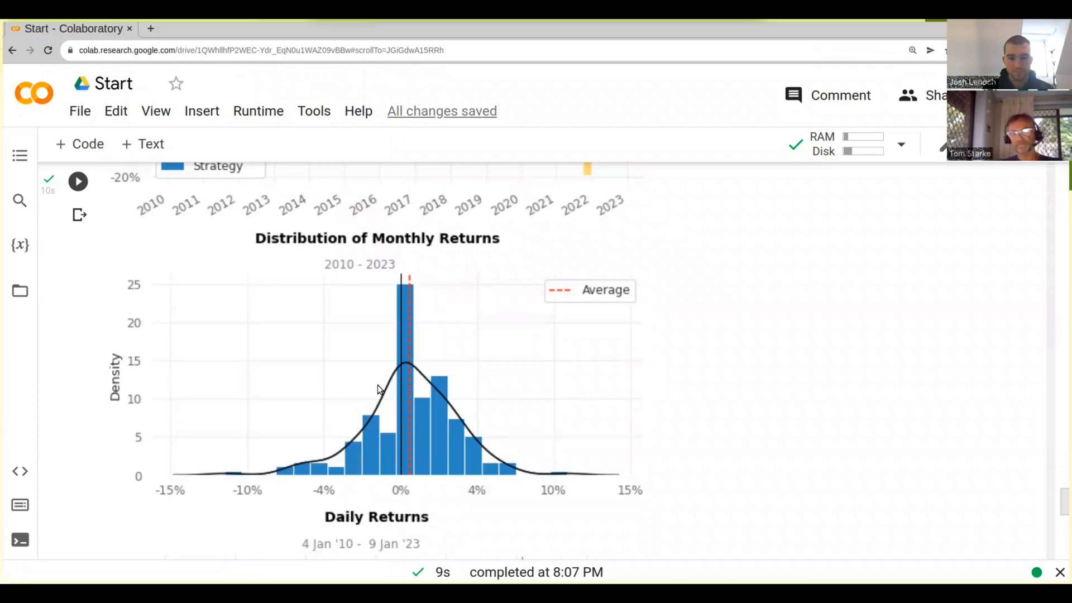
pyautogui.moveTo(400, 370)
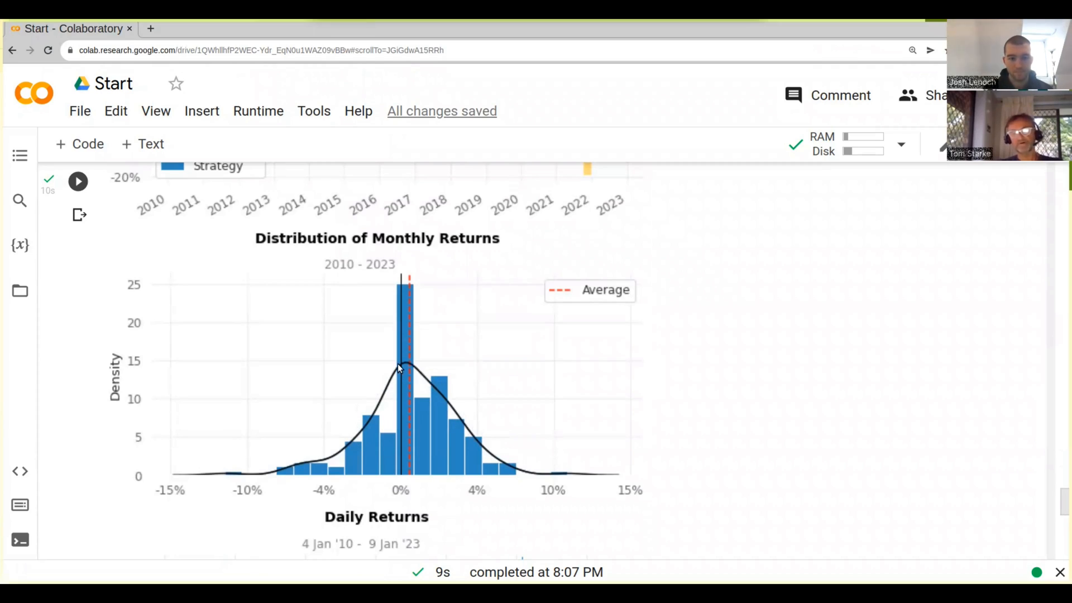
pyautogui.moveTo(393, 386)
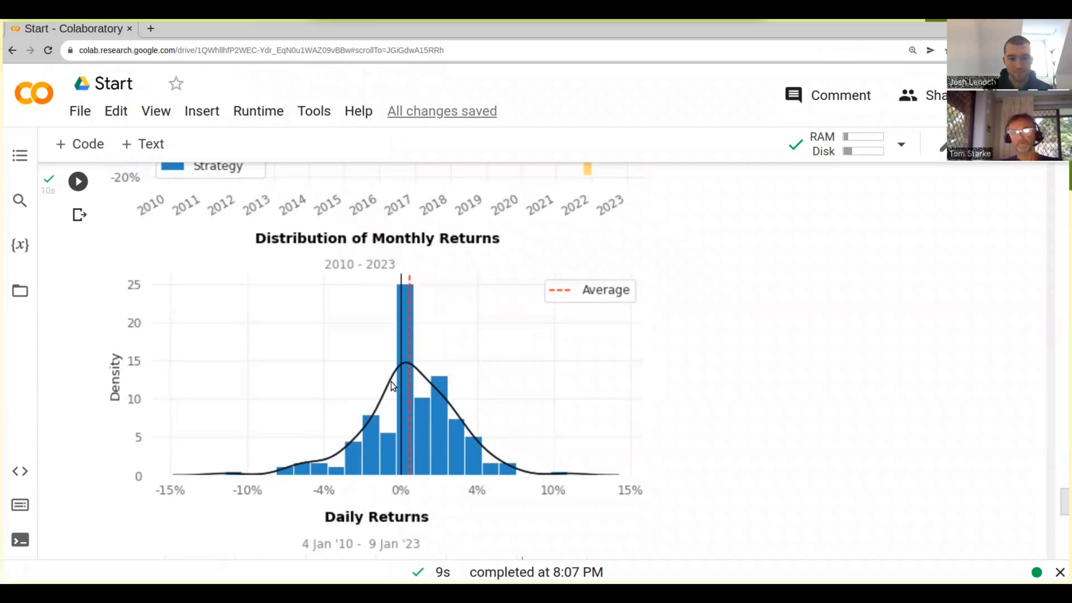
pyautogui.moveTo(395, 379)
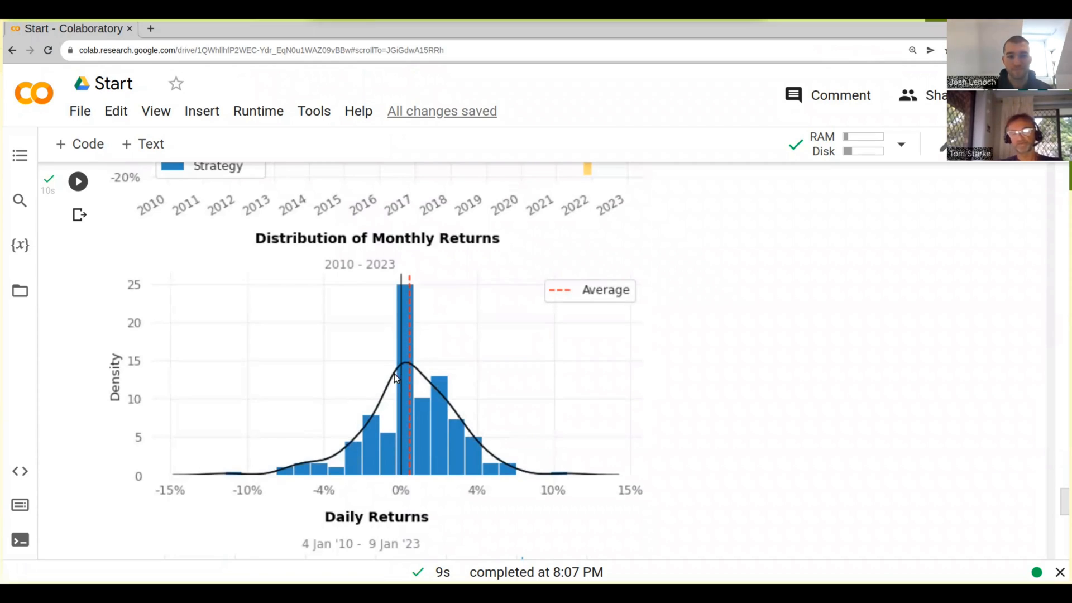
pyautogui.moveTo(428, 379)
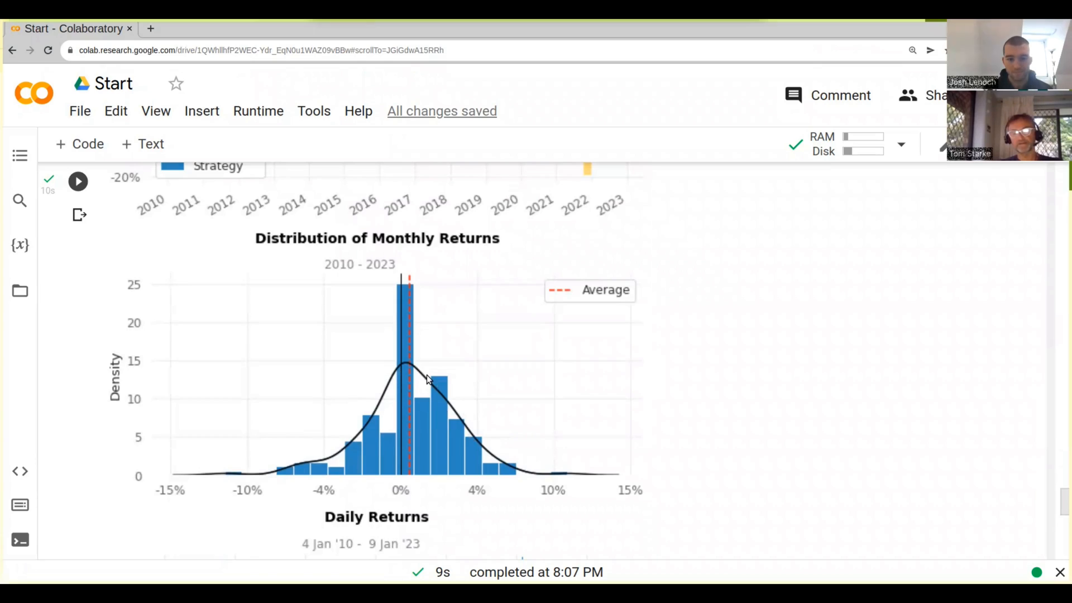
pyautogui.moveTo(328, 476)
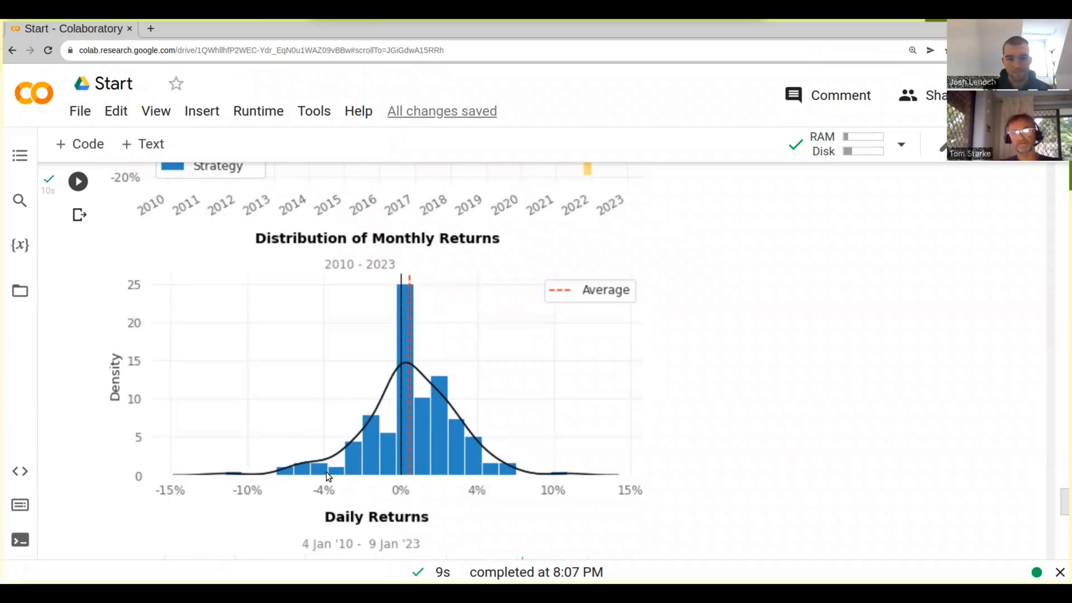
pyautogui.moveTo(506, 451)
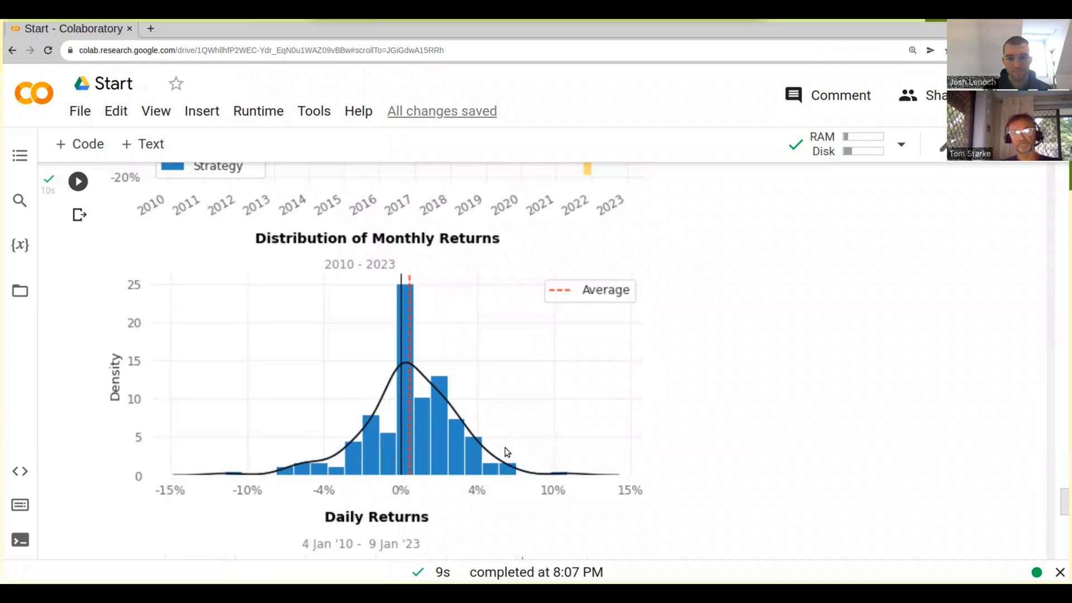
pyautogui.moveTo(234, 476)
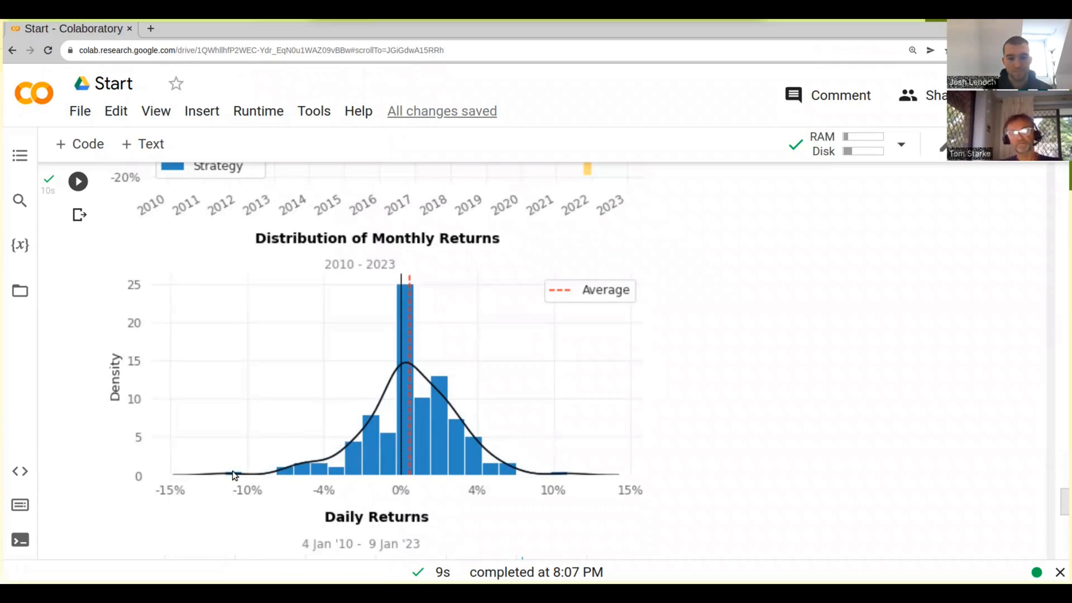
pyautogui.moveTo(234, 482)
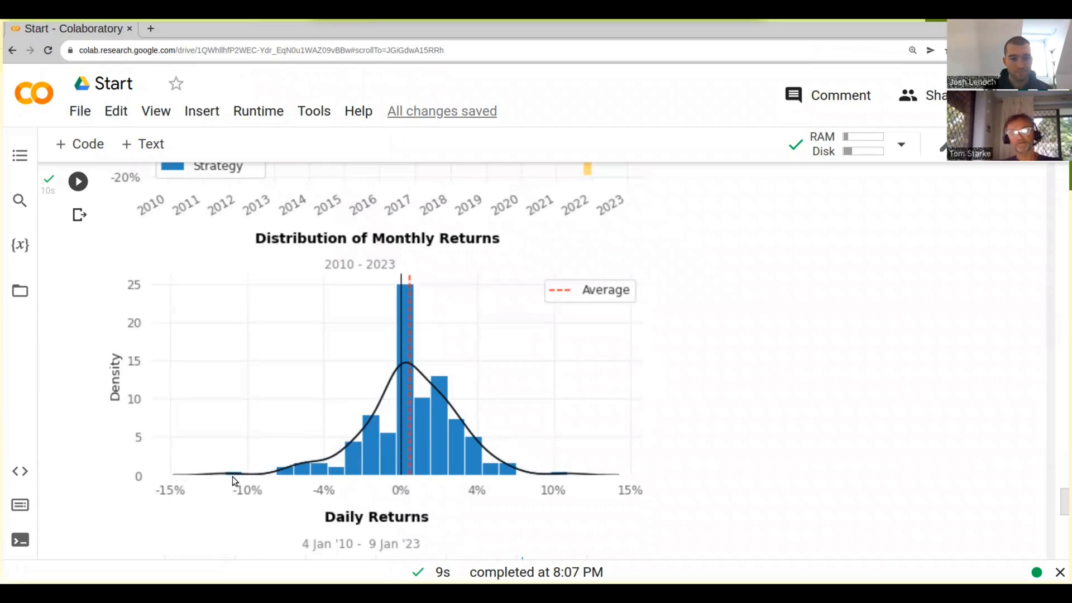
pyautogui.moveTo(589, 494)
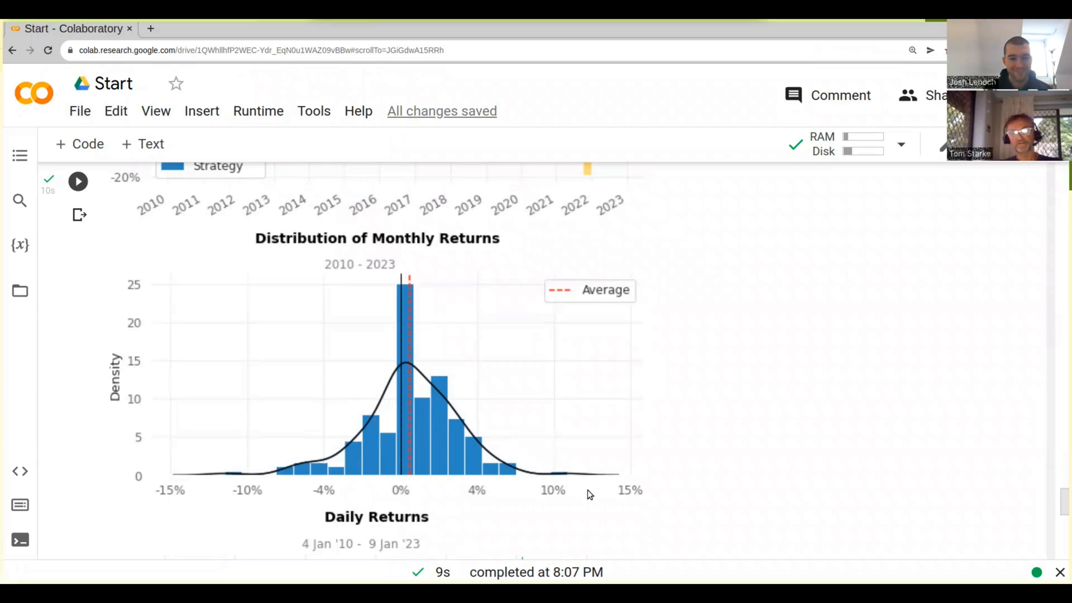
pyautogui.moveTo(563, 476)
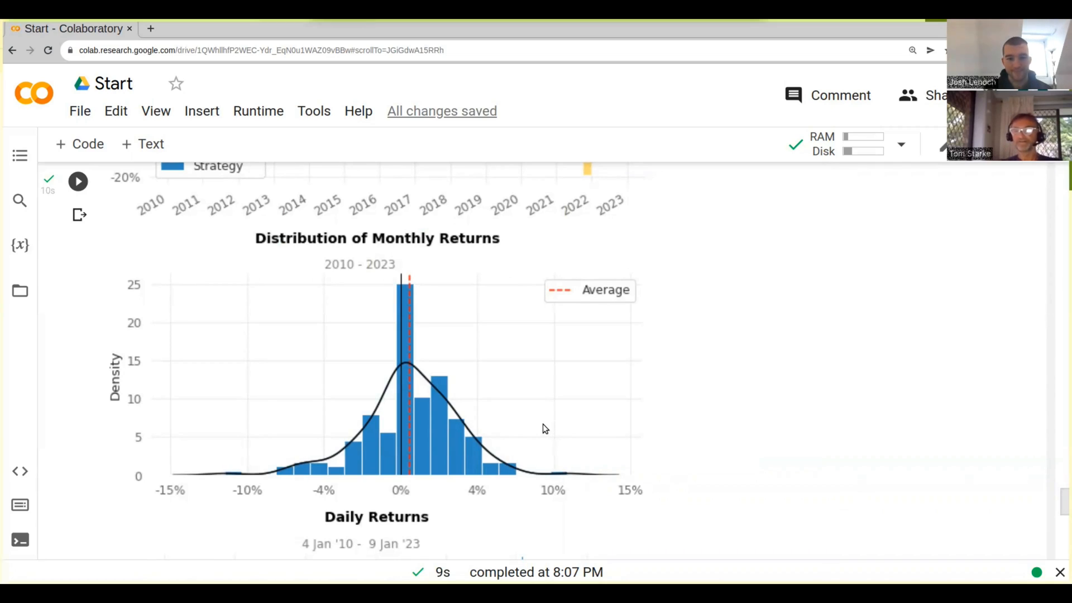
pyautogui.scroll(3)
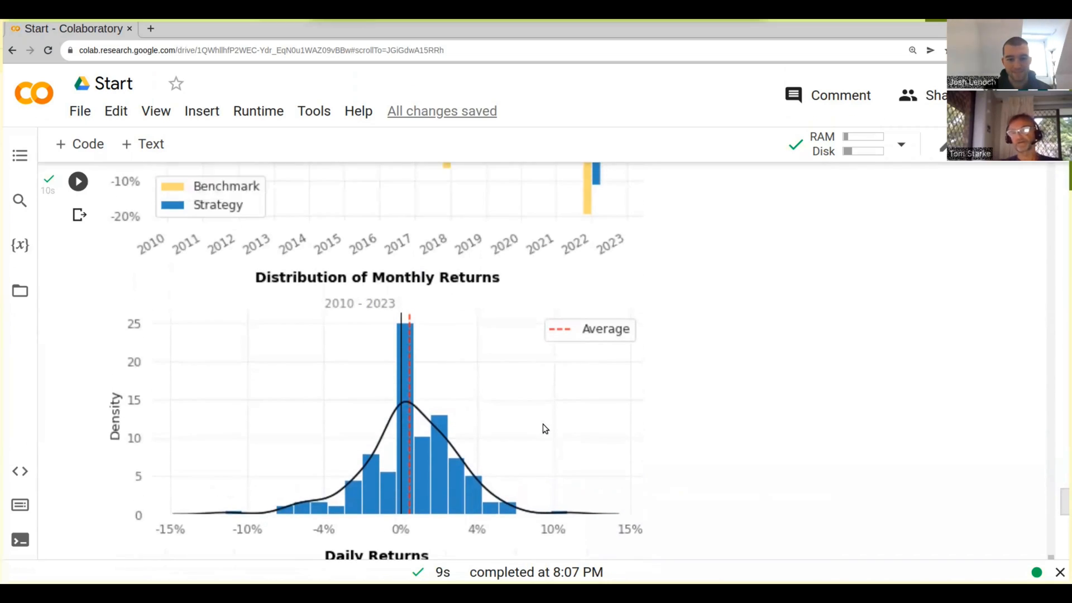
pyautogui.scroll(-3)
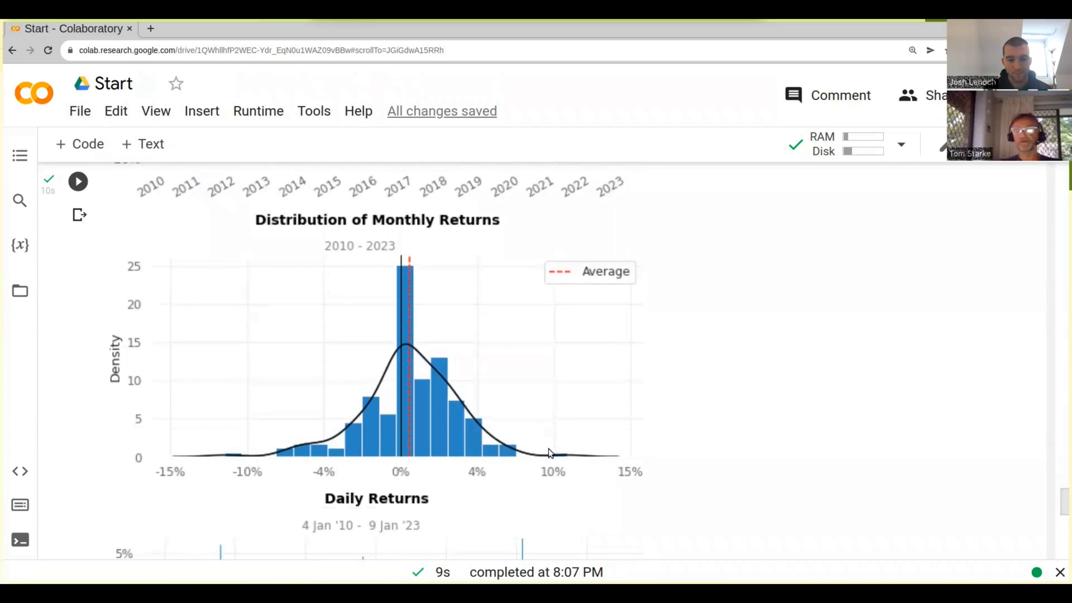
pyautogui.moveTo(247, 442)
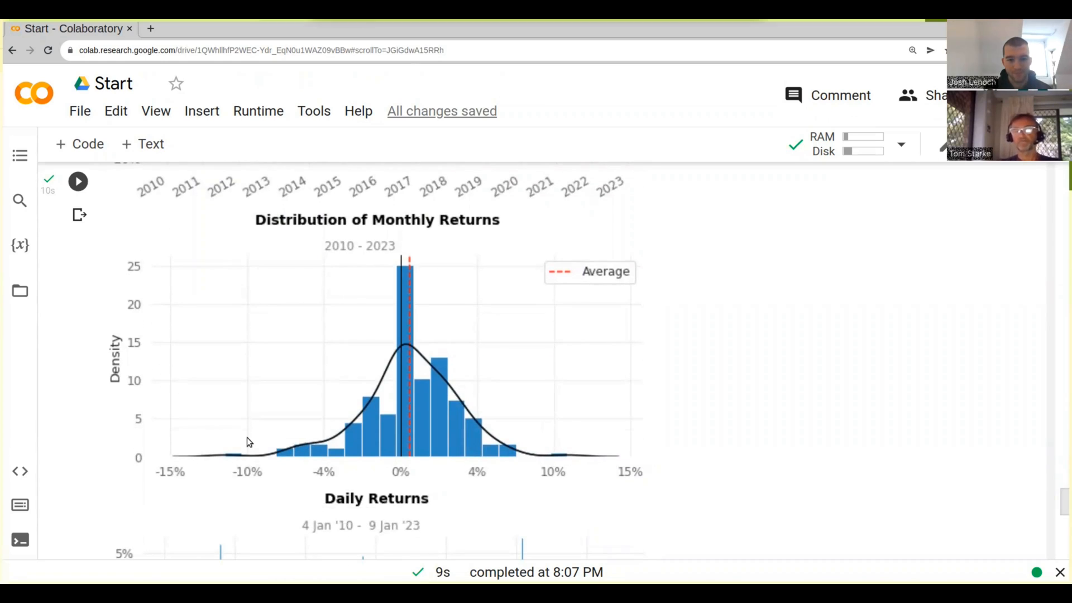
pyautogui.moveTo(239, 444)
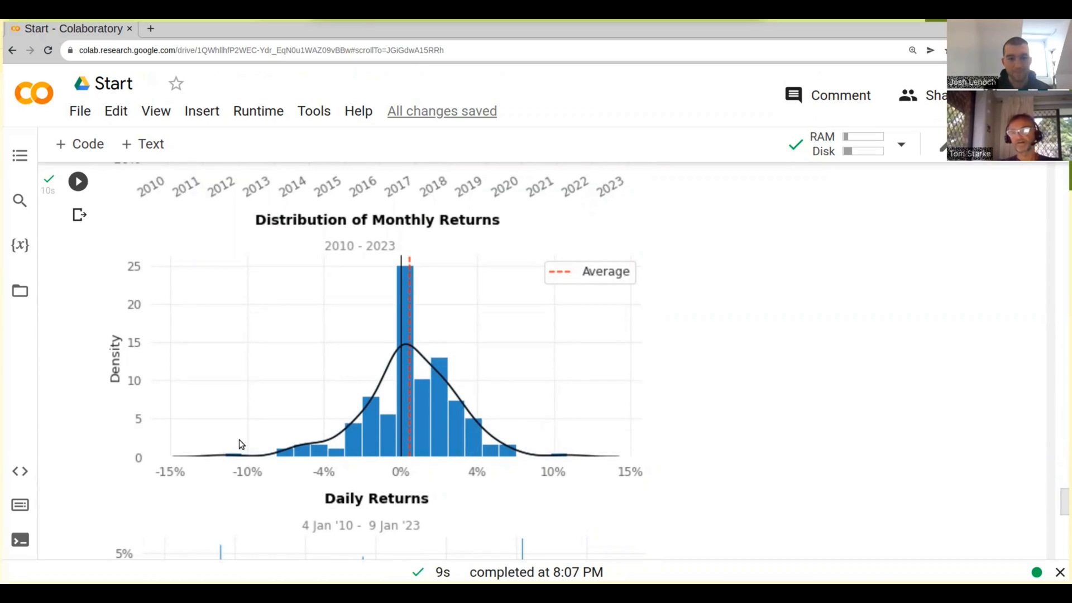
pyautogui.moveTo(235, 447)
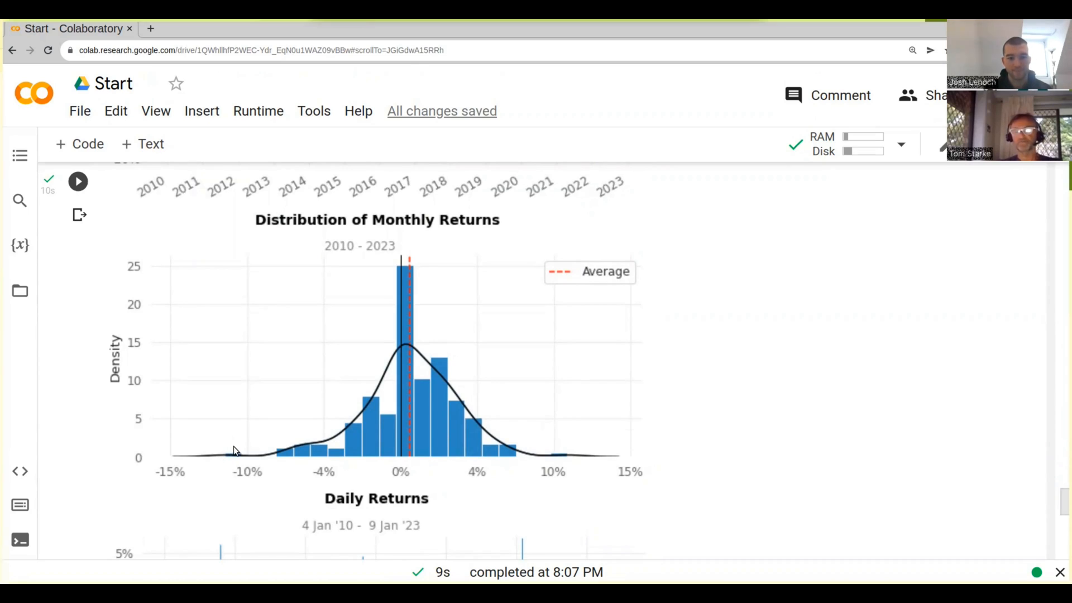
pyautogui.moveTo(235, 445)
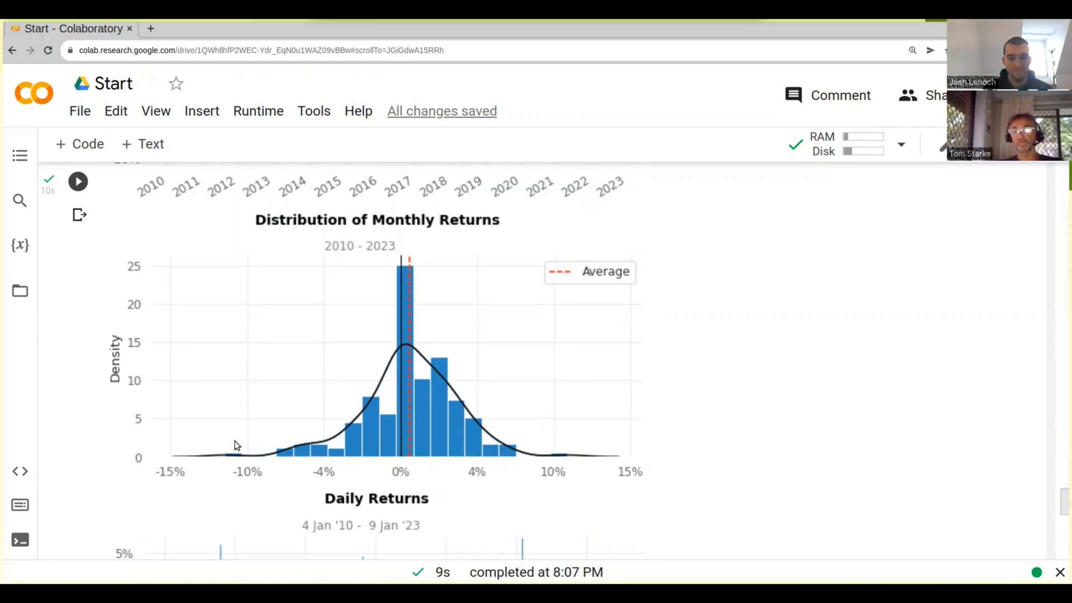
pyautogui.scroll(-3)
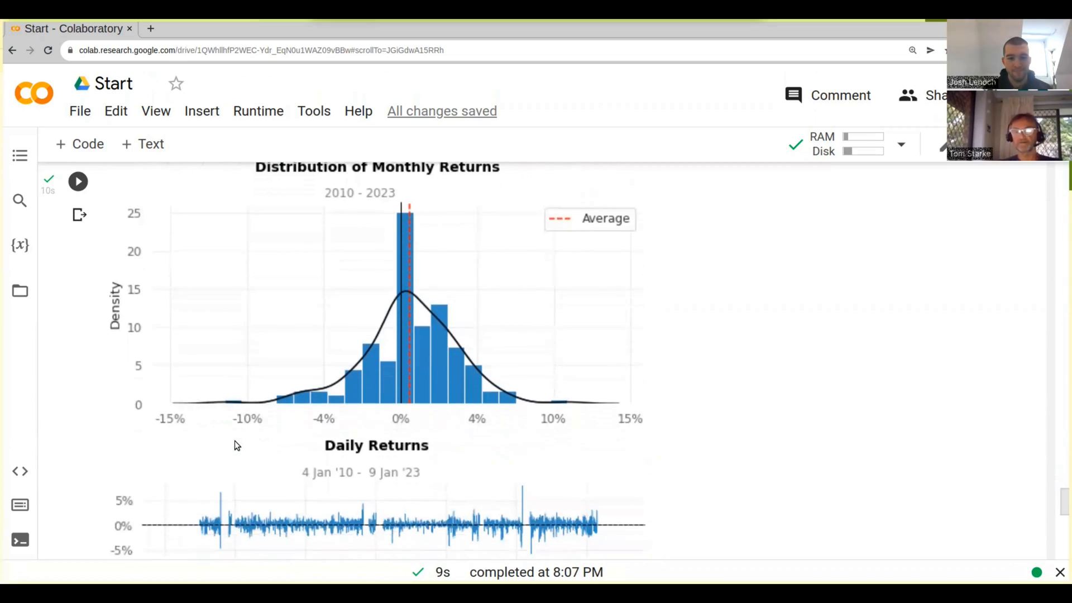
# Scroll down to the full Daily Returns chart with Rolling Beta beginning beneath
pyautogui.scroll(-3)
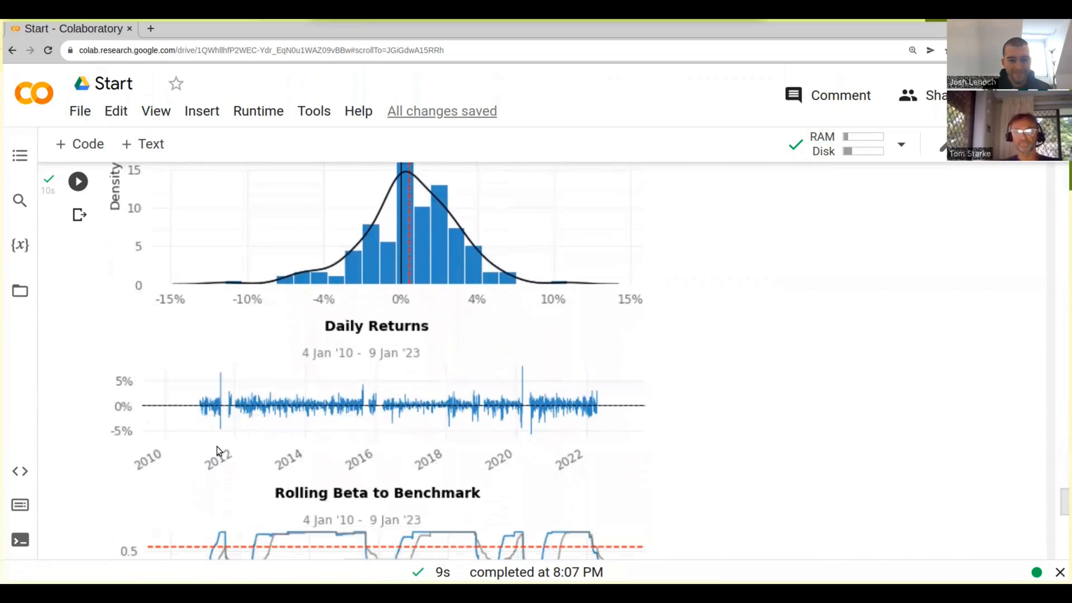
pyautogui.moveTo(392, 409)
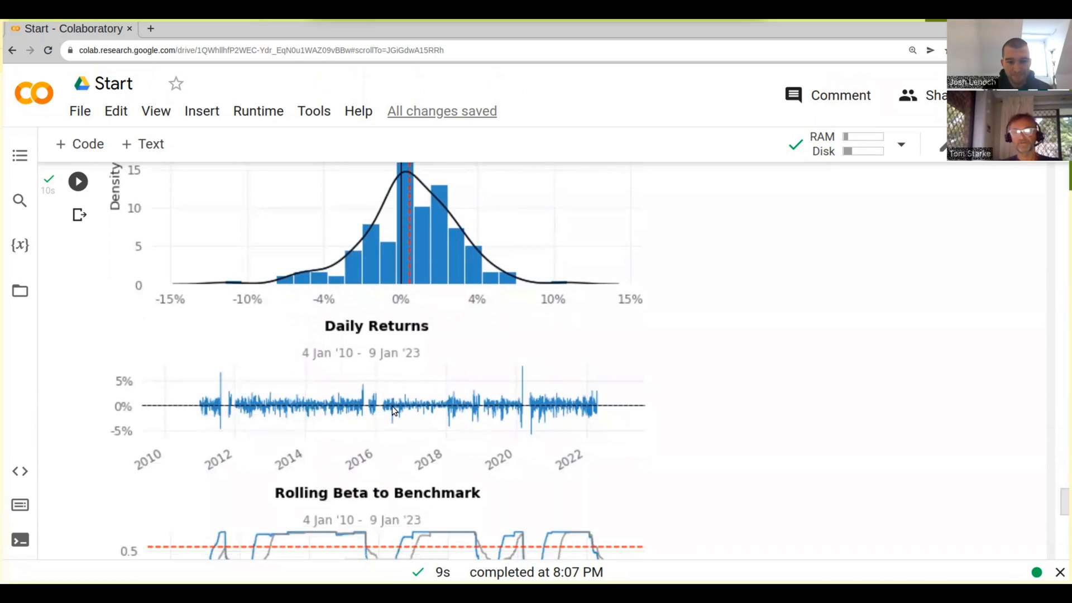
pyautogui.moveTo(521, 404)
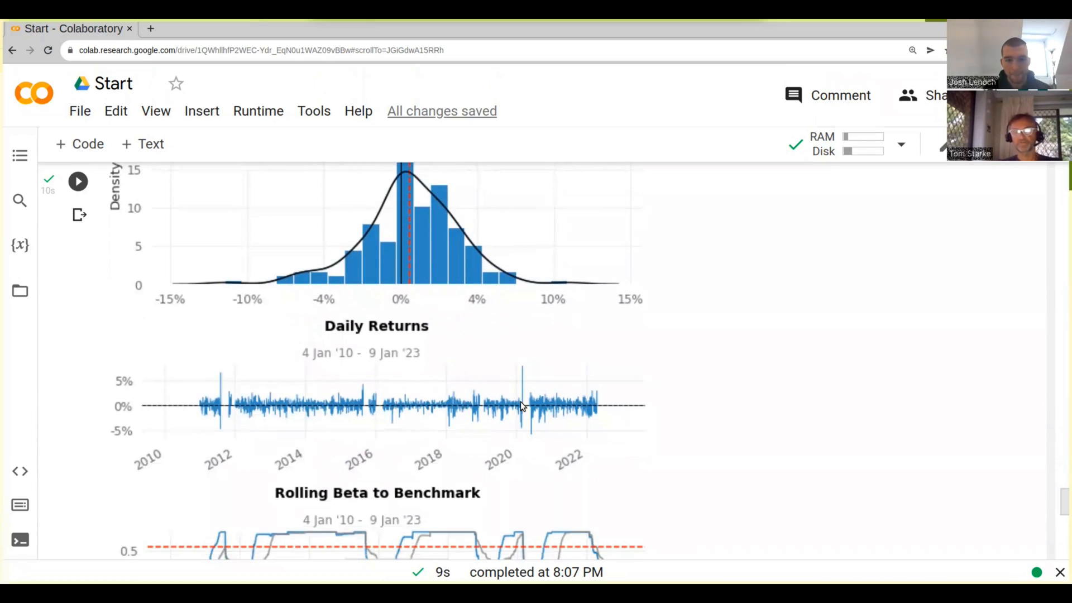
pyautogui.scroll(-3)
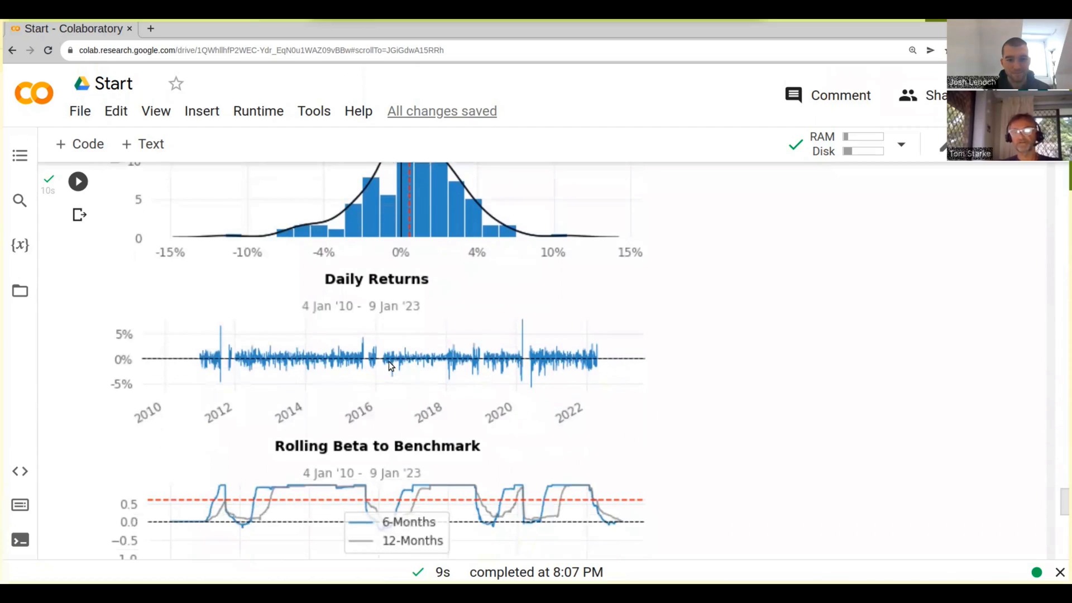
pyautogui.moveTo(479, 361)
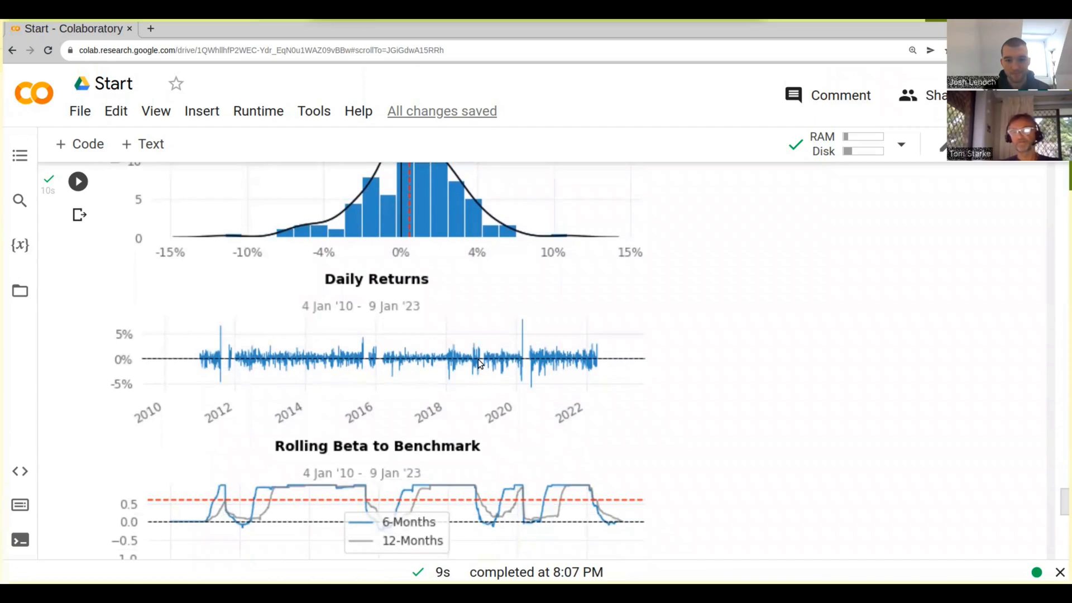
pyautogui.moveTo(499, 364)
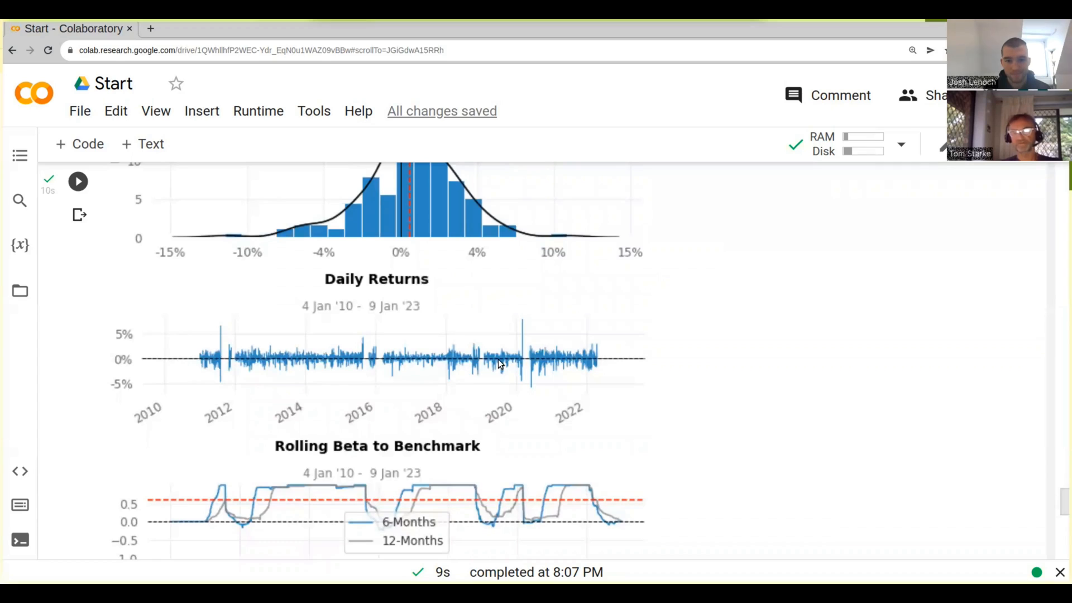
# Scroll down to the Rolling Beta to Benchmark and Rolling Volatility (6-Months) charts
pyautogui.scroll(-3)
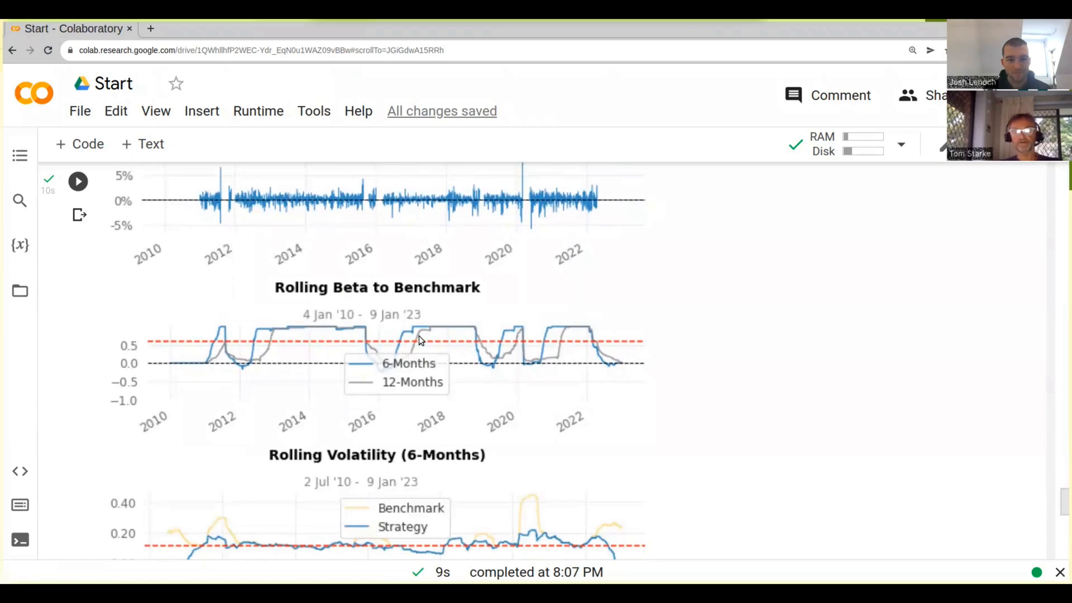
pyautogui.moveTo(470, 335)
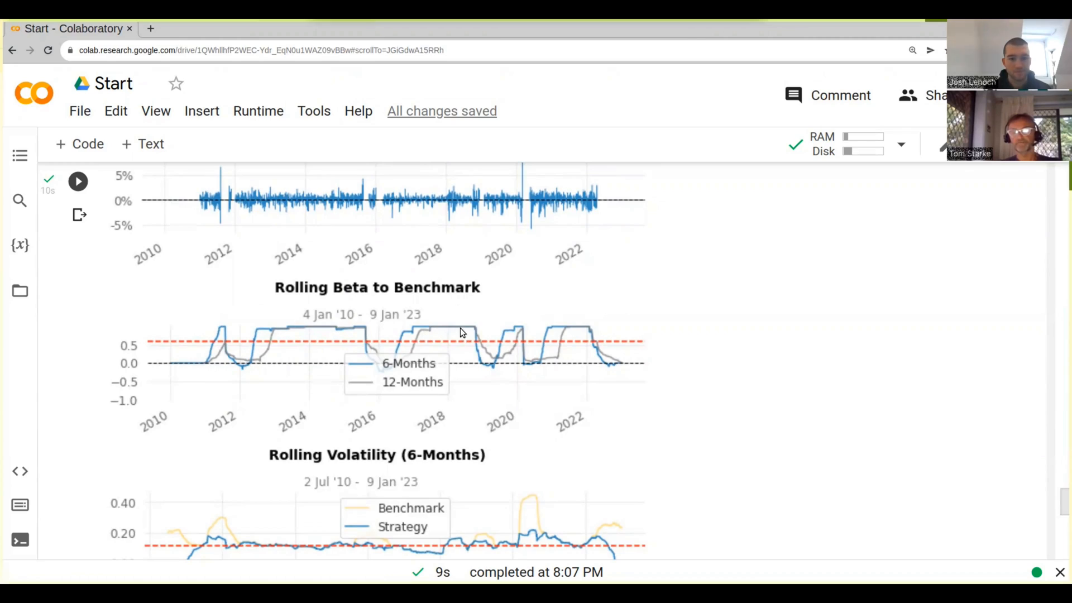
pyautogui.moveTo(504, 351)
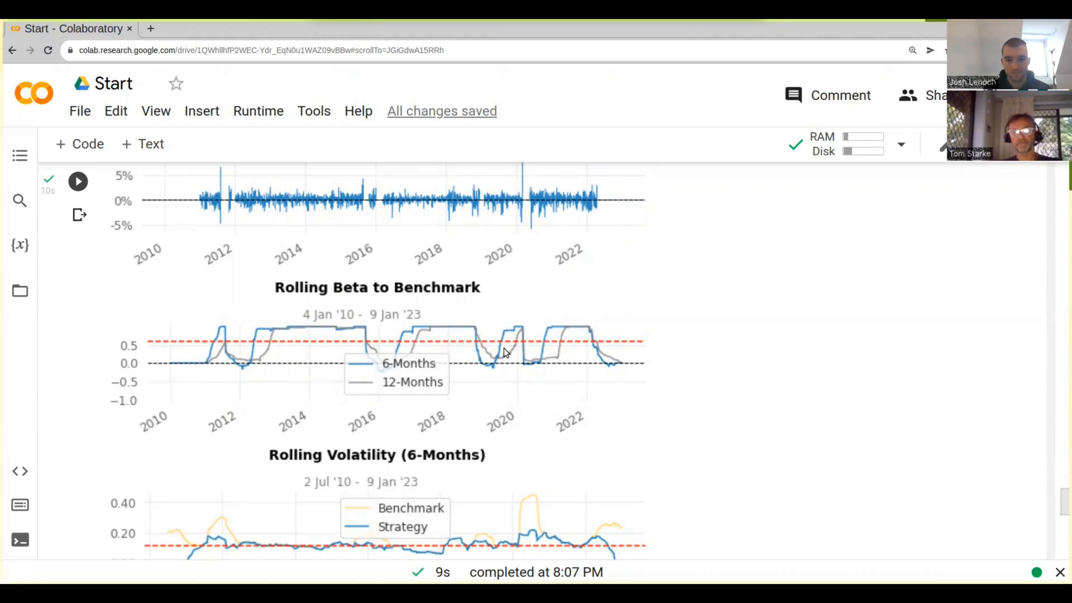
pyautogui.moveTo(268, 345)
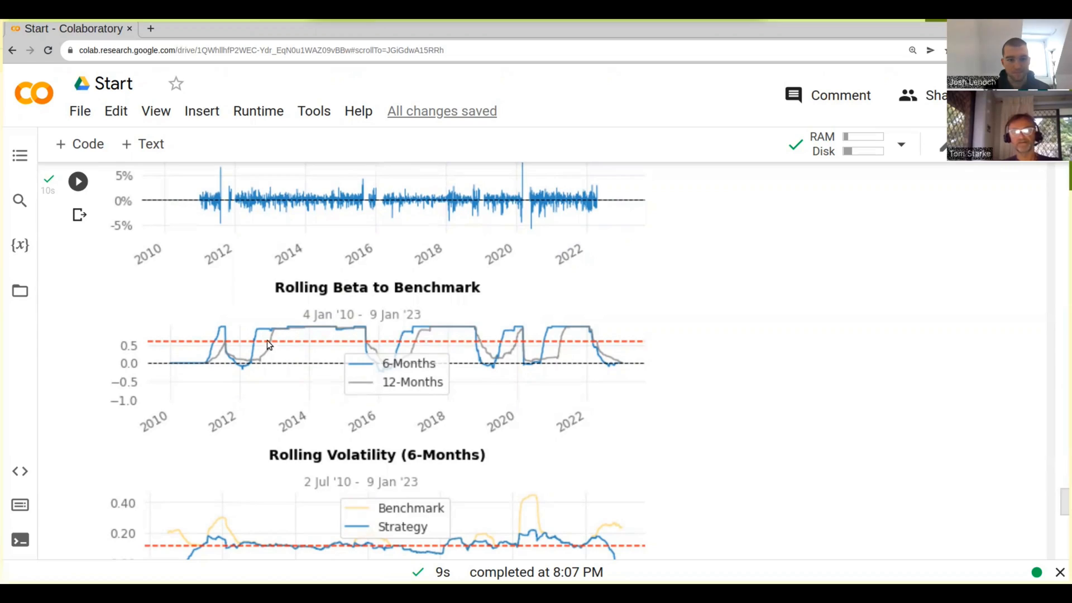
pyautogui.moveTo(355, 328)
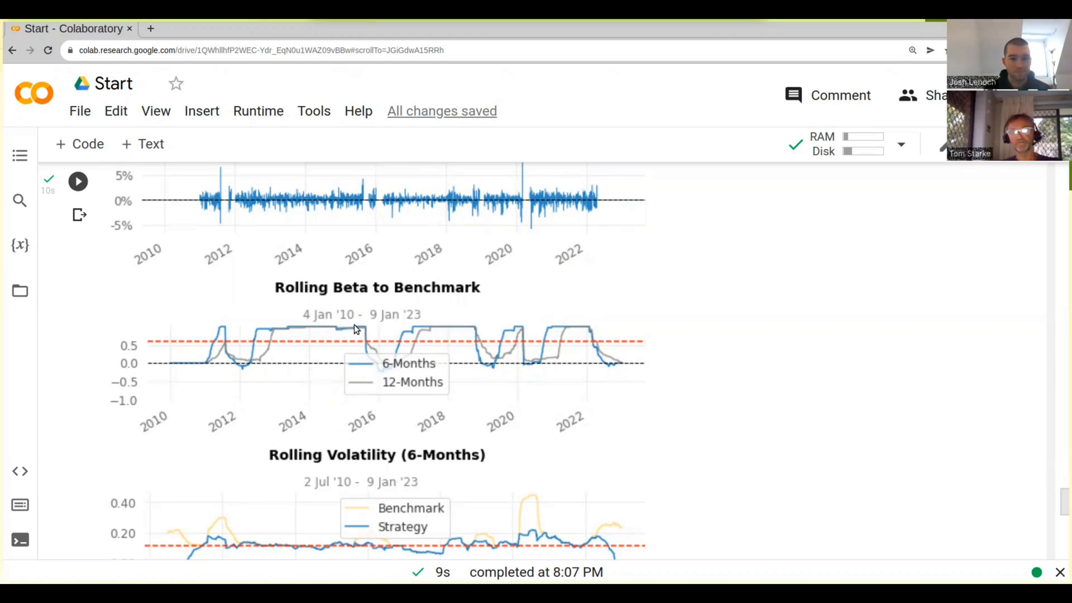
pyautogui.moveTo(347, 331)
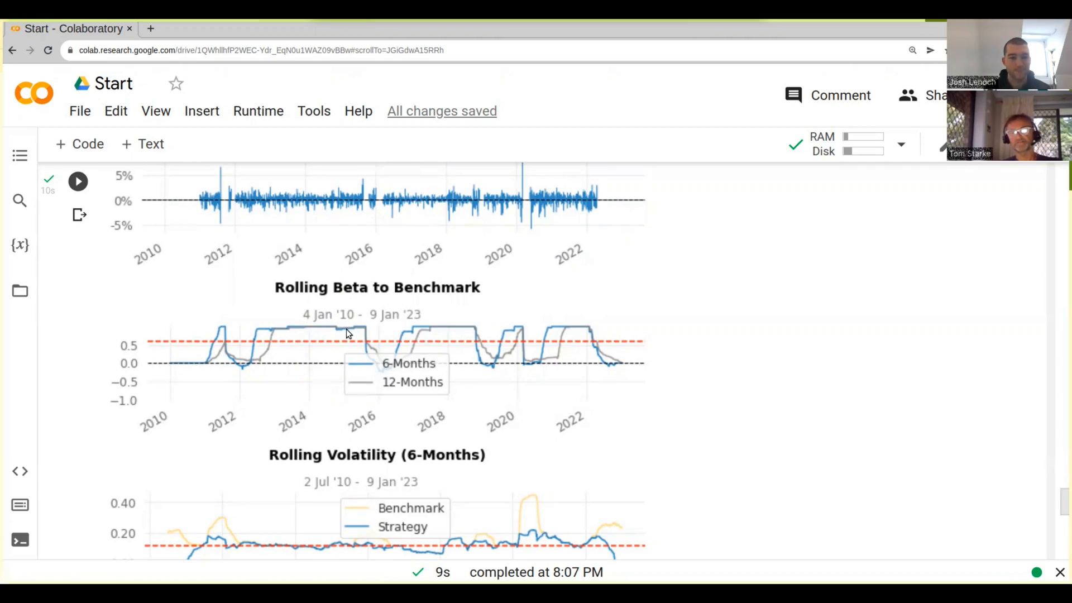
pyautogui.moveTo(441, 341)
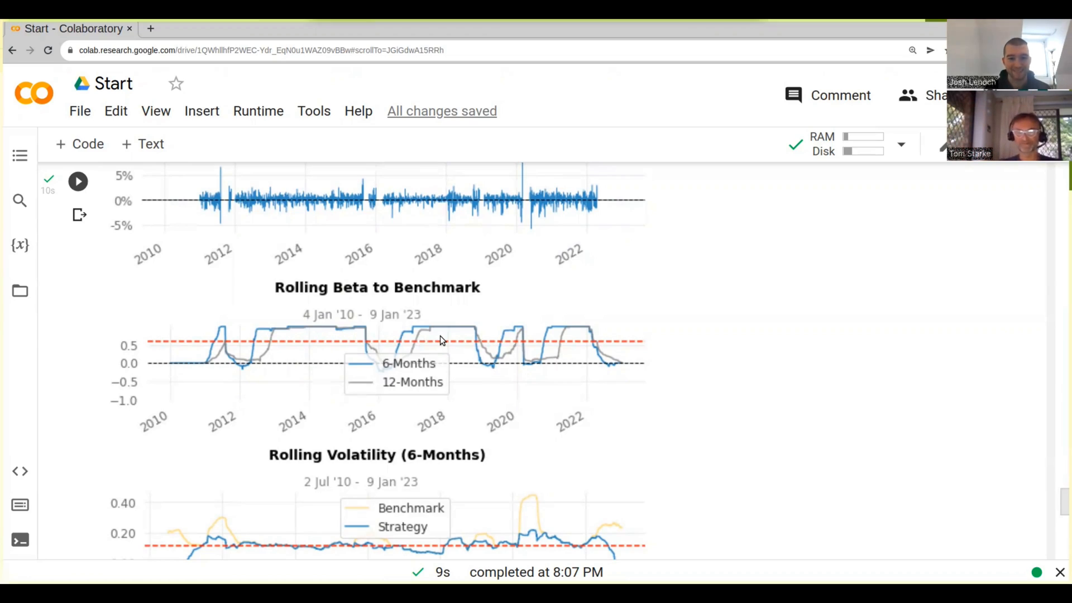
pyautogui.moveTo(540, 244)
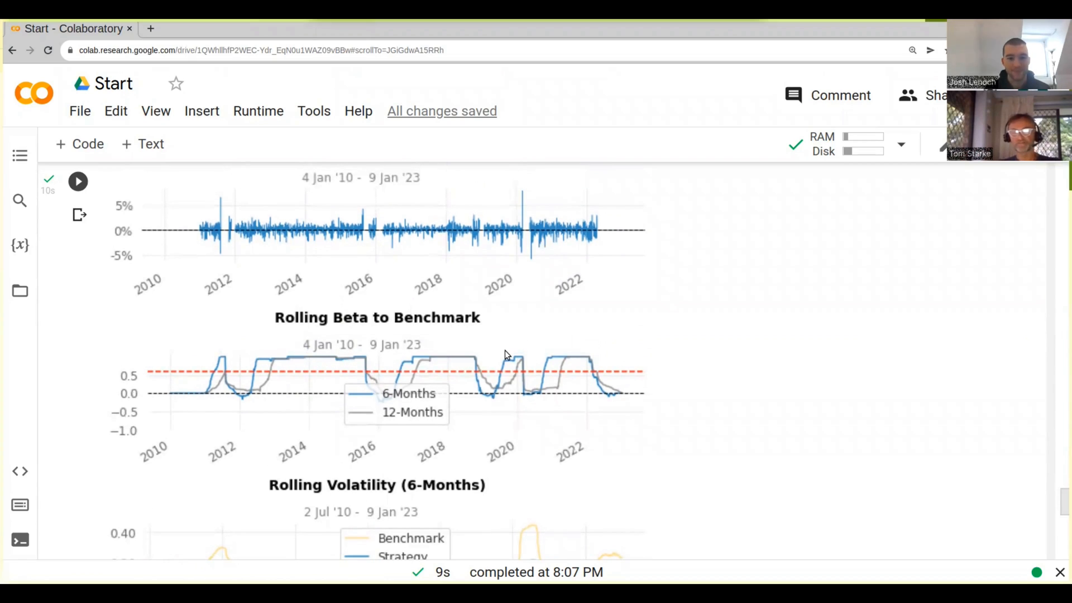
pyautogui.scroll(-3)
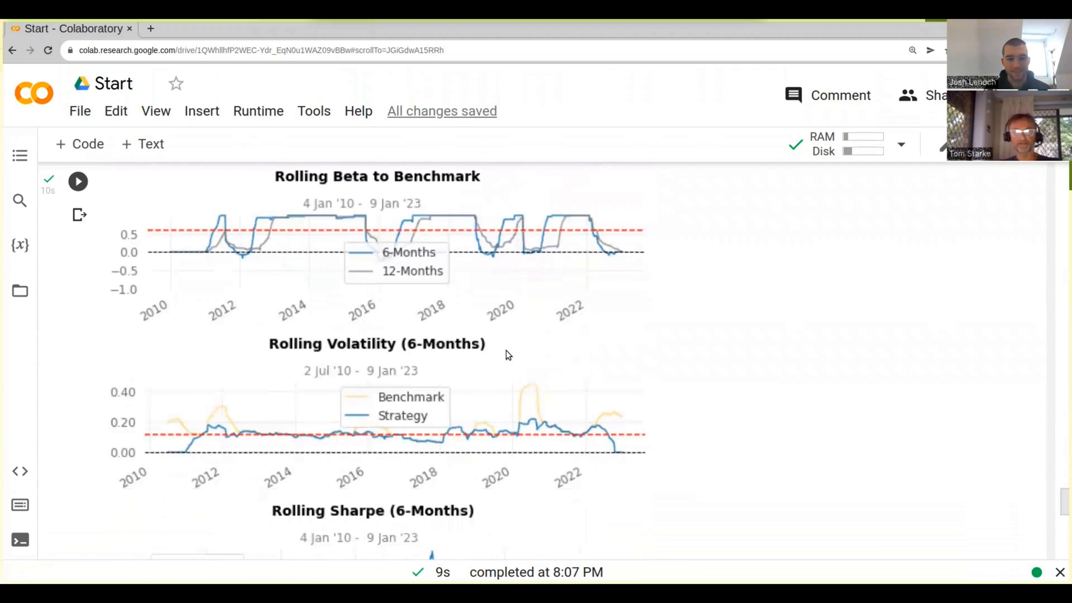
pyautogui.scroll(-3)
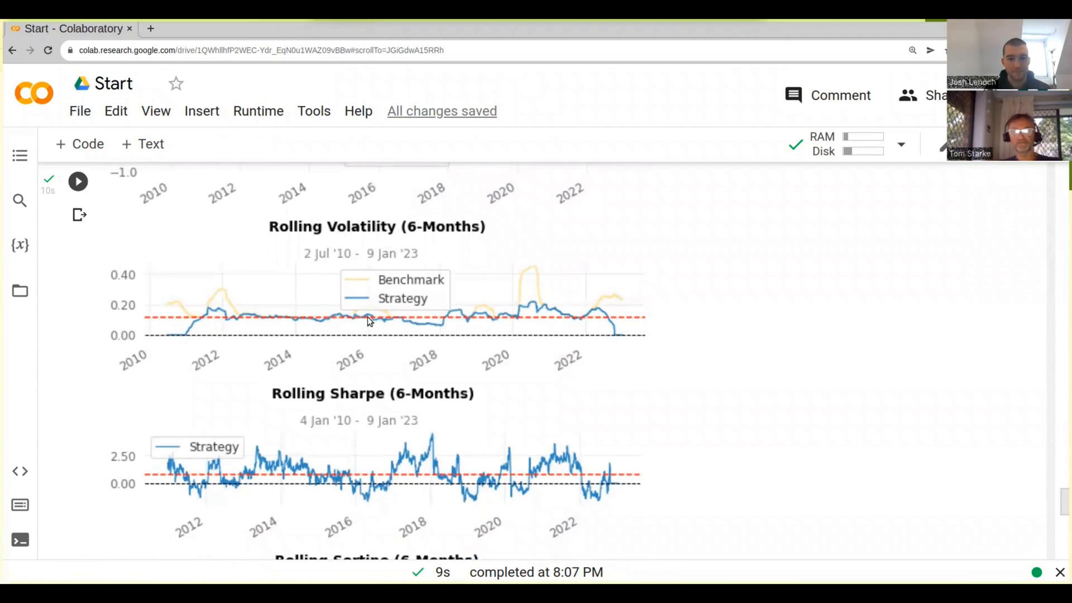
pyautogui.moveTo(489, 315)
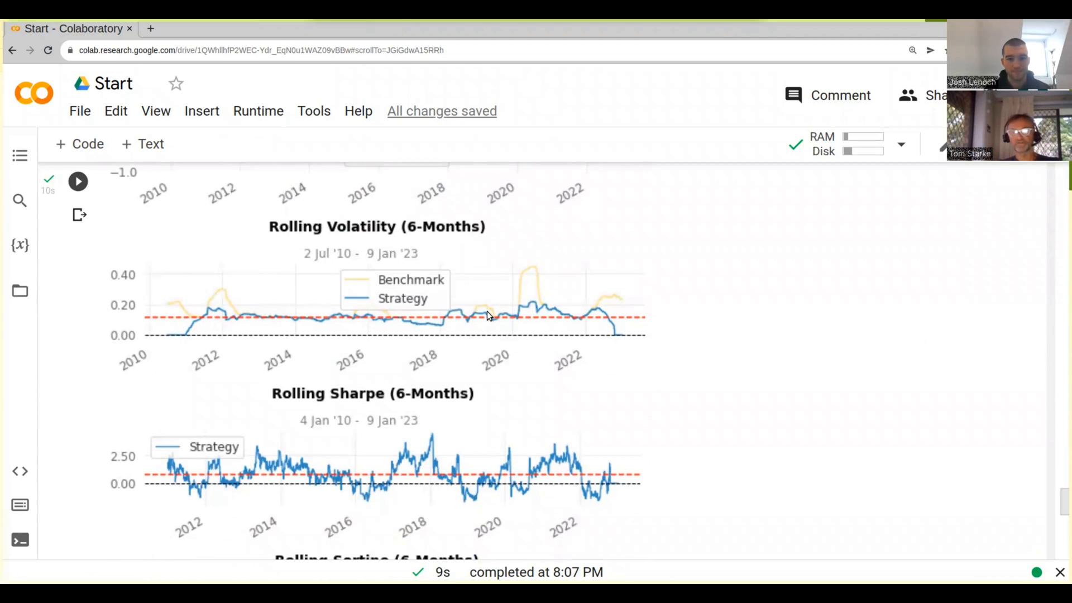
pyautogui.moveTo(498, 312)
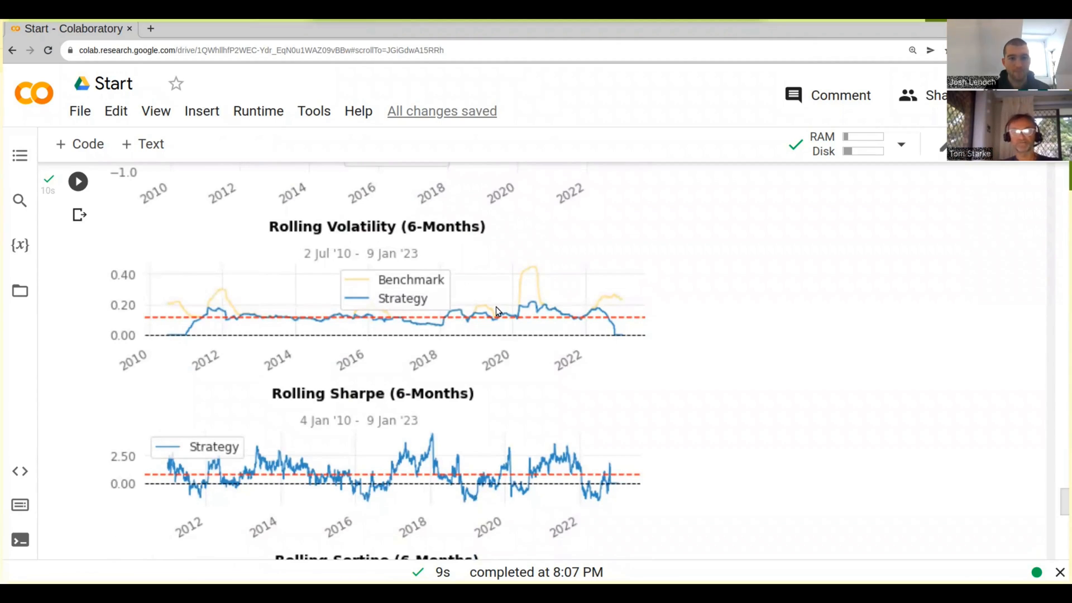
pyautogui.moveTo(472, 319)
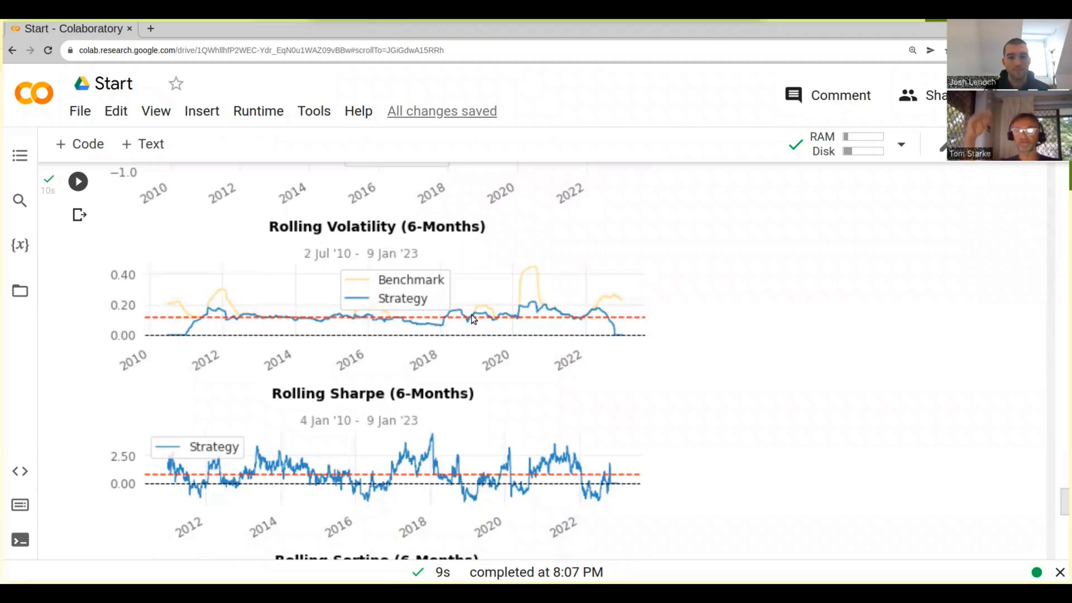
pyautogui.scroll(-3)
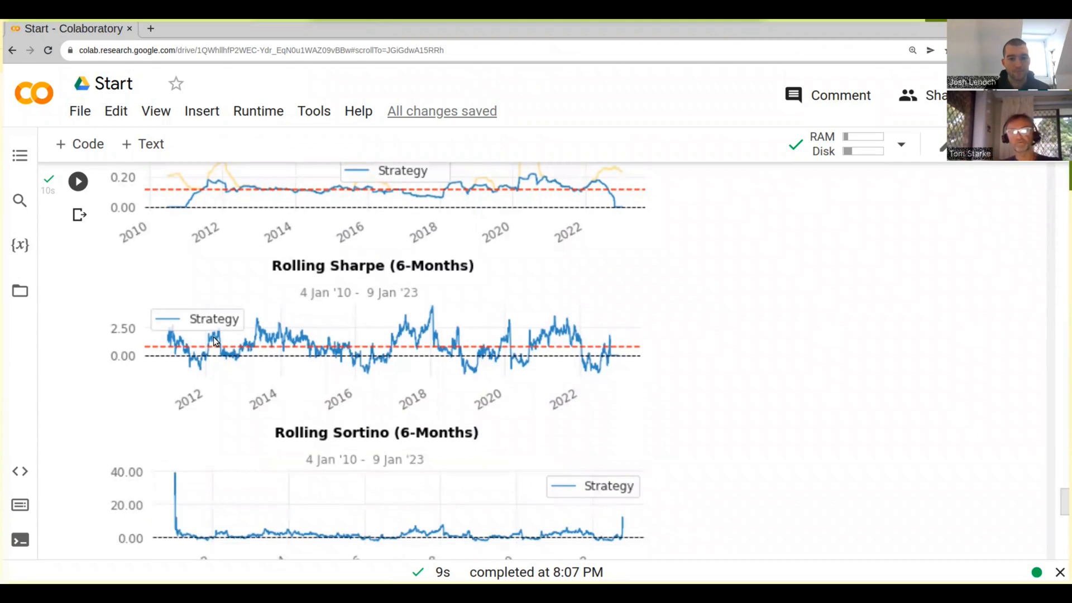
pyautogui.moveTo(335, 357)
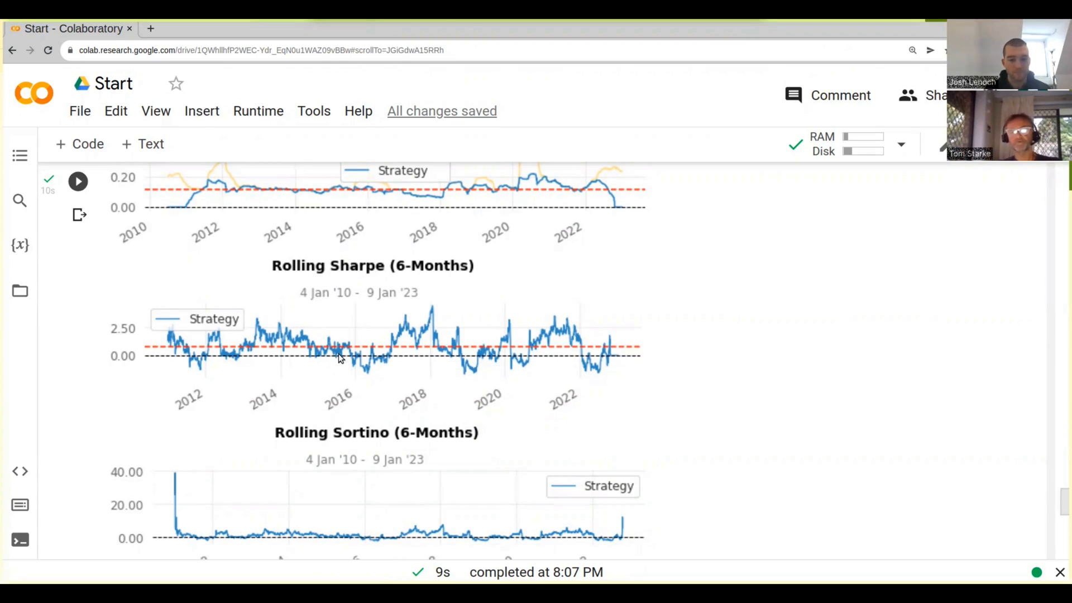
pyautogui.moveTo(371, 352)
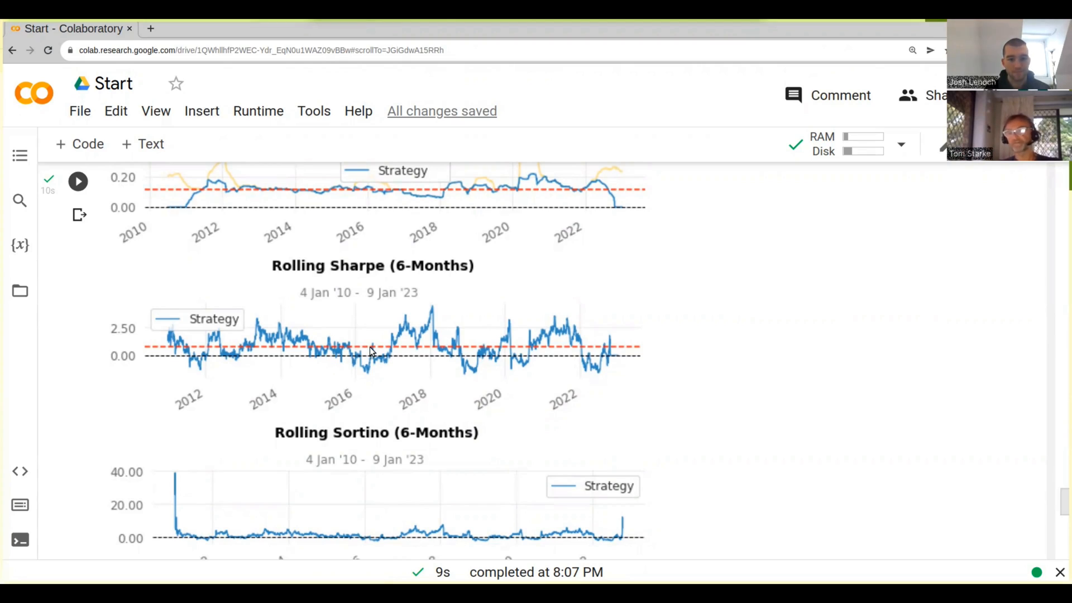
pyautogui.moveTo(314, 349)
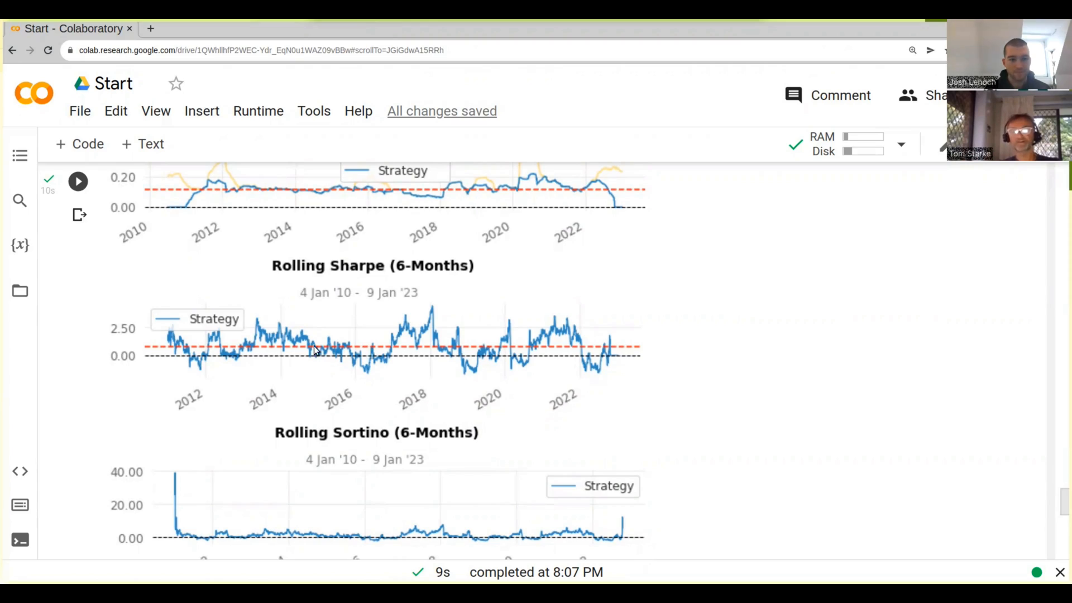
pyautogui.moveTo(524, 327)
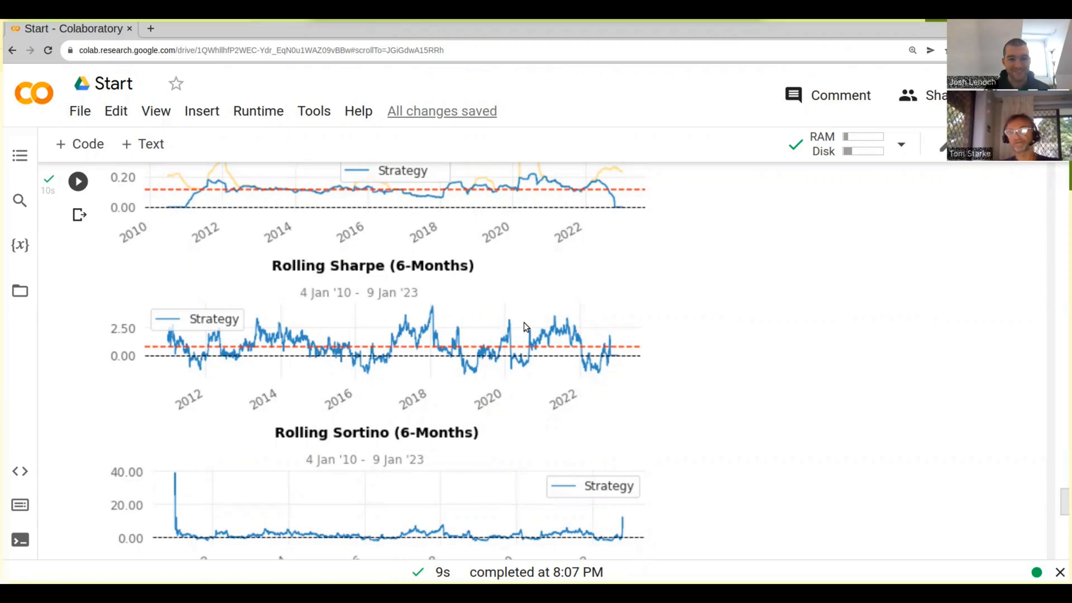
pyautogui.moveTo(569, 335)
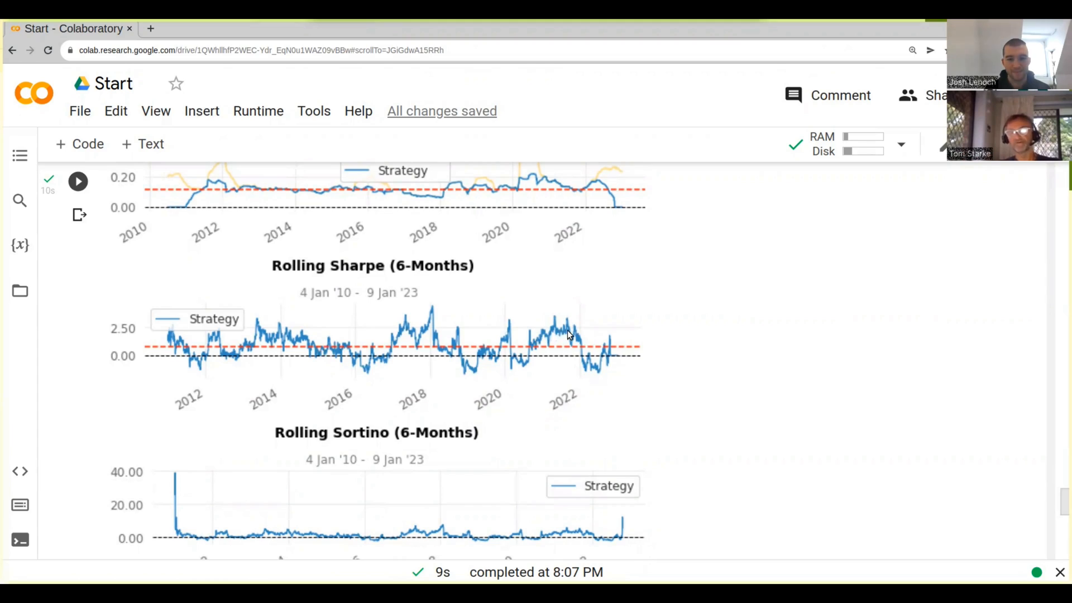
pyautogui.moveTo(589, 366)
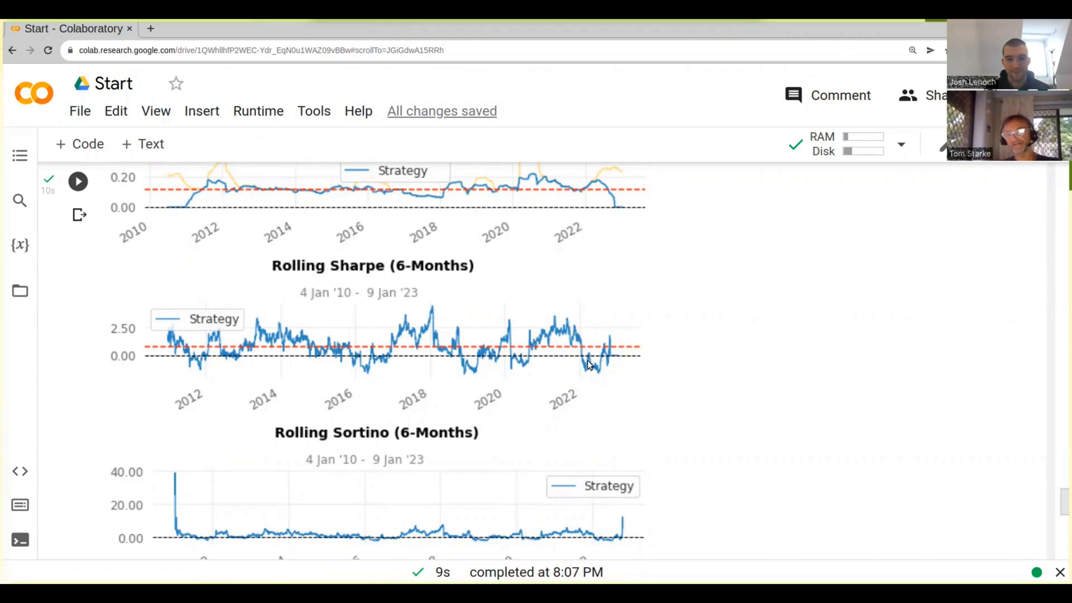
pyautogui.moveTo(617, 354)
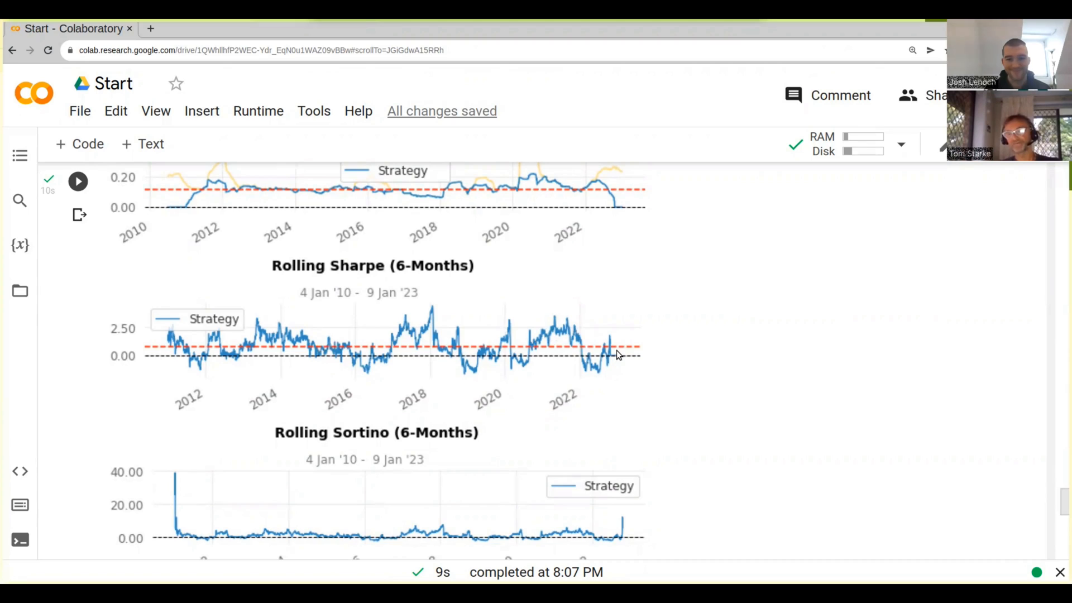
# Scroll past Rolling Sortino to the Worst 5 Drawdown Periods chart
pyautogui.scroll(-3)
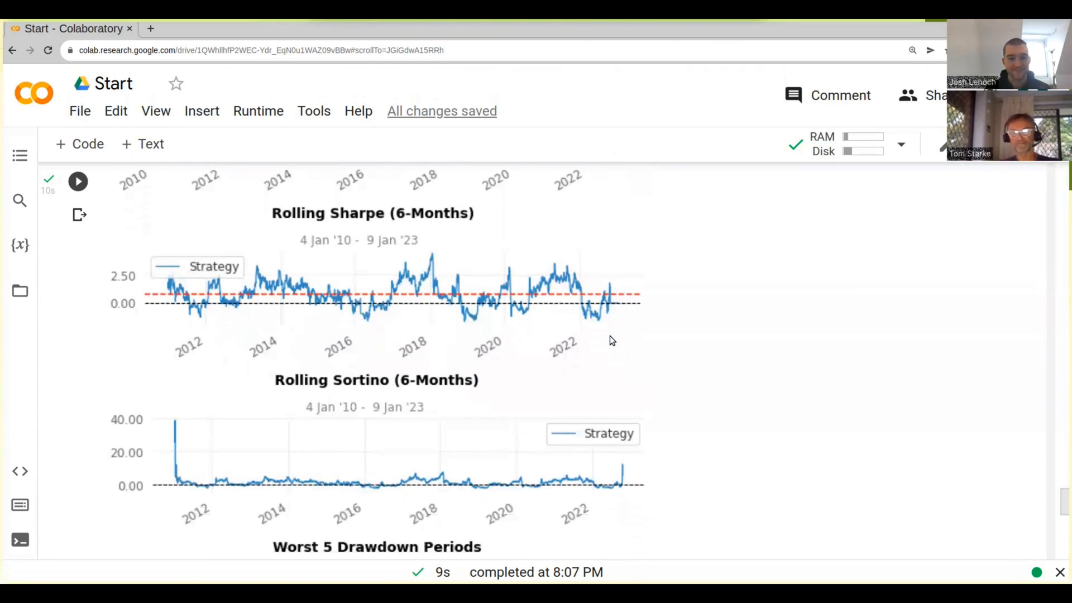
pyautogui.scroll(-3)
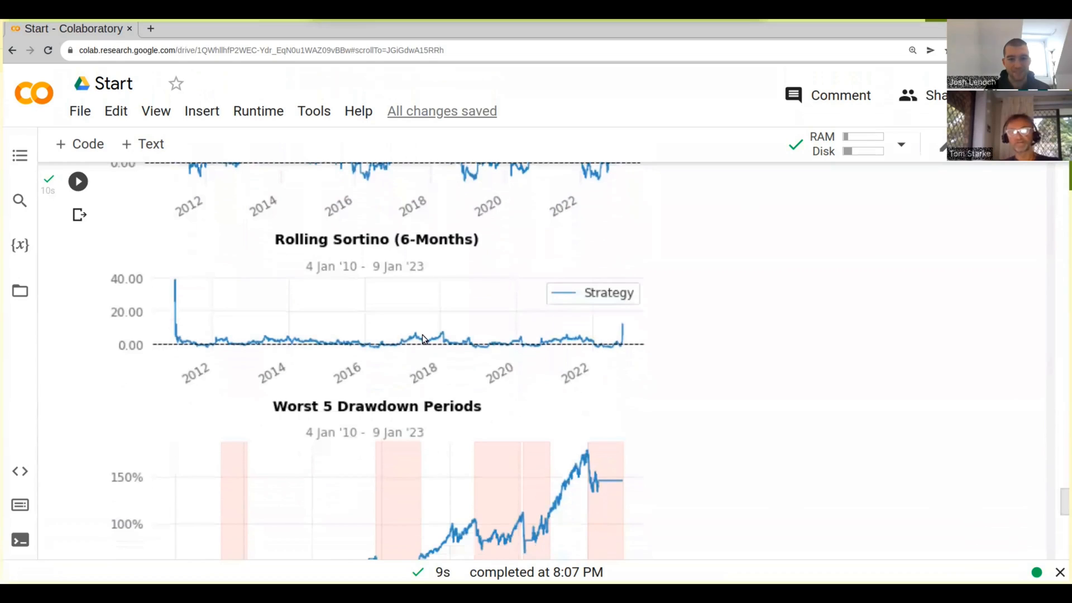
pyautogui.moveTo(545, 349)
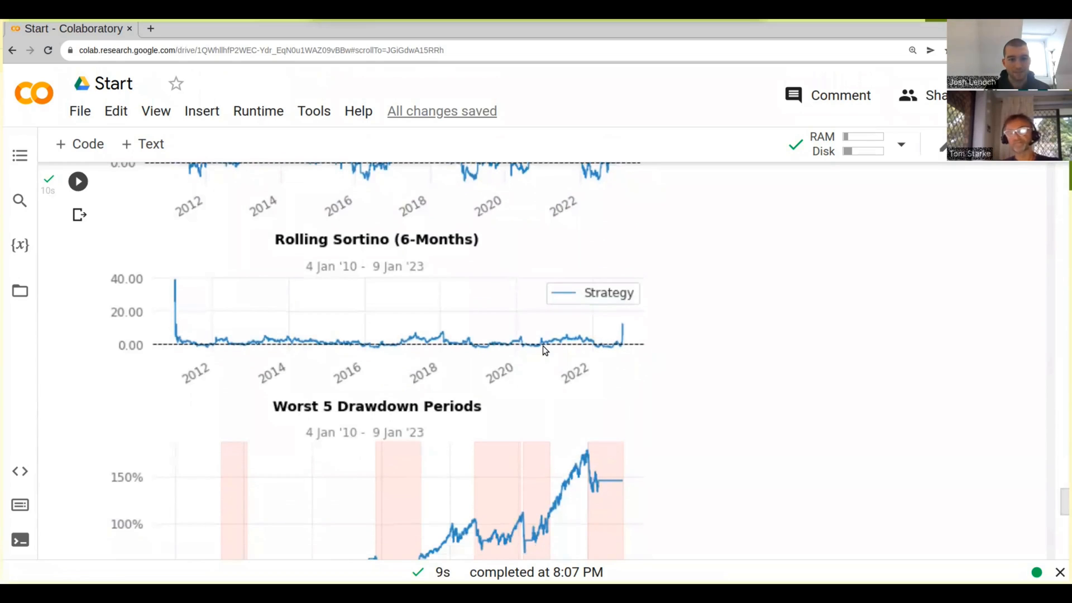
pyautogui.scroll(-3)
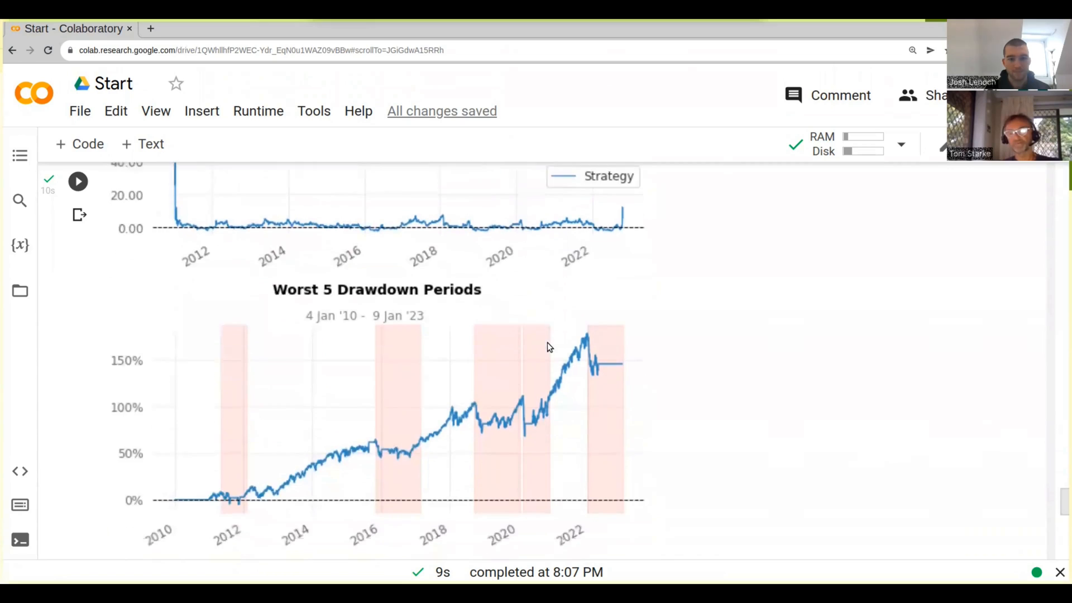
pyautogui.scroll(-3)
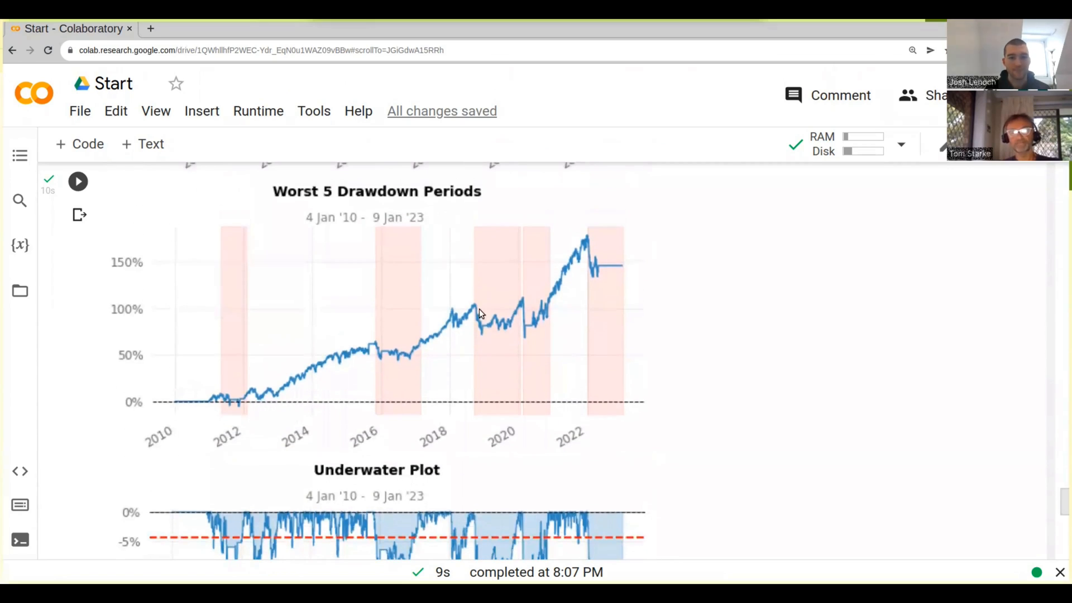
pyautogui.moveTo(438, 264)
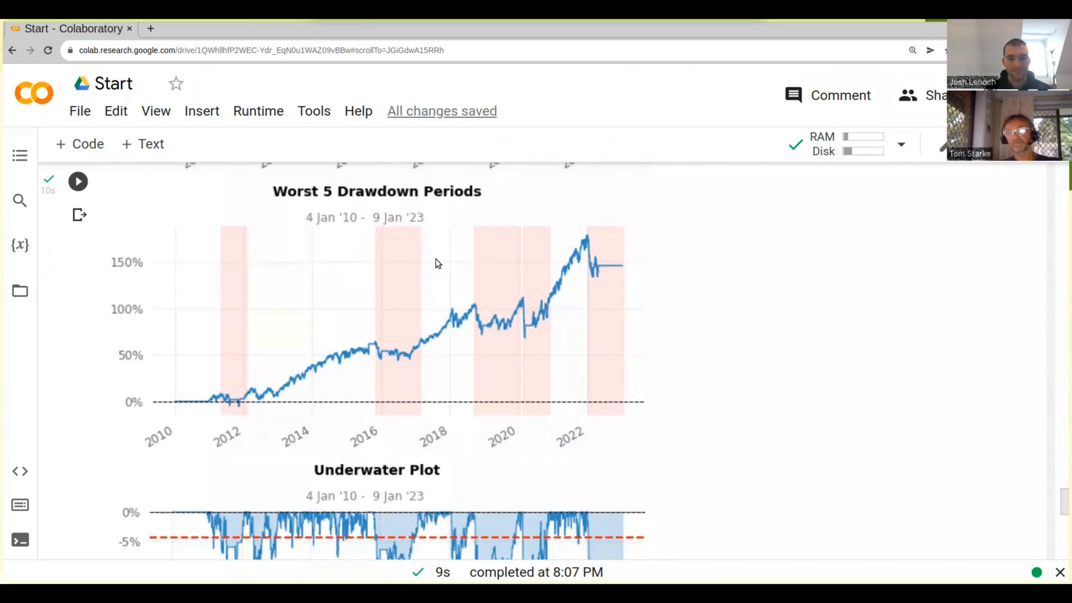
pyautogui.moveTo(608, 238)
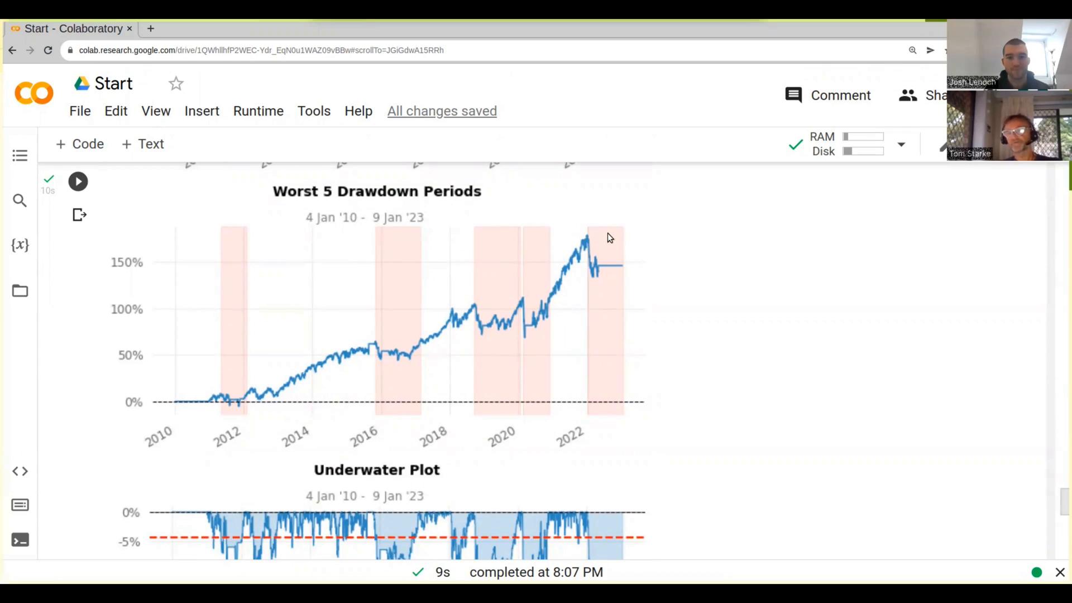
pyautogui.moveTo(489, 266)
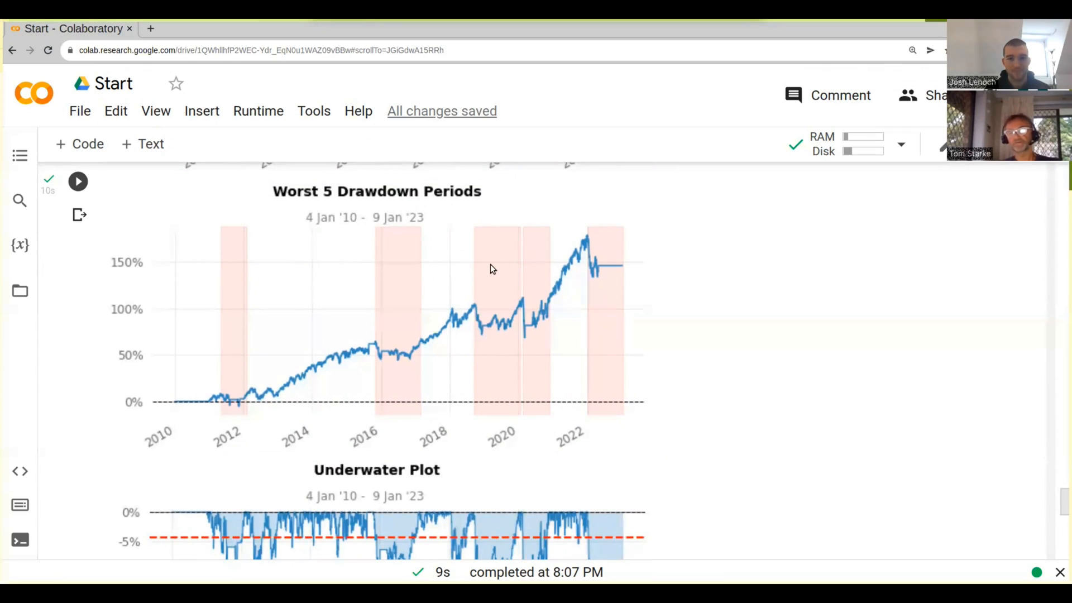
pyautogui.moveTo(601, 282)
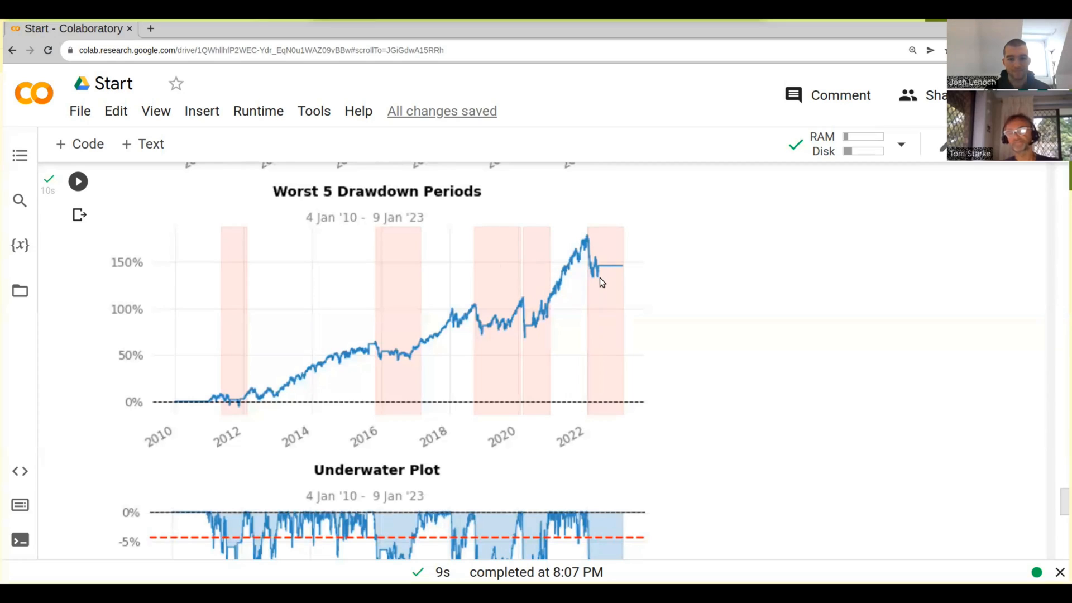
pyautogui.moveTo(601, 279)
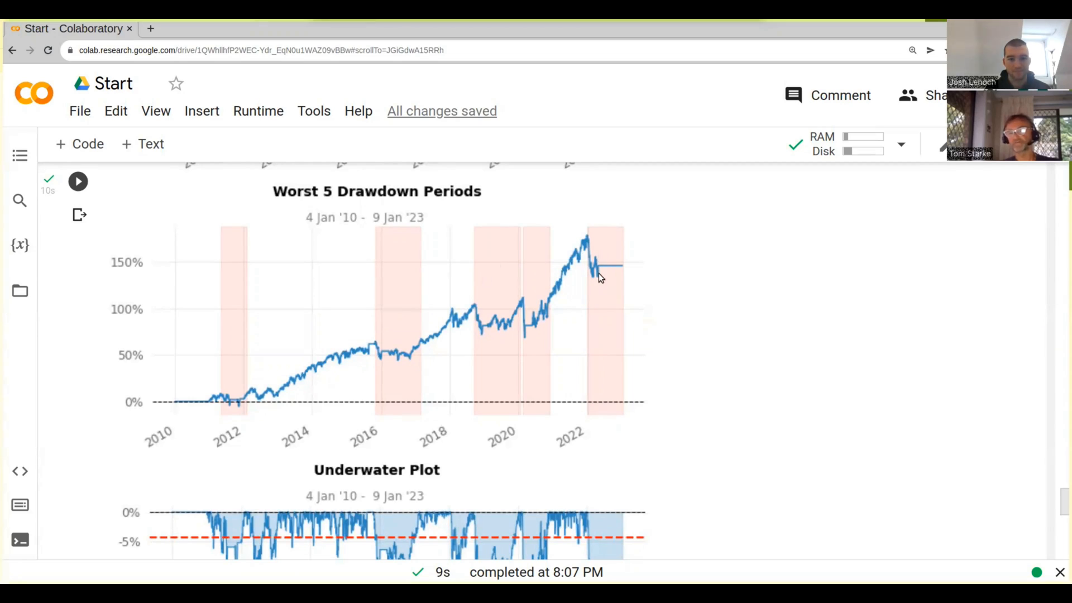
pyautogui.scroll(-3)
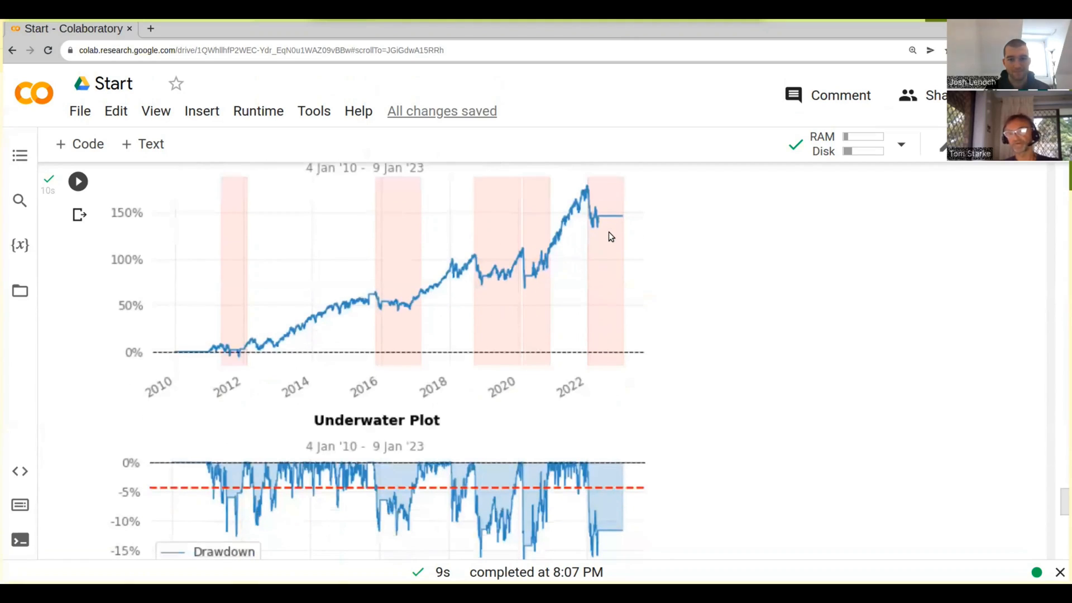
# Scroll down to the full Underwater Plot with the Monthly Returns heatmap starting below
pyautogui.scroll(-3)
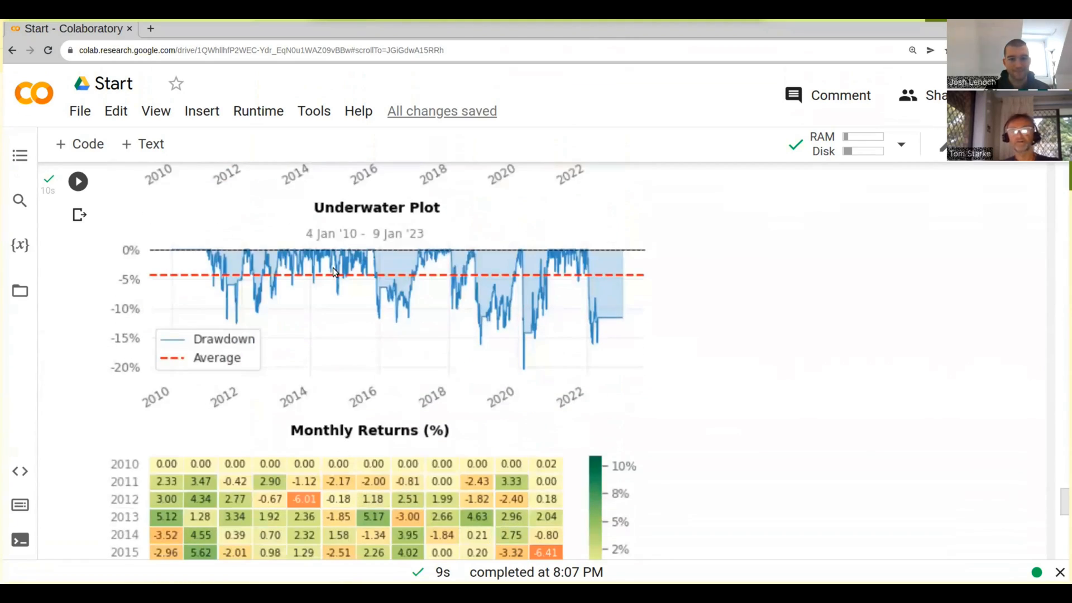
pyautogui.moveTo(403, 283)
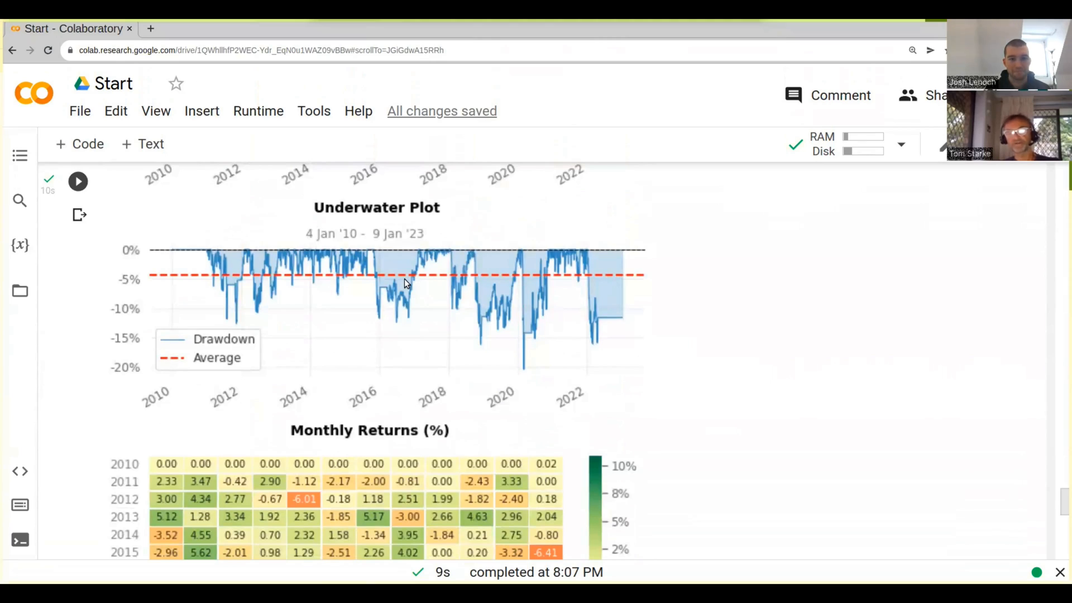
pyautogui.scroll(-3)
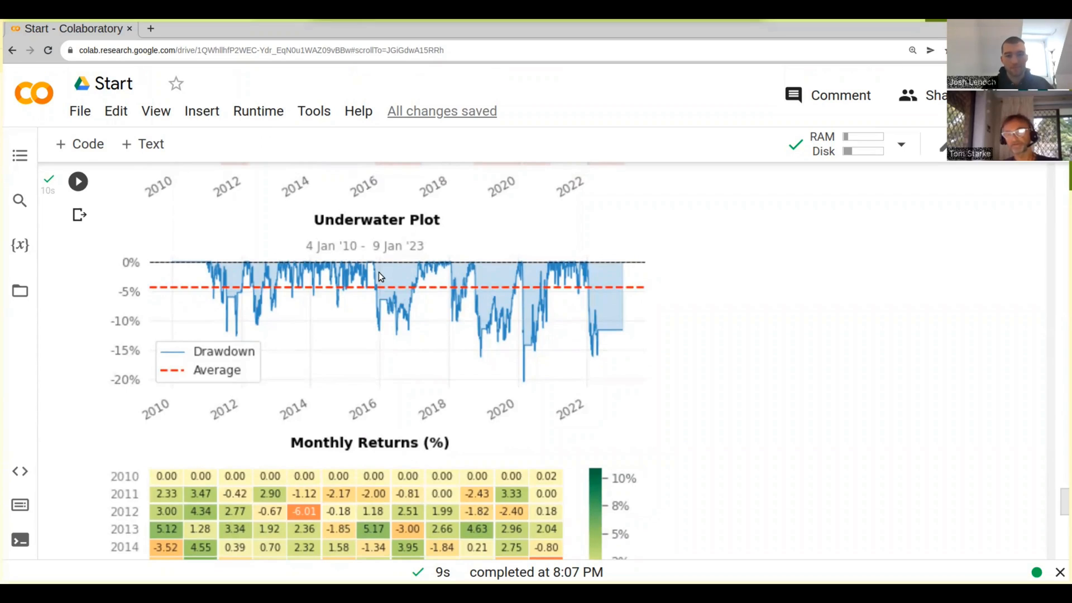
pyautogui.moveTo(486, 288)
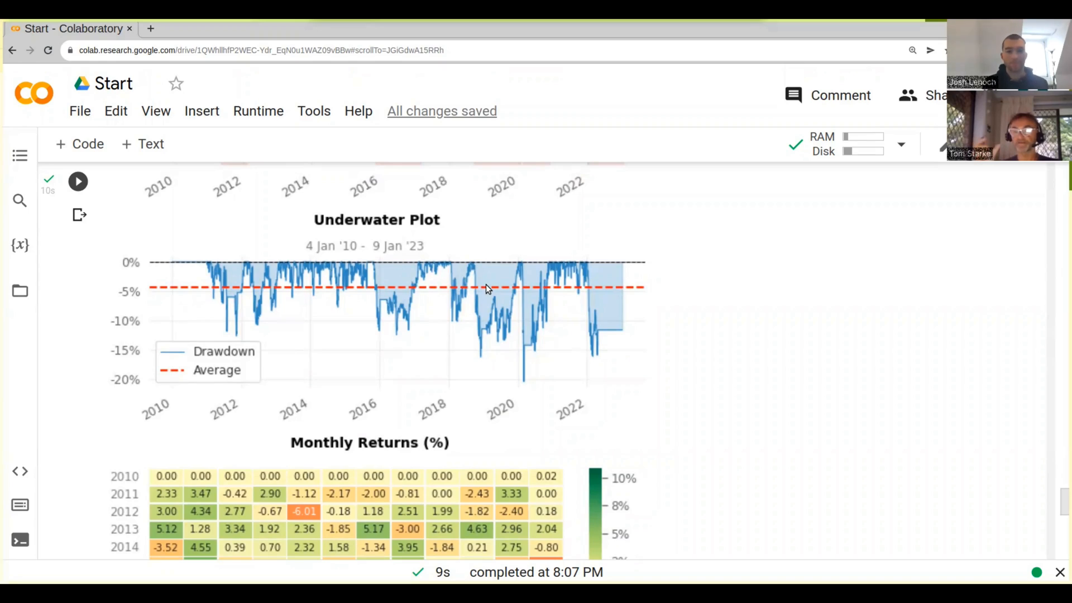
pyautogui.moveTo(522, 378)
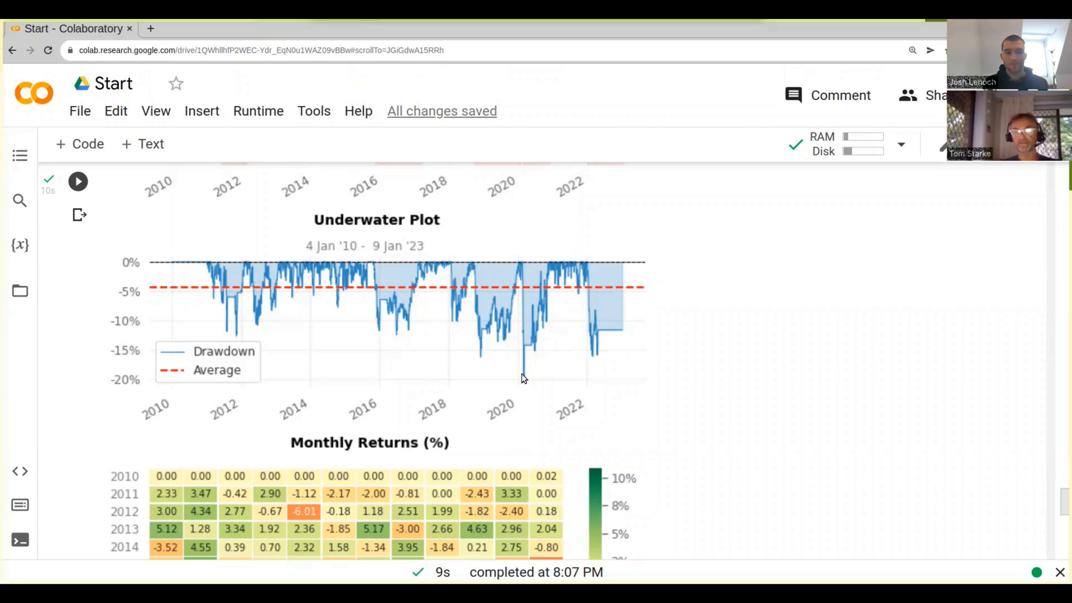
pyautogui.moveTo(528, 386)
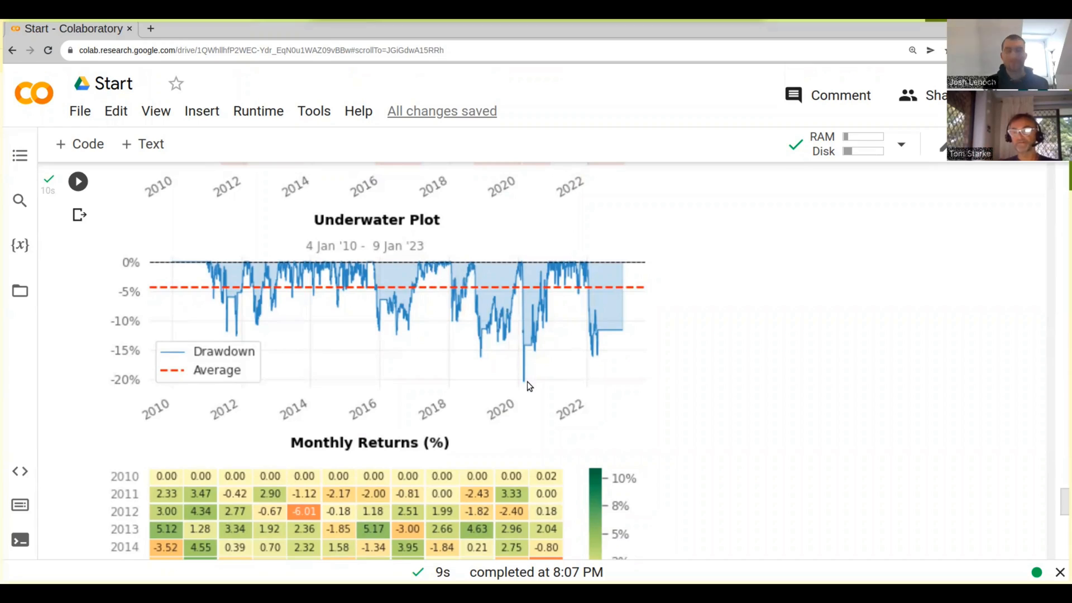
pyautogui.moveTo(510, 304)
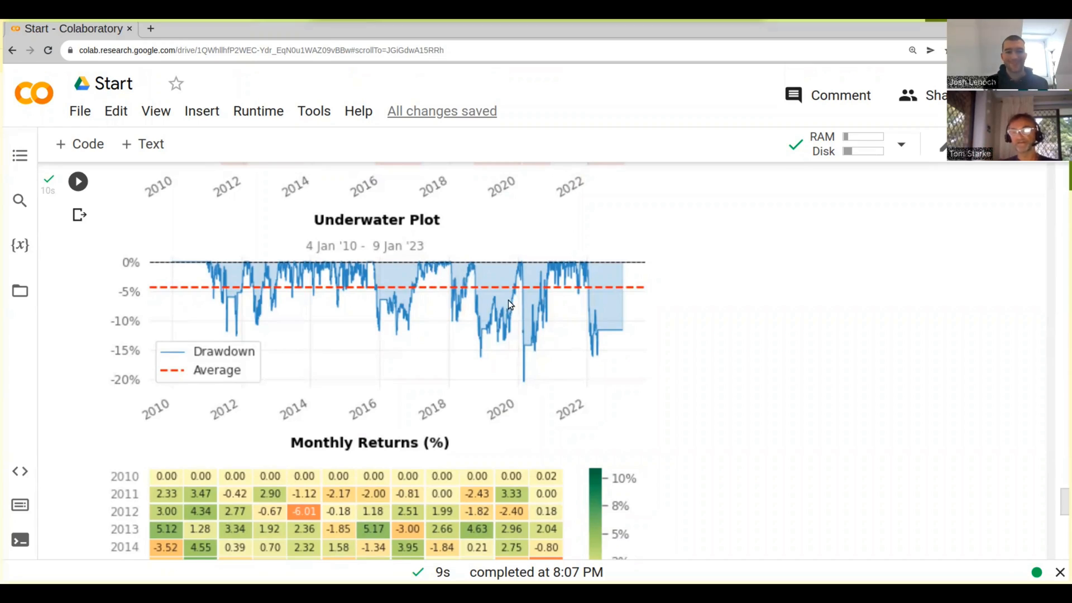
pyautogui.moveTo(503, 292)
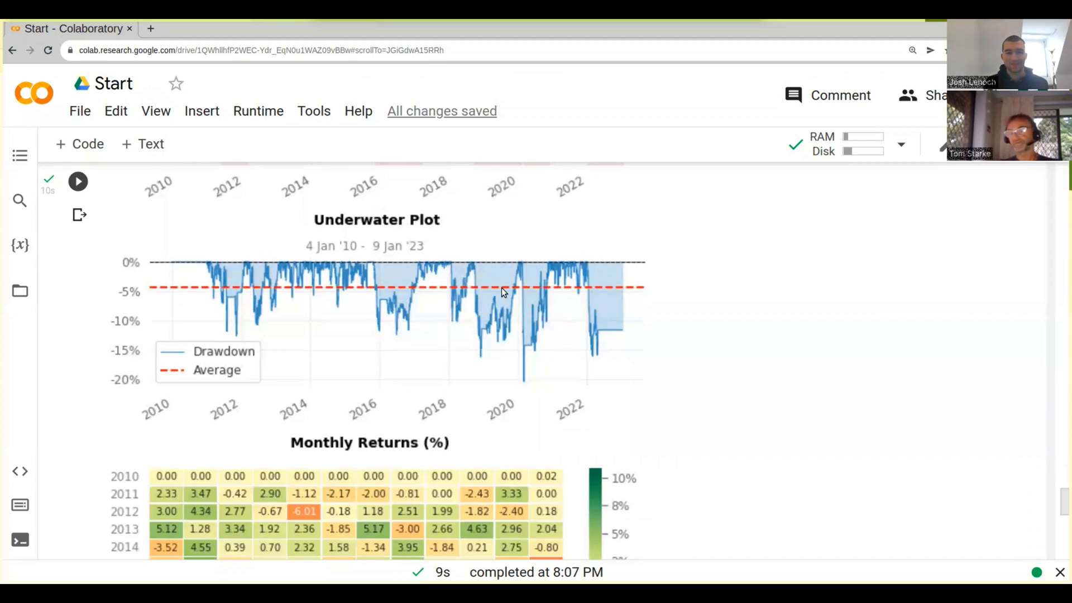
# Scroll through the Monthly Returns (%) heatmap, reviewing its yearly rows
pyautogui.scroll(-3)
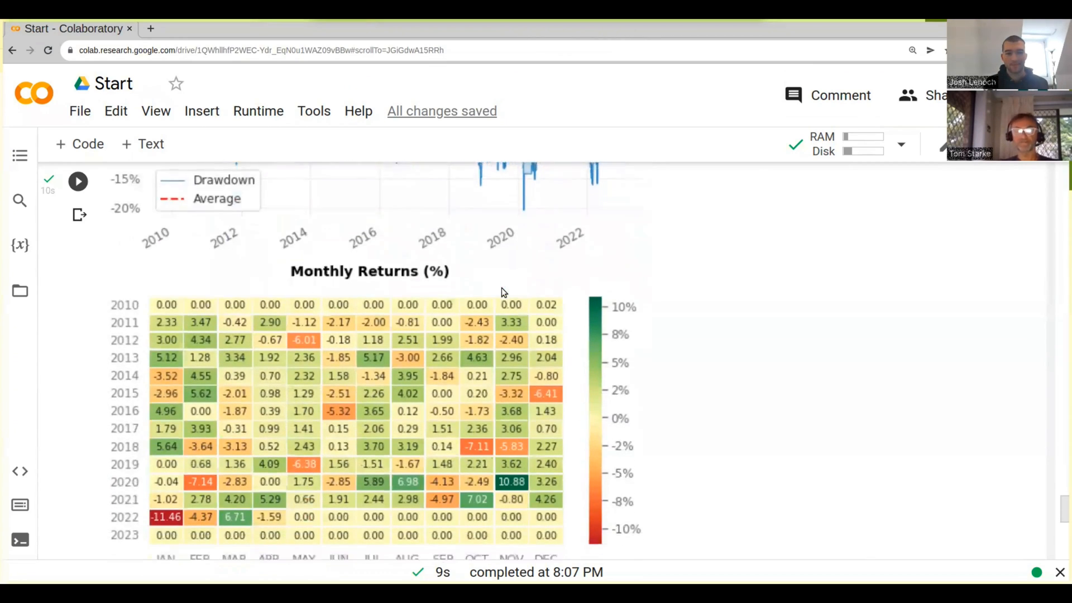
pyautogui.scroll(-3)
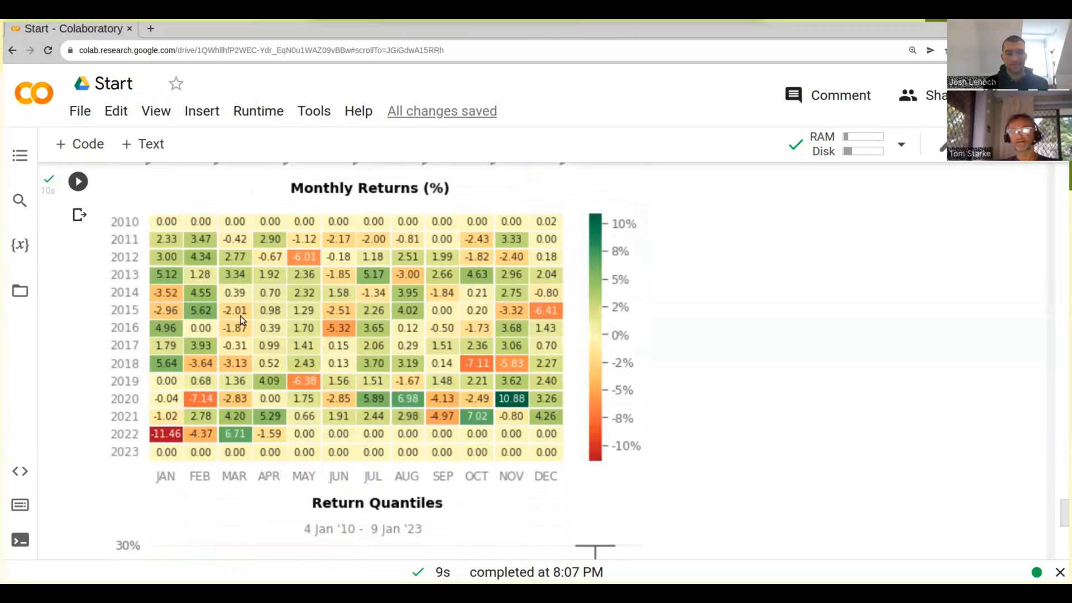
pyautogui.moveTo(209, 393)
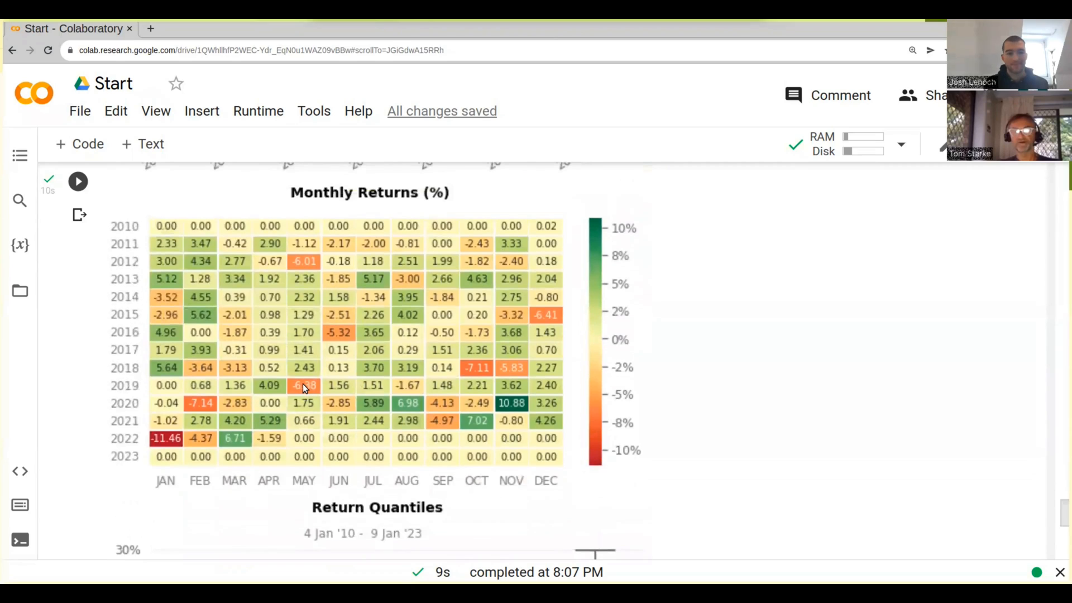
pyautogui.moveTo(341, 403)
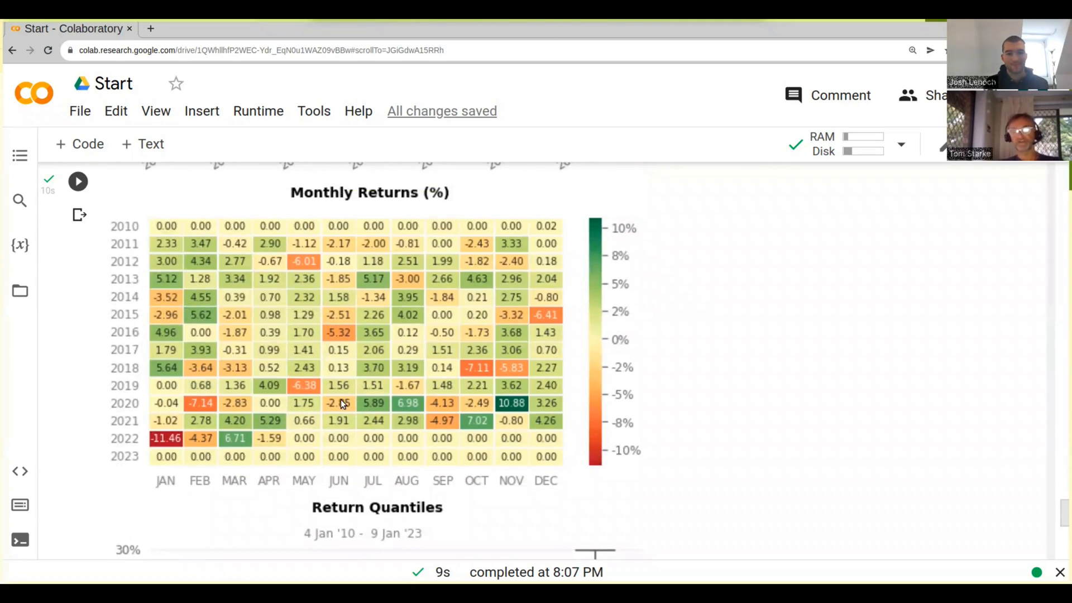
pyautogui.moveTo(280, 403)
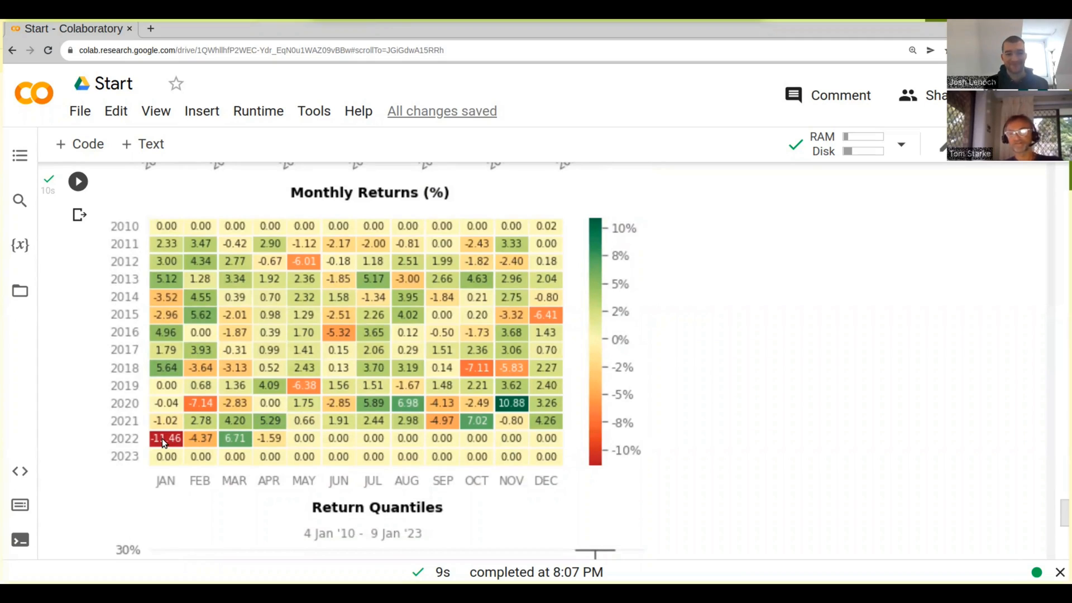
pyautogui.moveTo(181, 434)
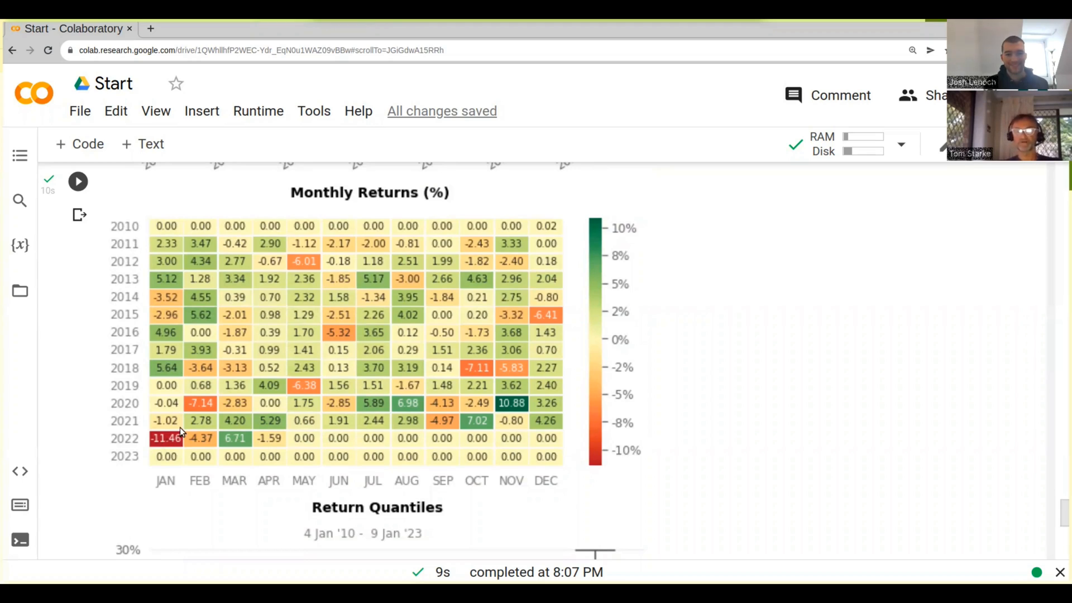
pyautogui.scroll(3)
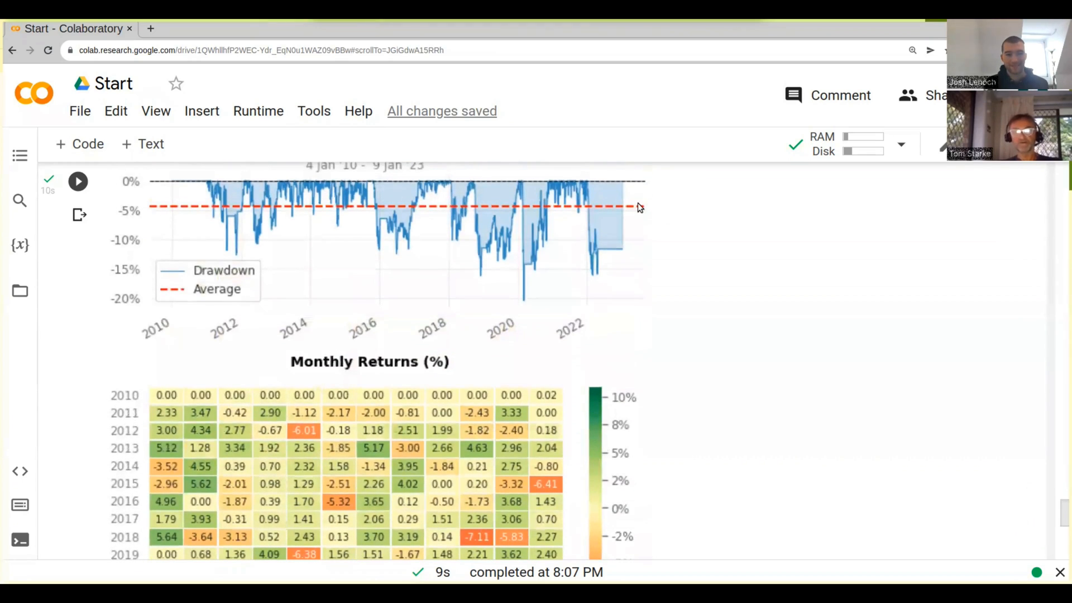
pyautogui.moveTo(522, 274)
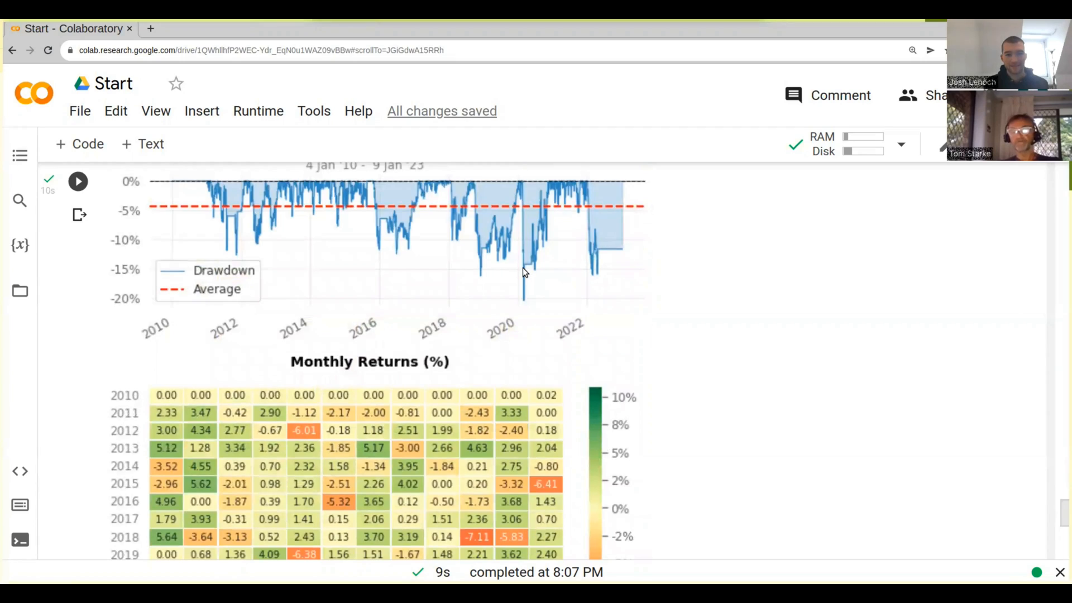
pyautogui.moveTo(522, 277)
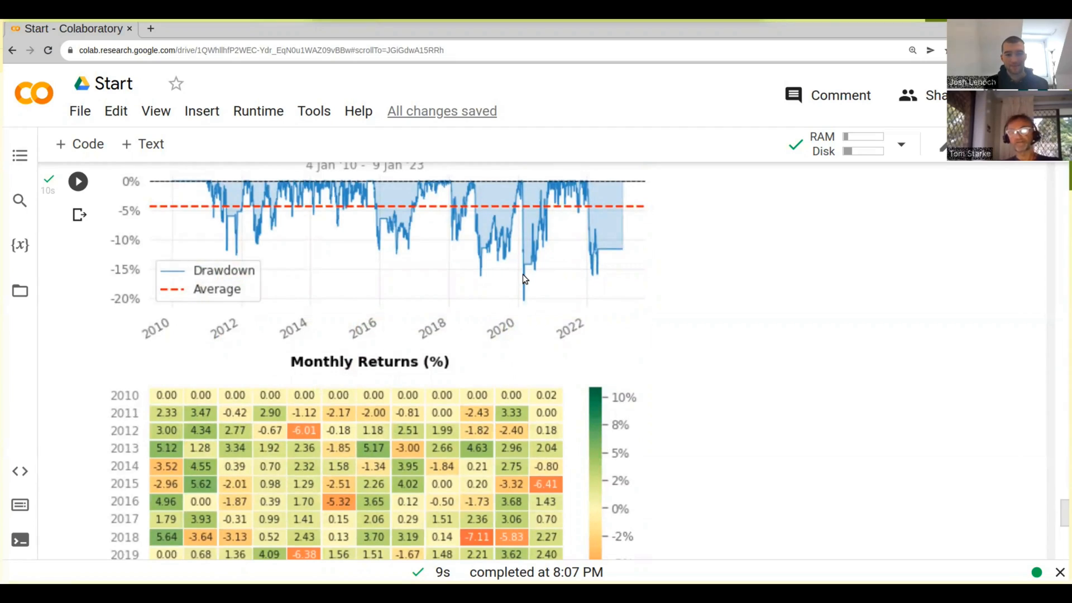
pyautogui.moveTo(531, 265)
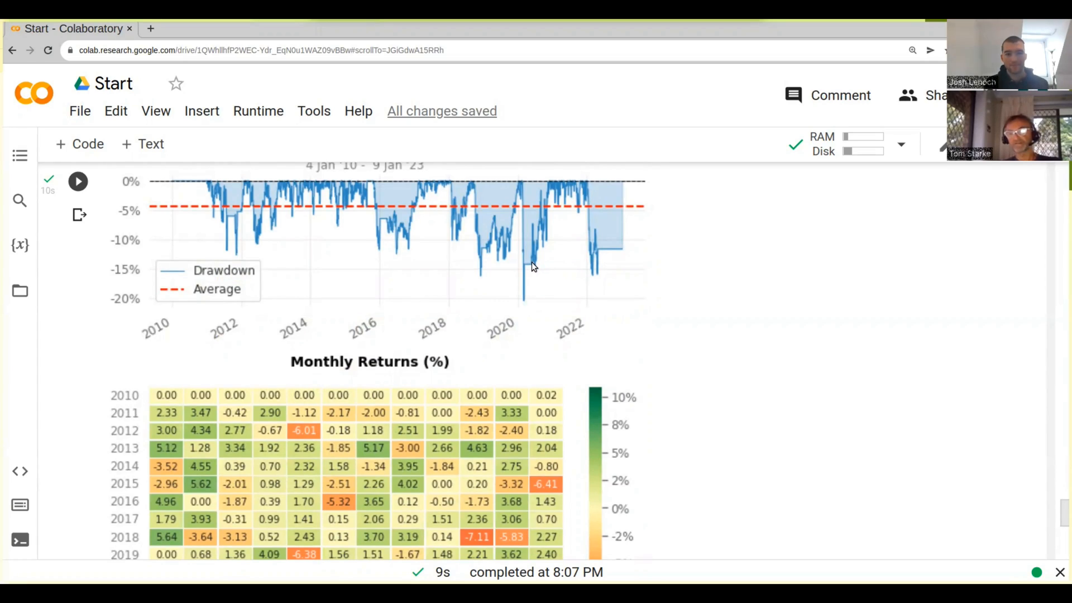
pyautogui.scroll(-3)
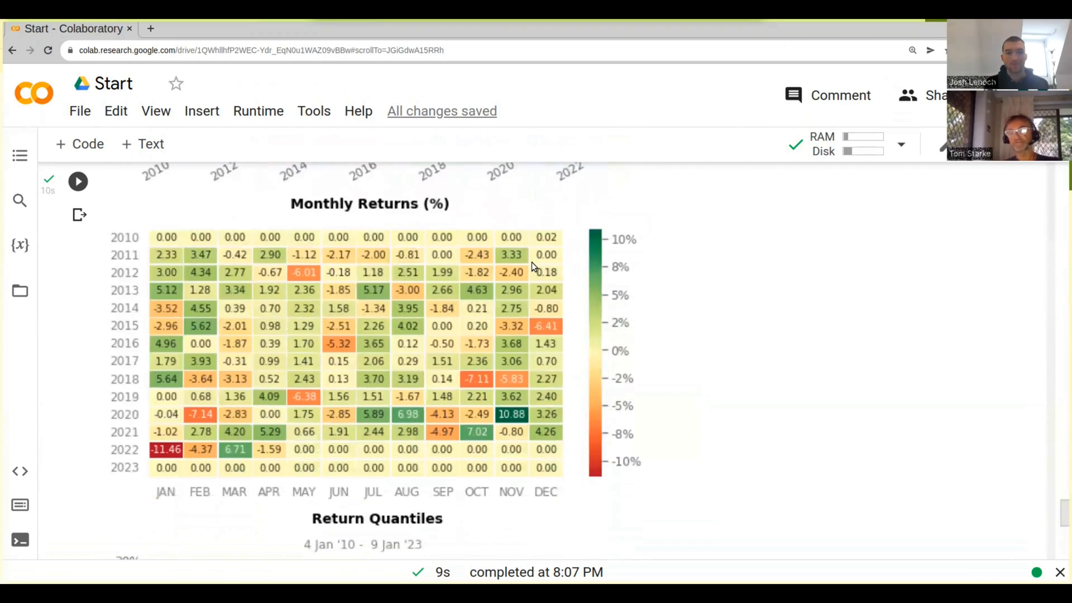
# Scroll down to bring the Return Quantiles box plots fully into view
pyautogui.scroll(-3)
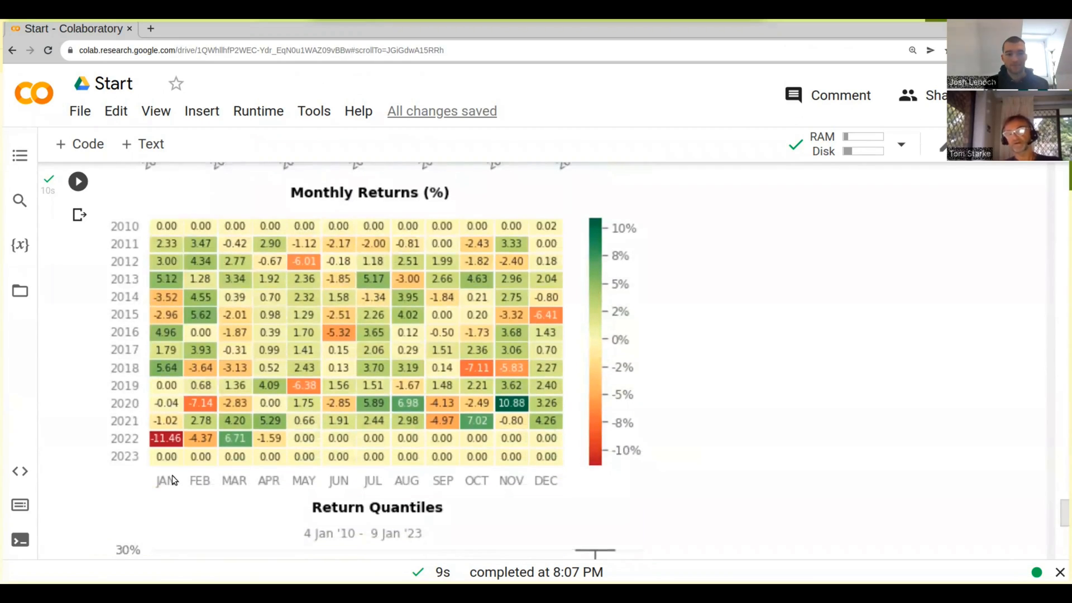
pyautogui.scroll(-3)
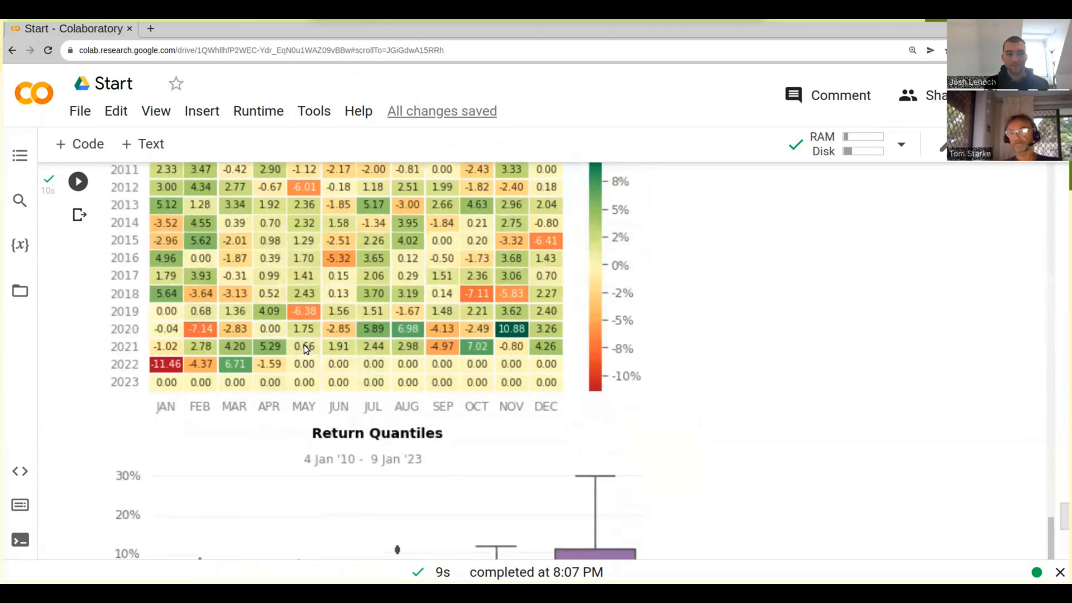
pyautogui.scroll(3)
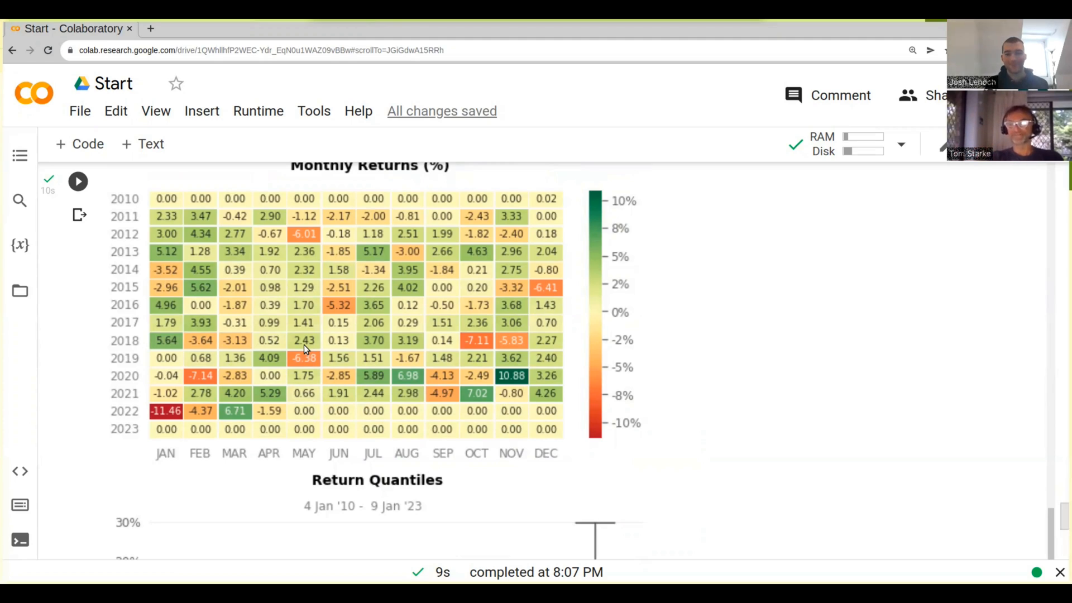
pyautogui.scroll(-3)
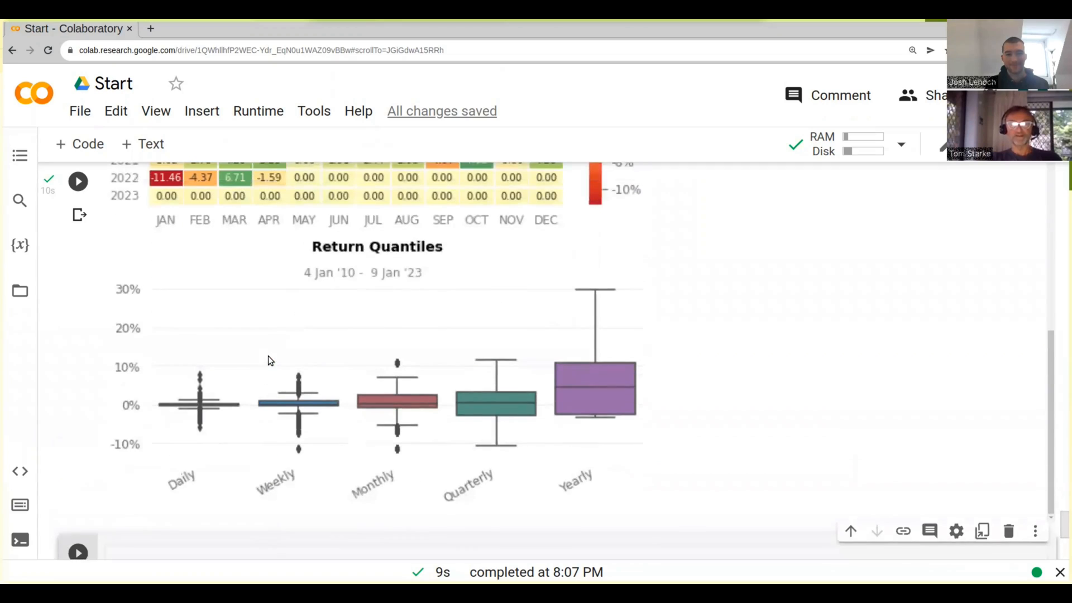
pyautogui.scroll(-3)
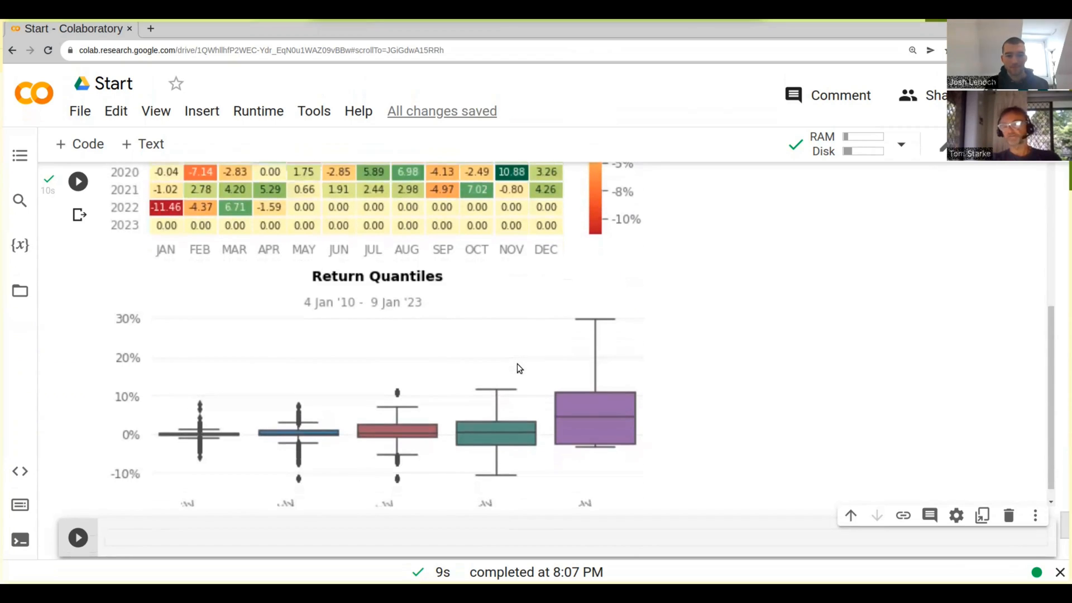
pyautogui.scroll(-3)
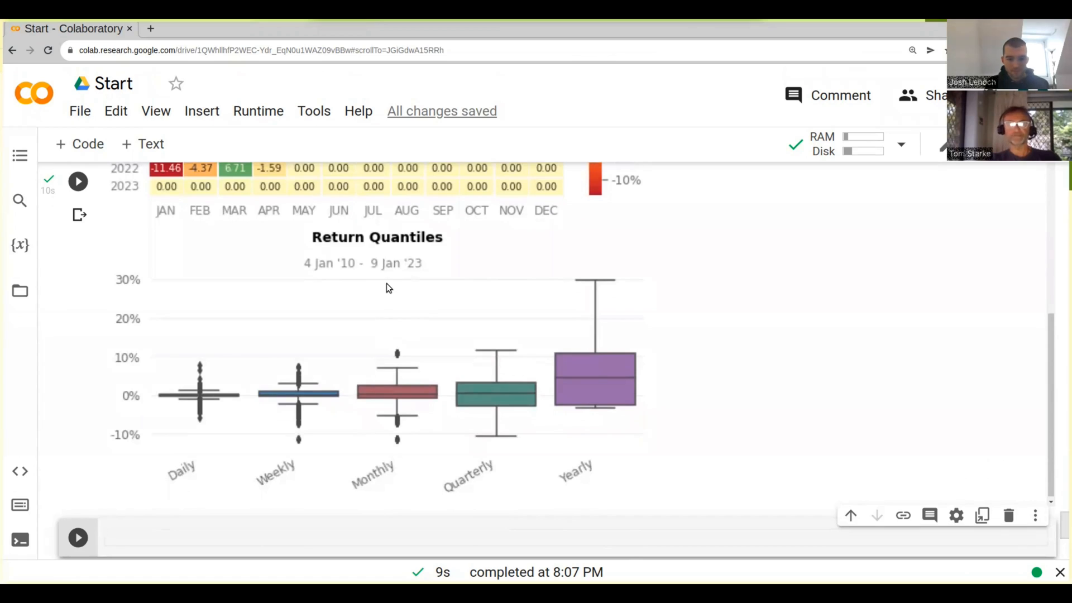
pyautogui.moveTo(577, 393)
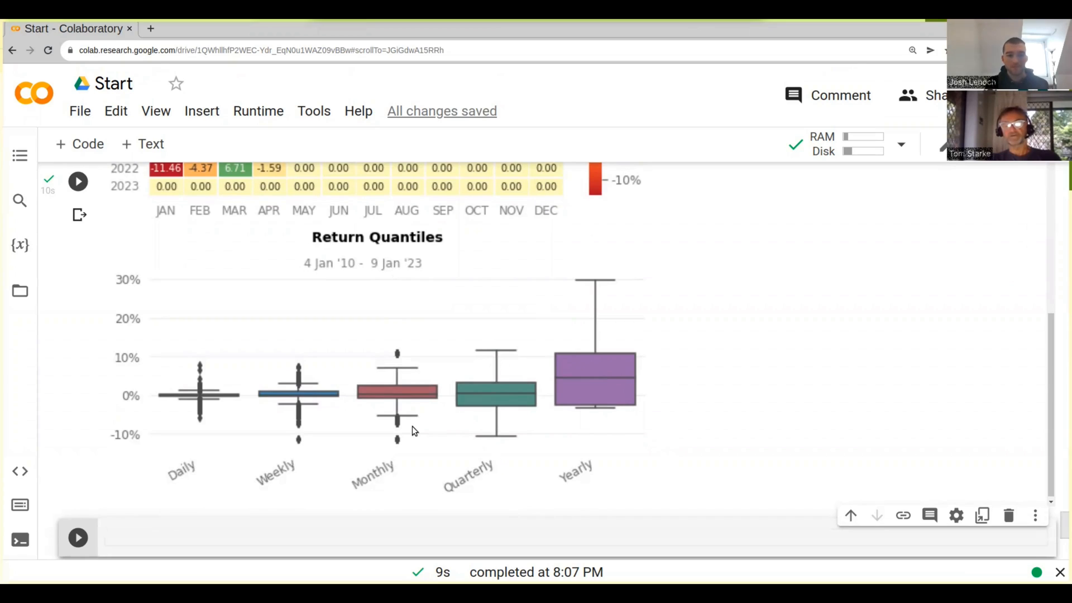
pyautogui.moveTo(596, 327)
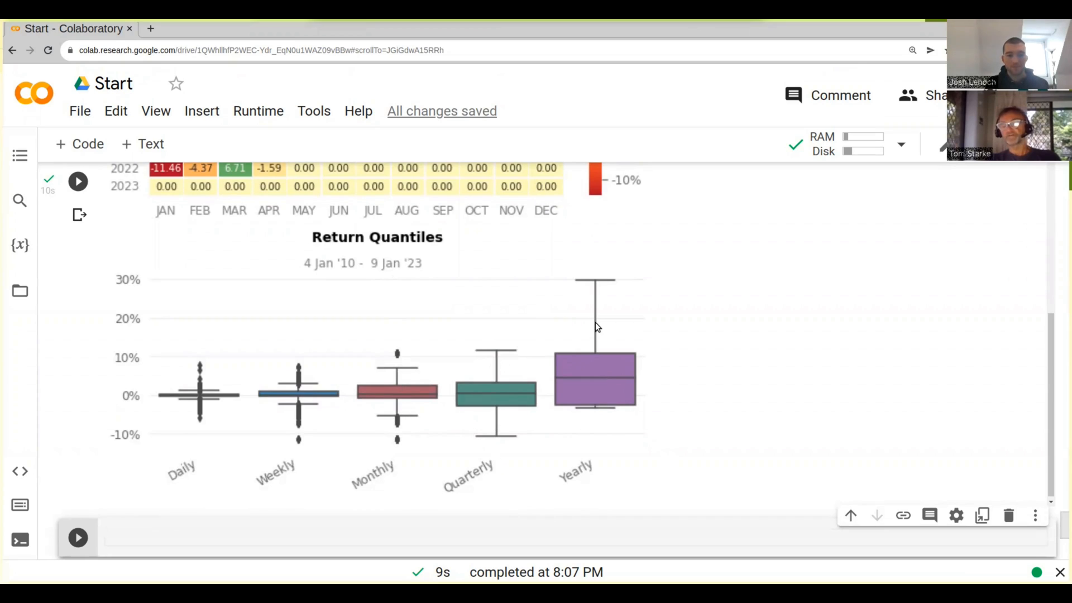
pyautogui.moveTo(595, 366)
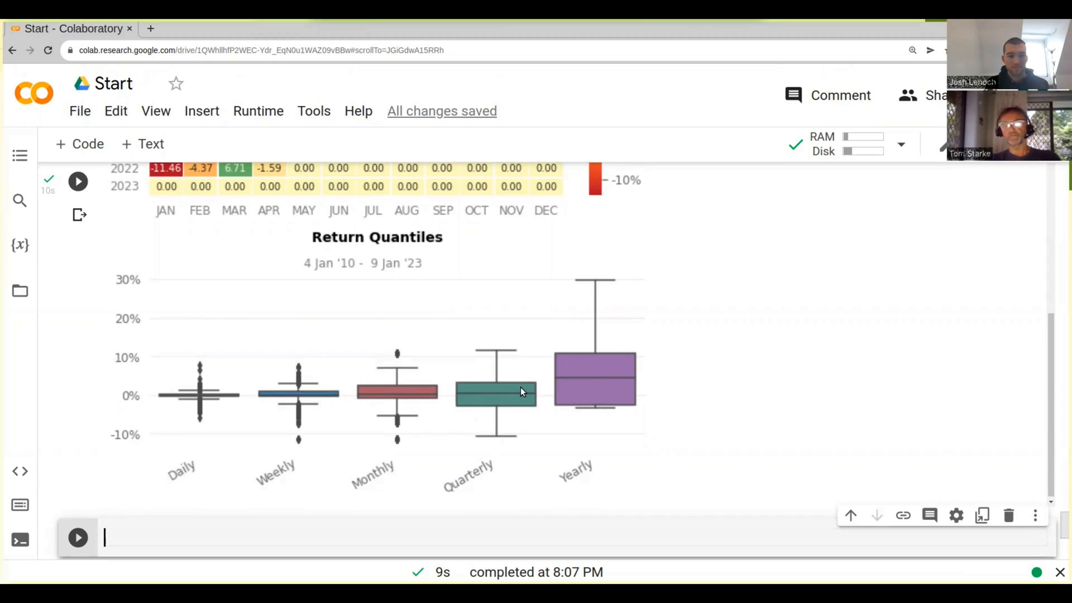
pyautogui.moveTo(513, 403)
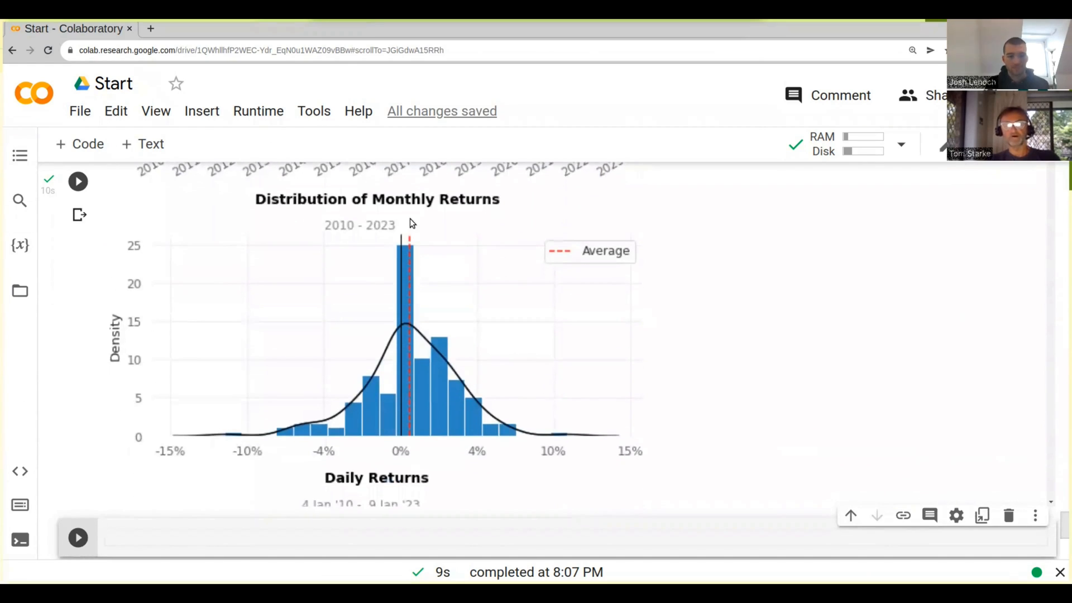
pyautogui.scroll(-3)
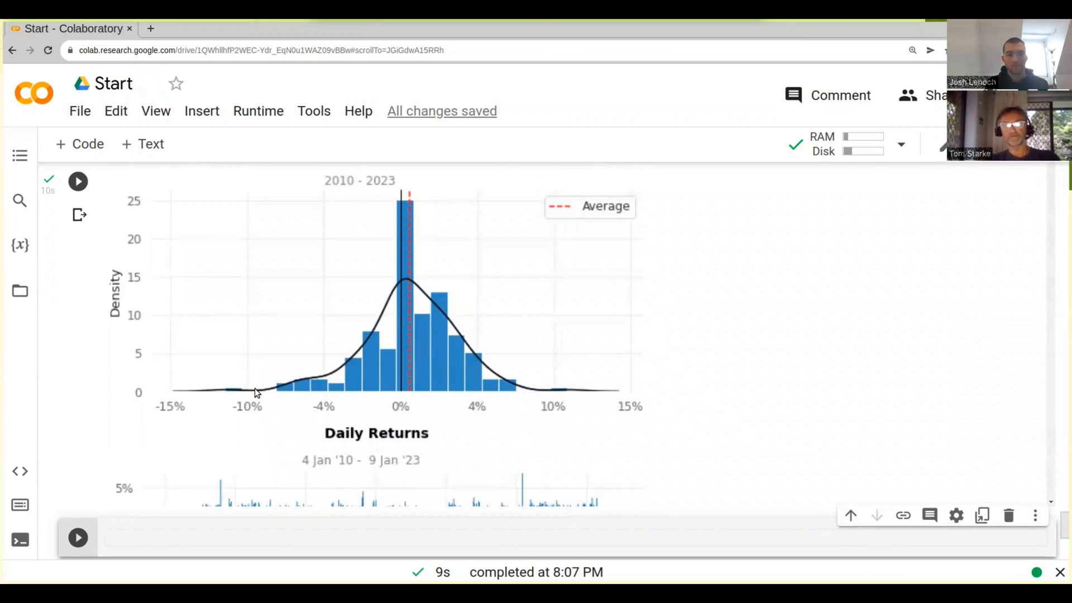
pyautogui.moveTo(560, 395)
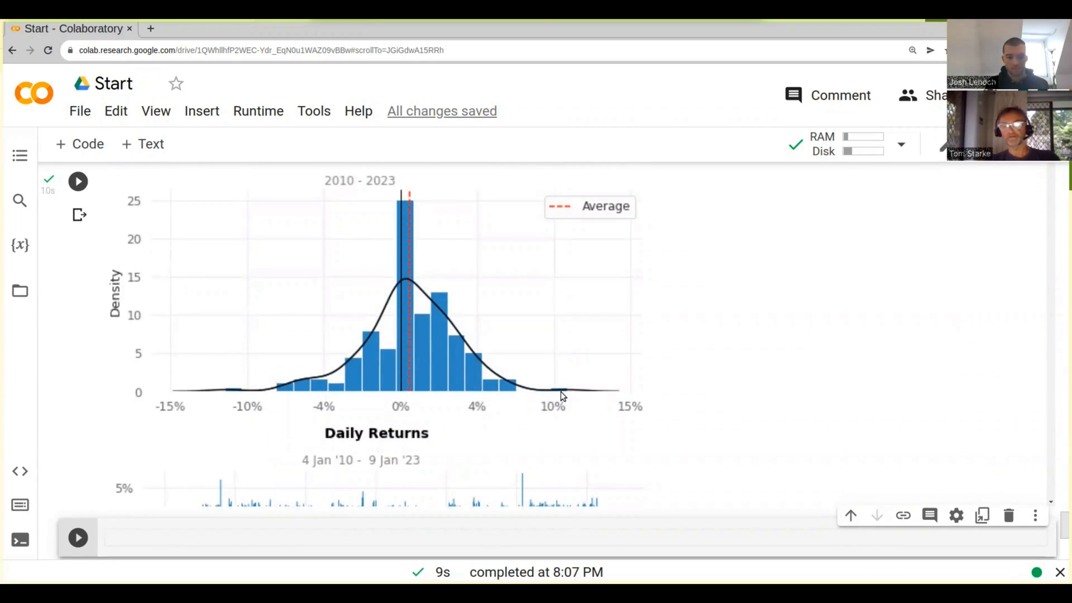
pyautogui.scroll(-3)
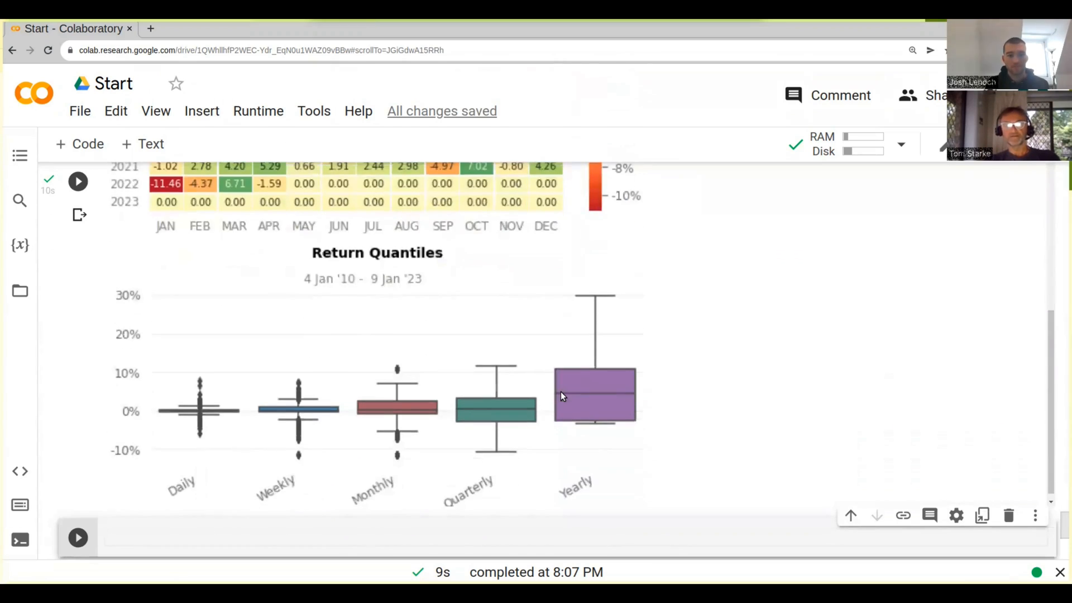
pyautogui.moveTo(398, 409)
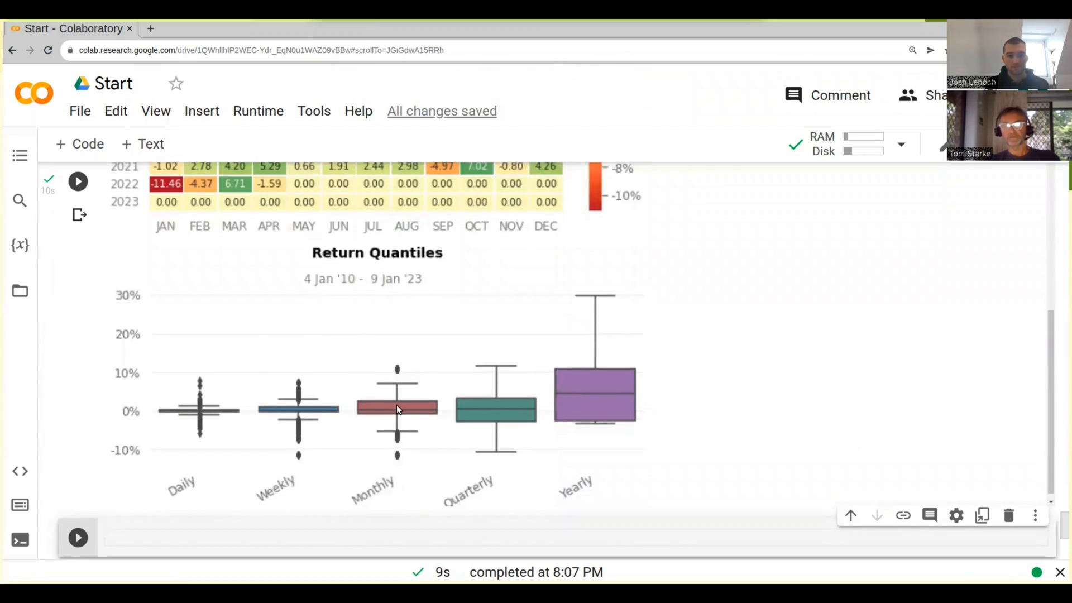
pyautogui.moveTo(367, 409)
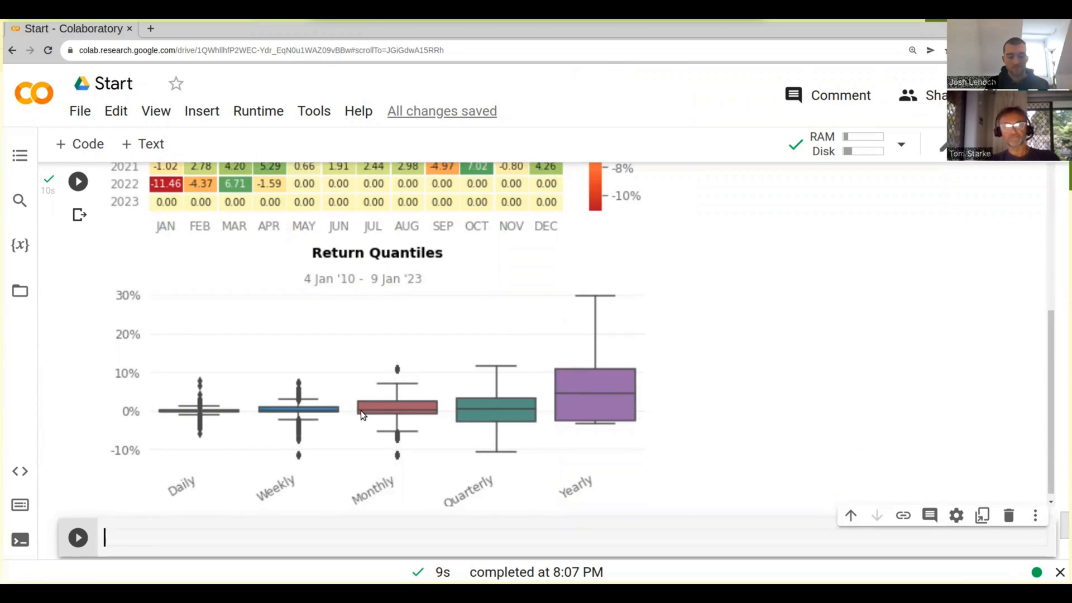
pyautogui.moveTo(432, 416)
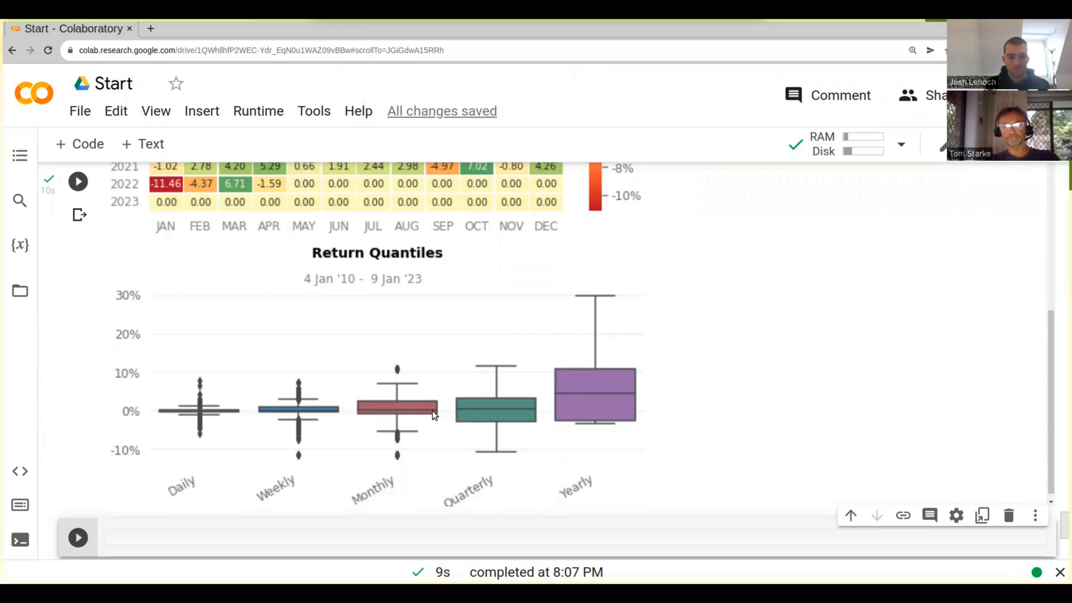
pyautogui.moveTo(399, 374)
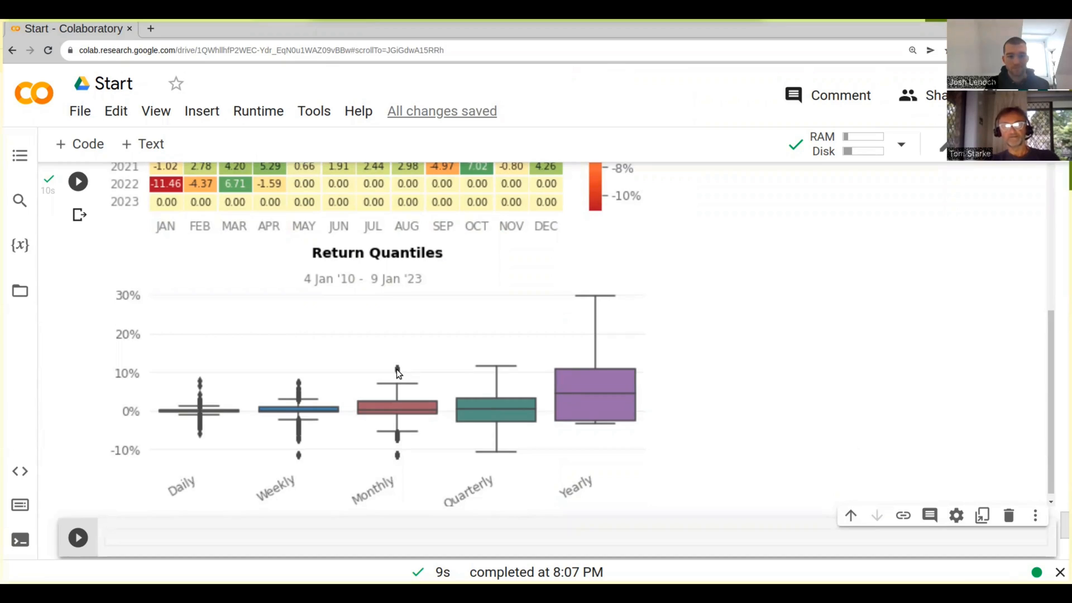
pyautogui.moveTo(398, 459)
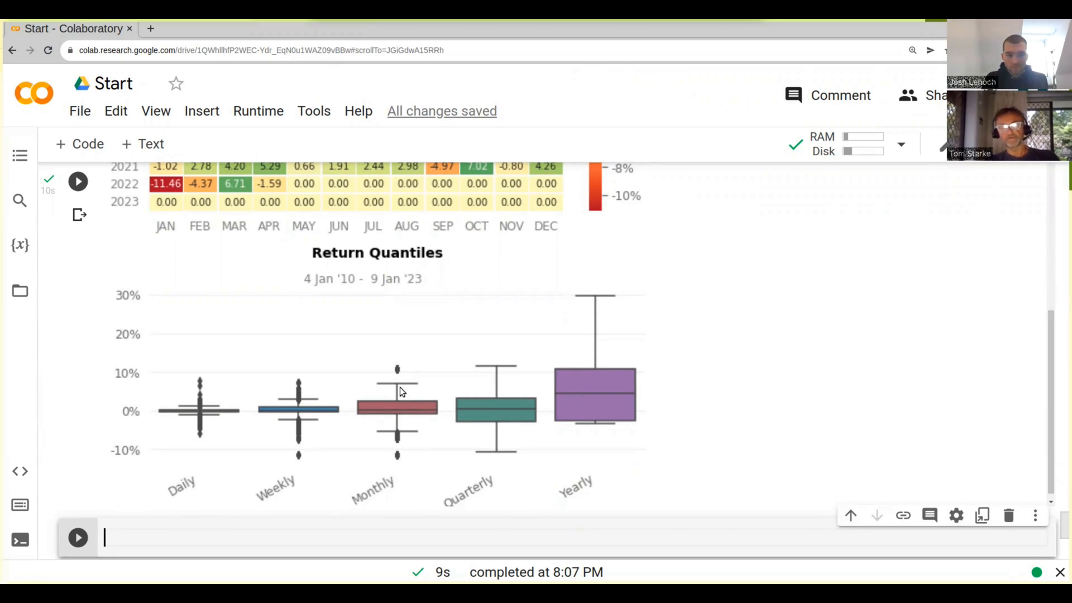
pyautogui.moveTo(402, 438)
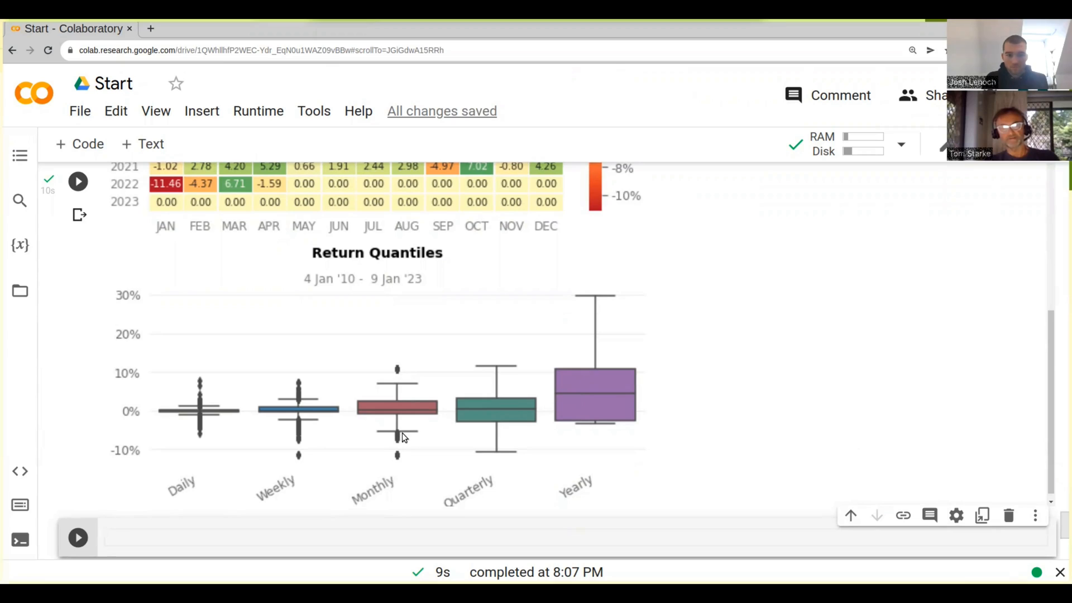
pyautogui.moveTo(385, 383)
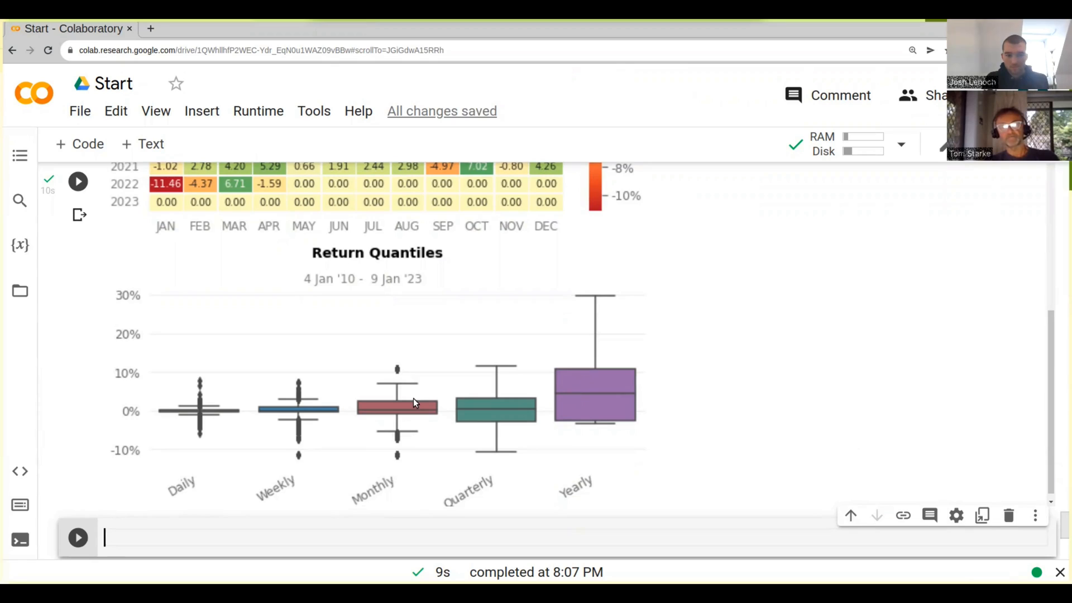
pyautogui.moveTo(413, 383)
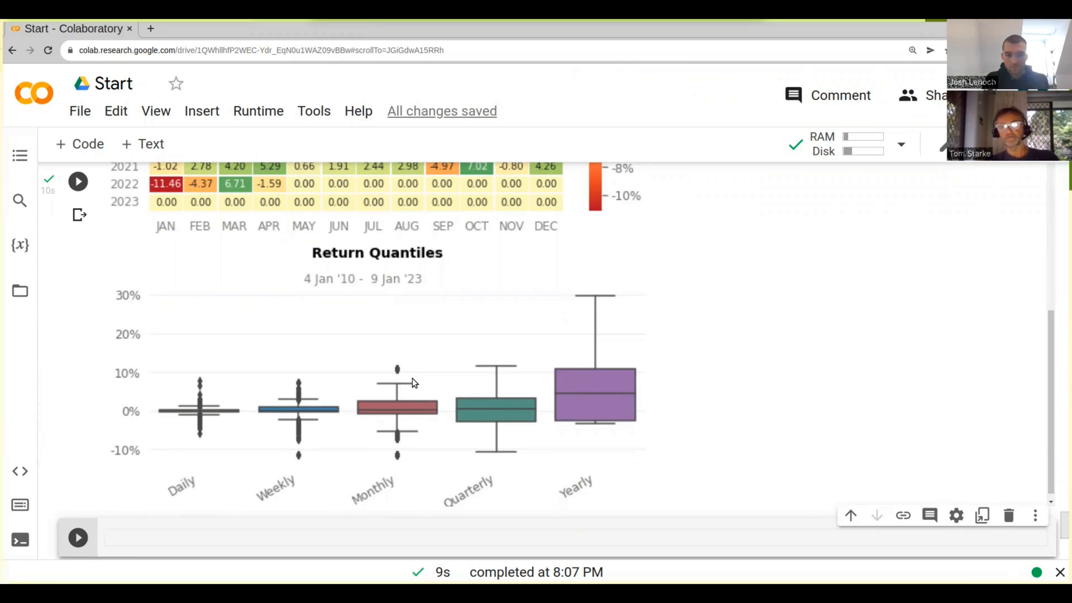
pyautogui.moveTo(399, 429)
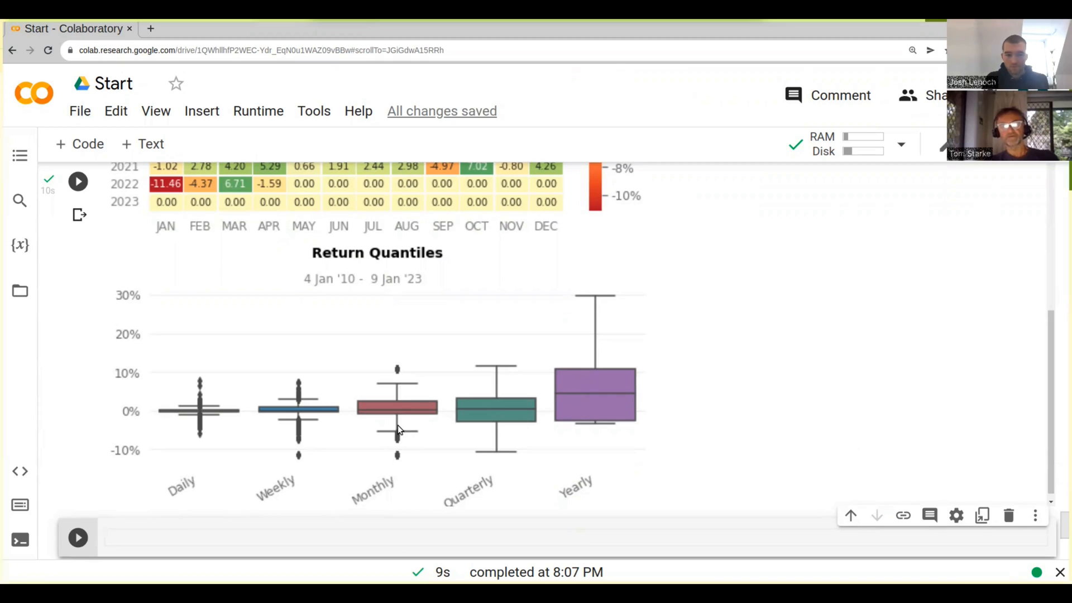
pyautogui.click(273, 538)
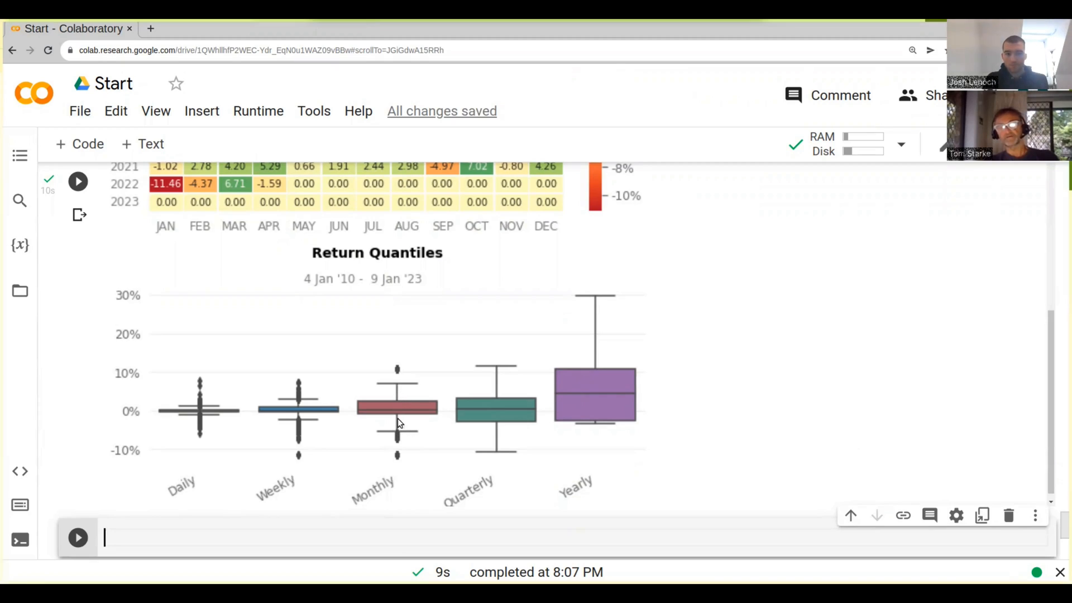
pyautogui.moveTo(408, 438)
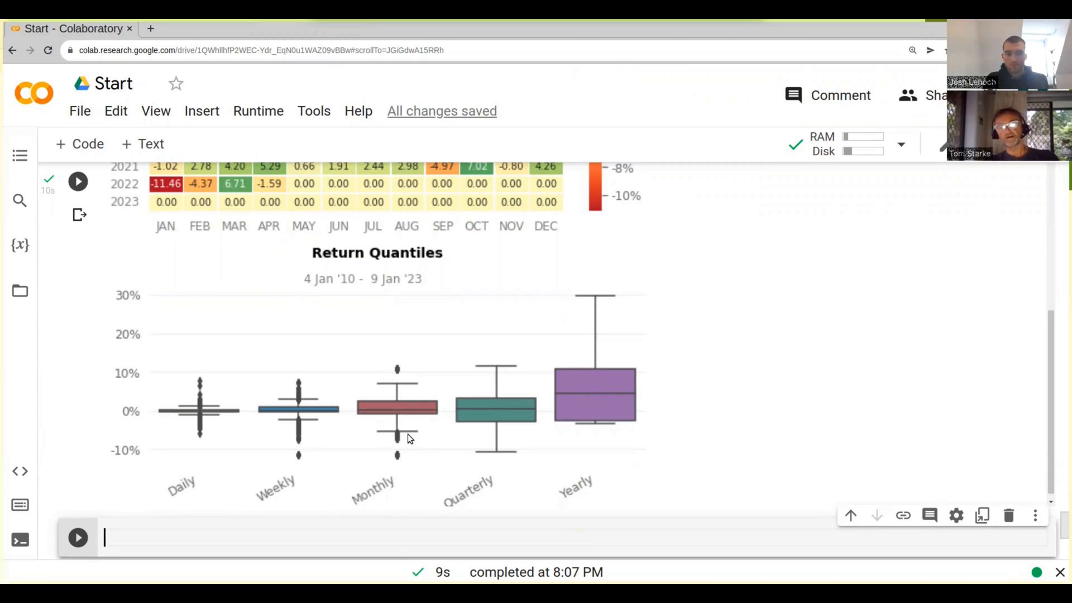
pyautogui.moveTo(403, 435)
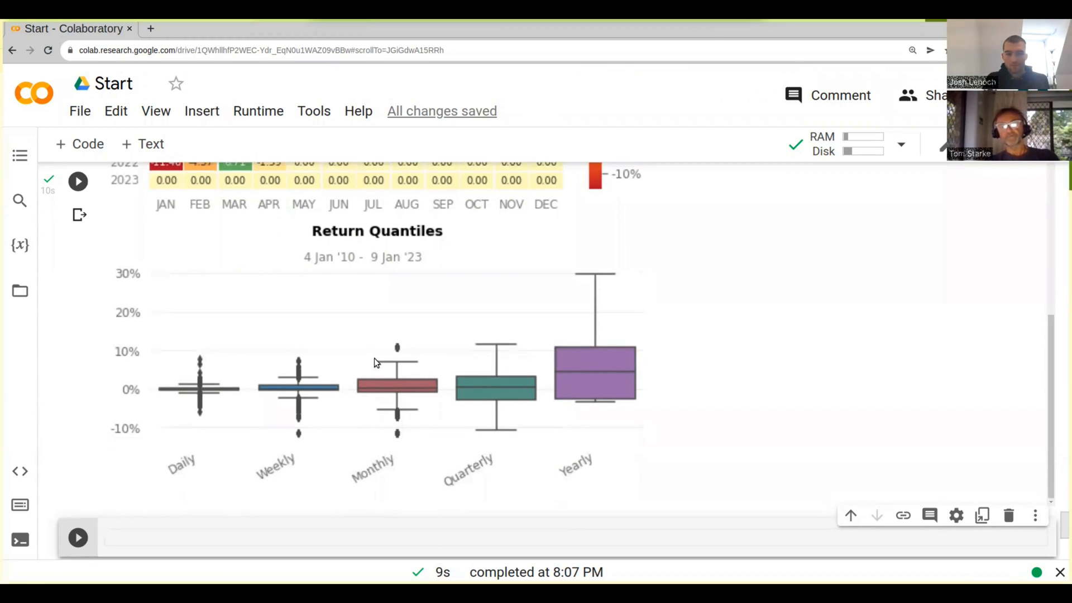
pyautogui.moveTo(424, 371)
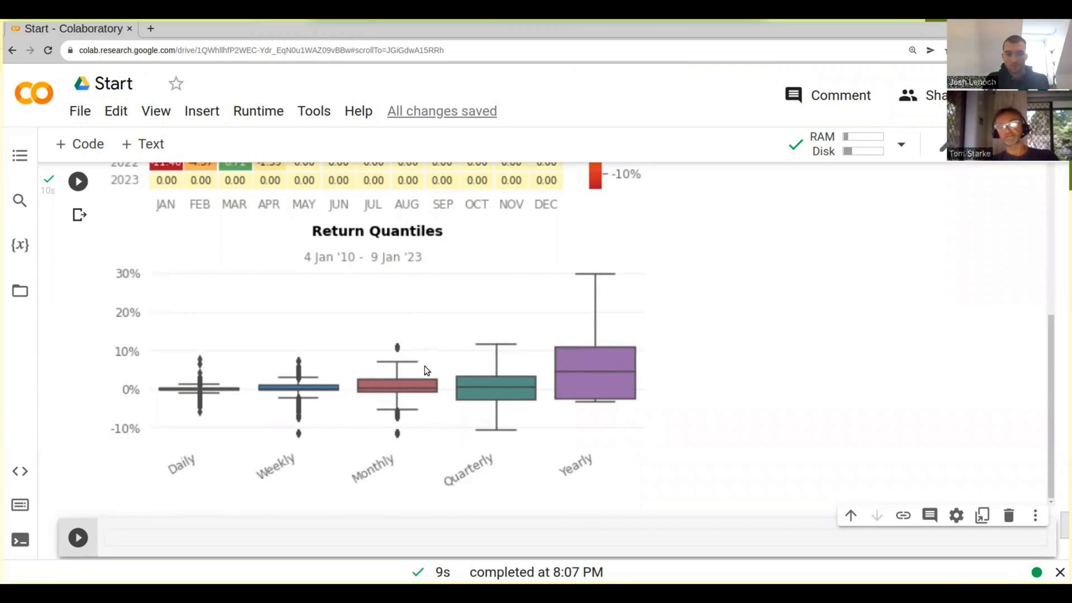
pyautogui.moveTo(407, 339)
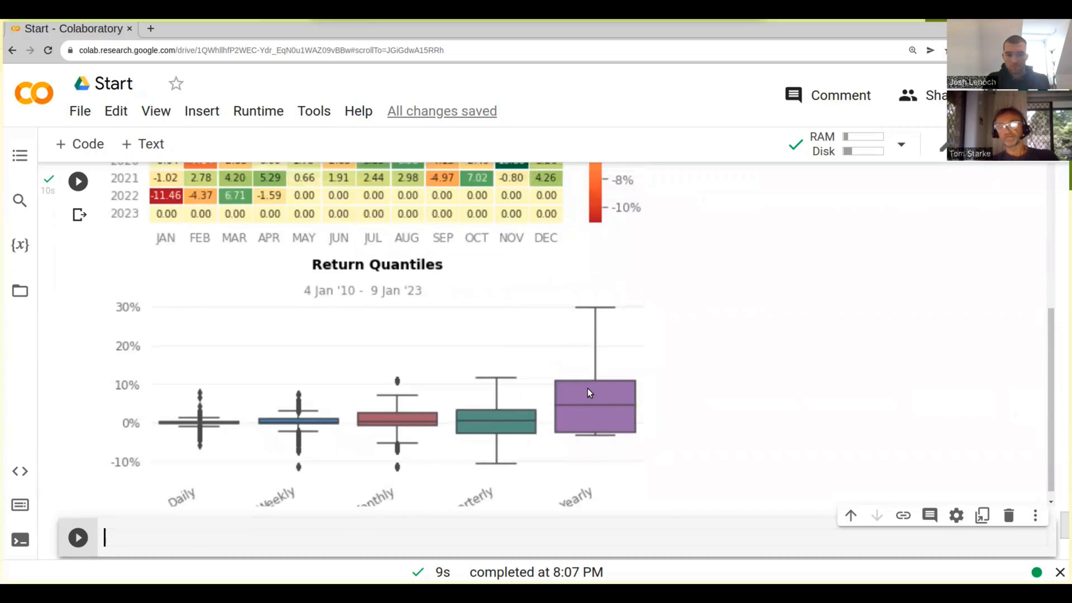
pyautogui.moveTo(595, 309)
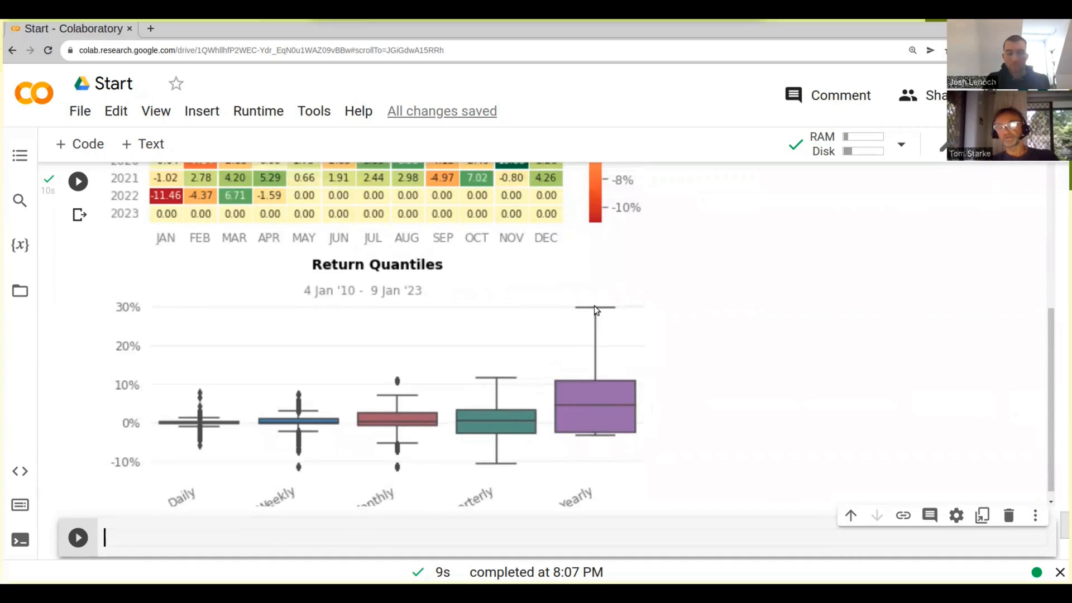
pyautogui.moveTo(605, 441)
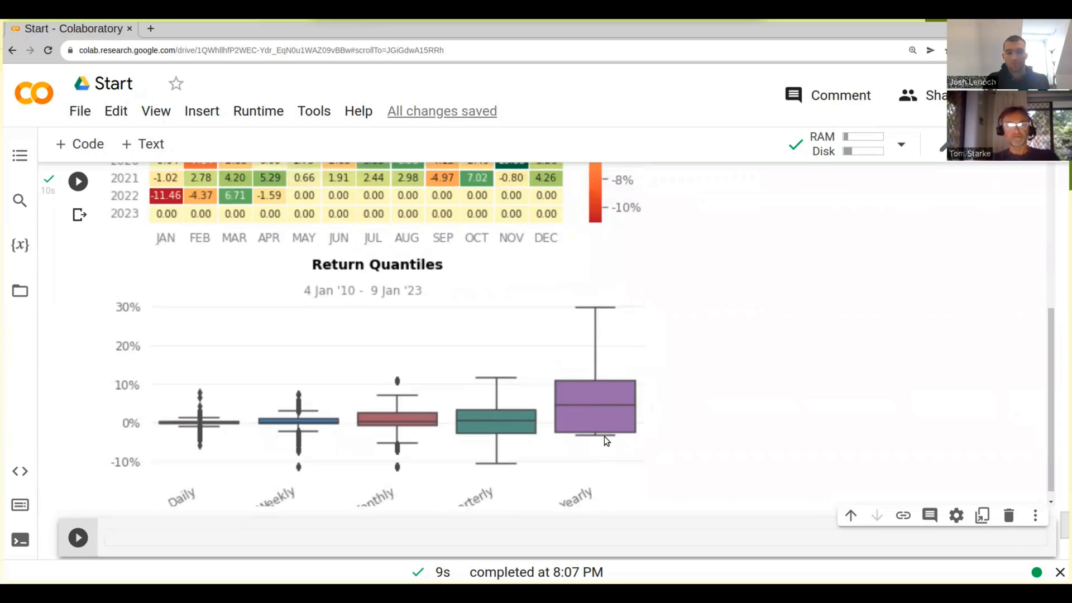
pyautogui.moveTo(203, 396)
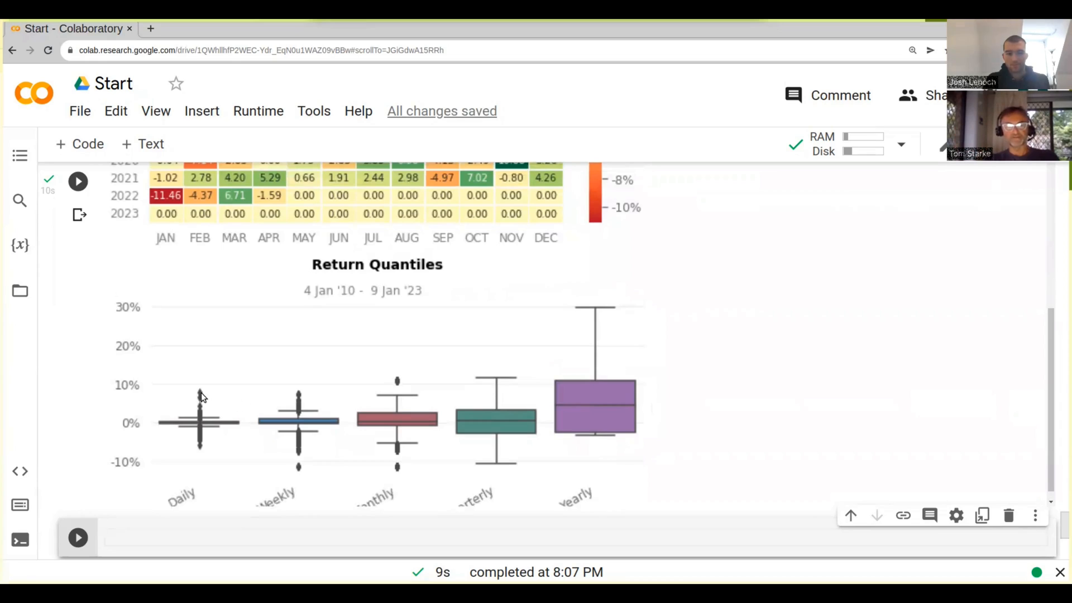
pyautogui.moveTo(197, 432)
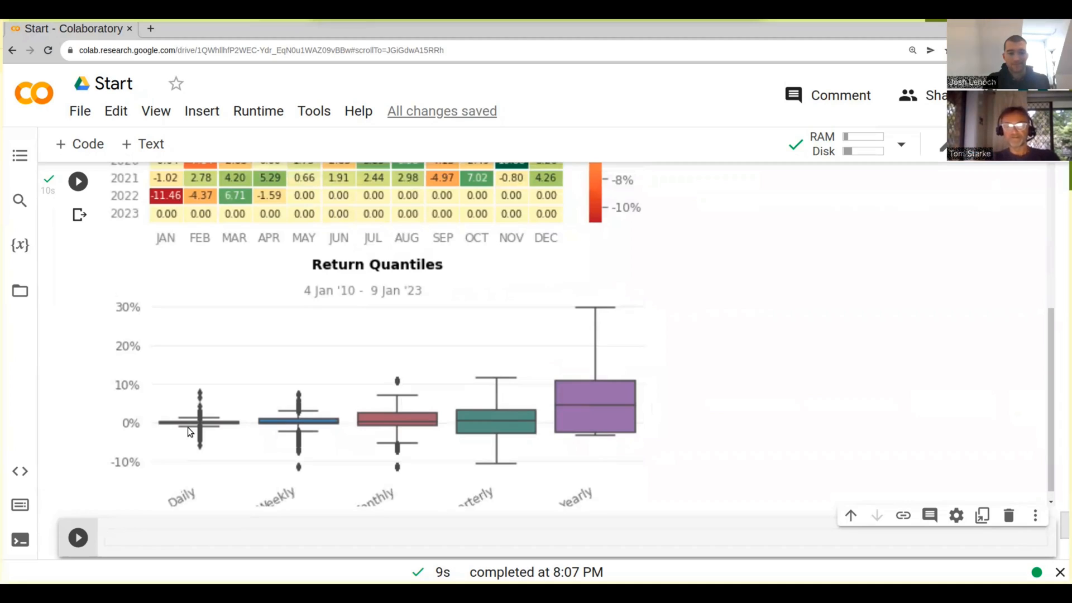
pyautogui.moveTo(576, 409)
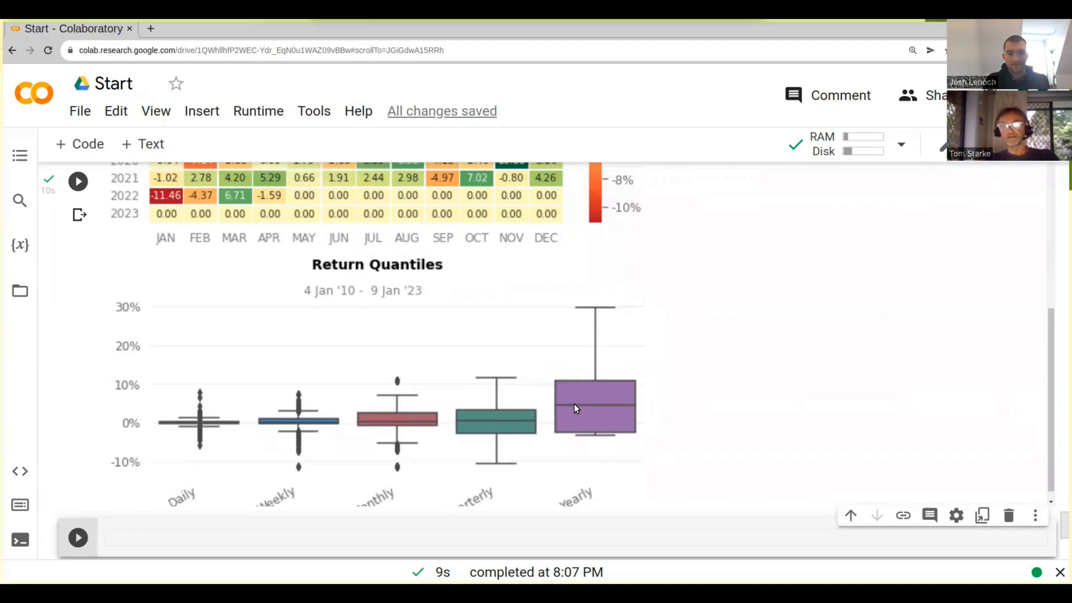
pyautogui.moveTo(609, 409)
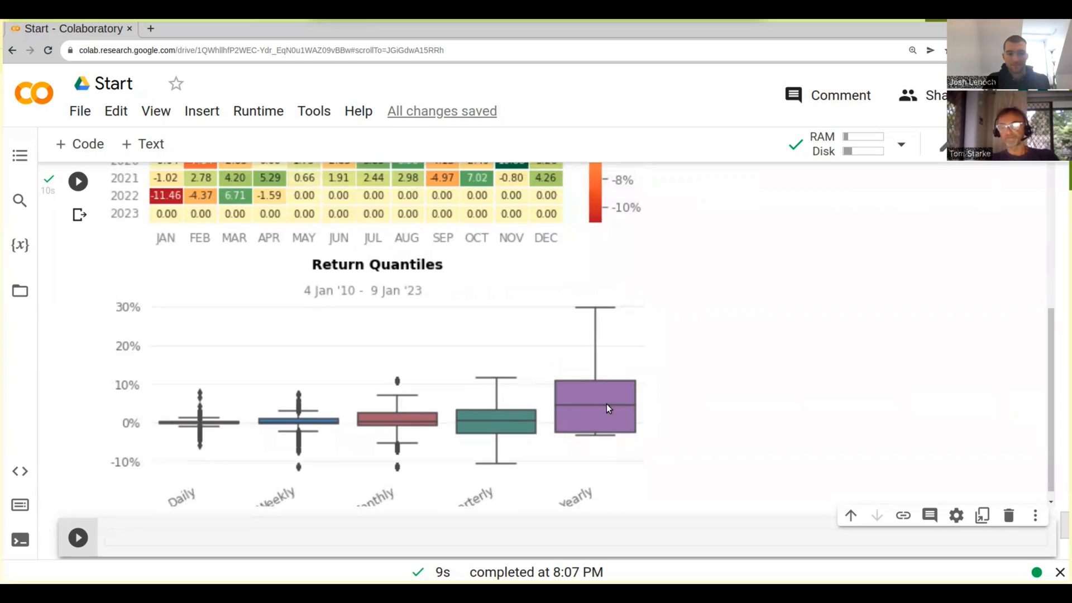
pyautogui.moveTo(608, 409)
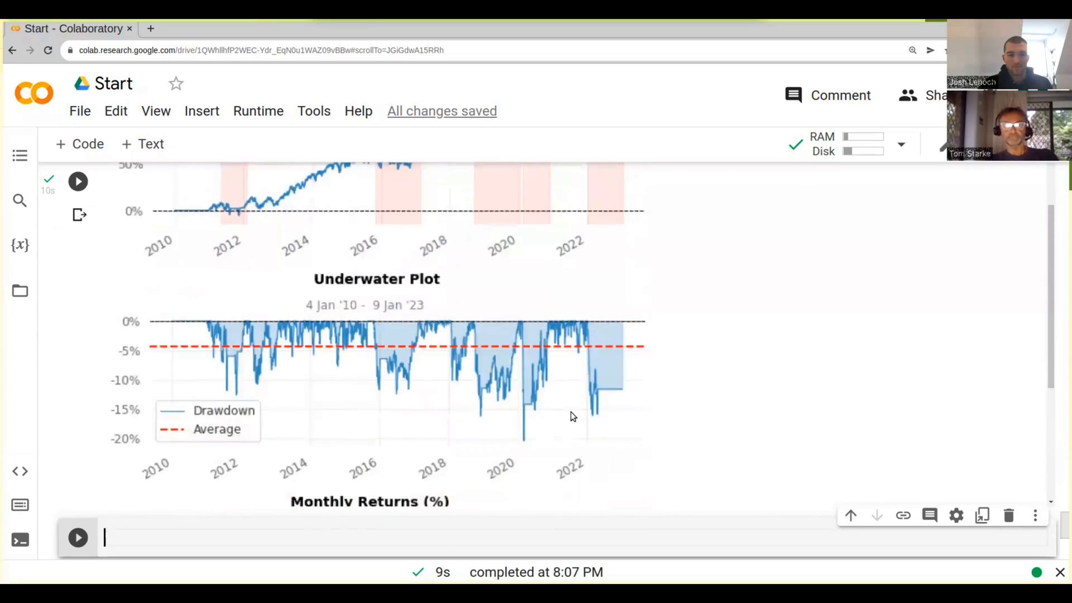
pyautogui.scroll(-3)
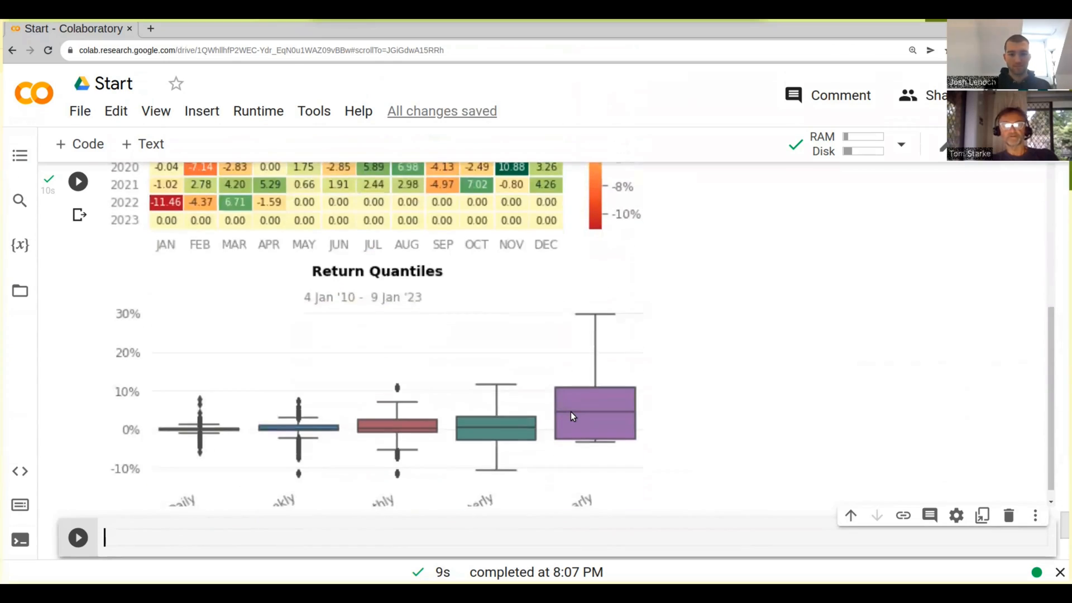
pyautogui.moveTo(488, 408)
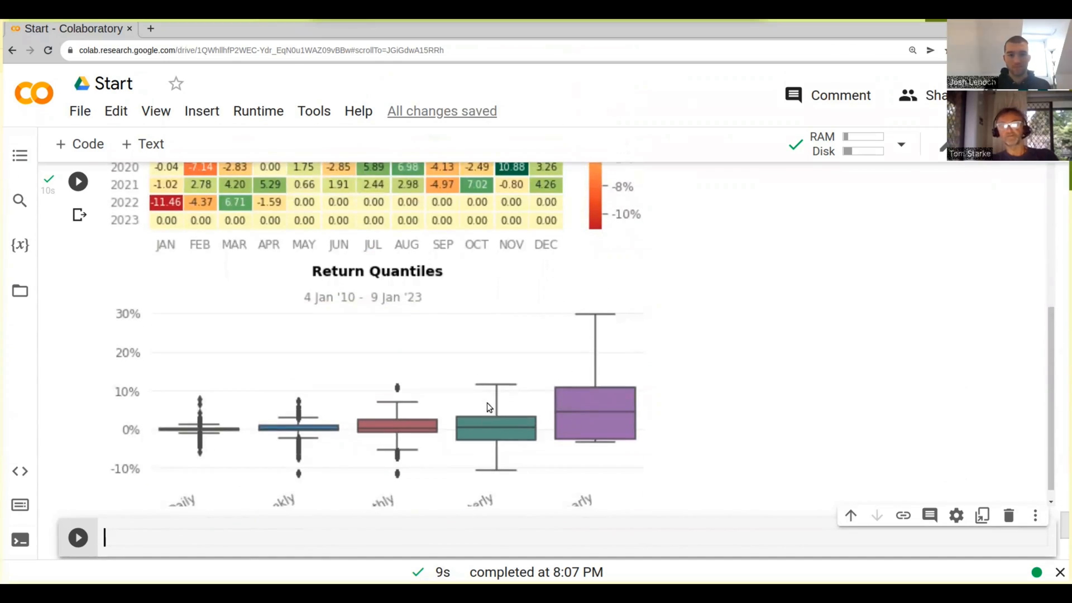
pyautogui.moveTo(515, 400)
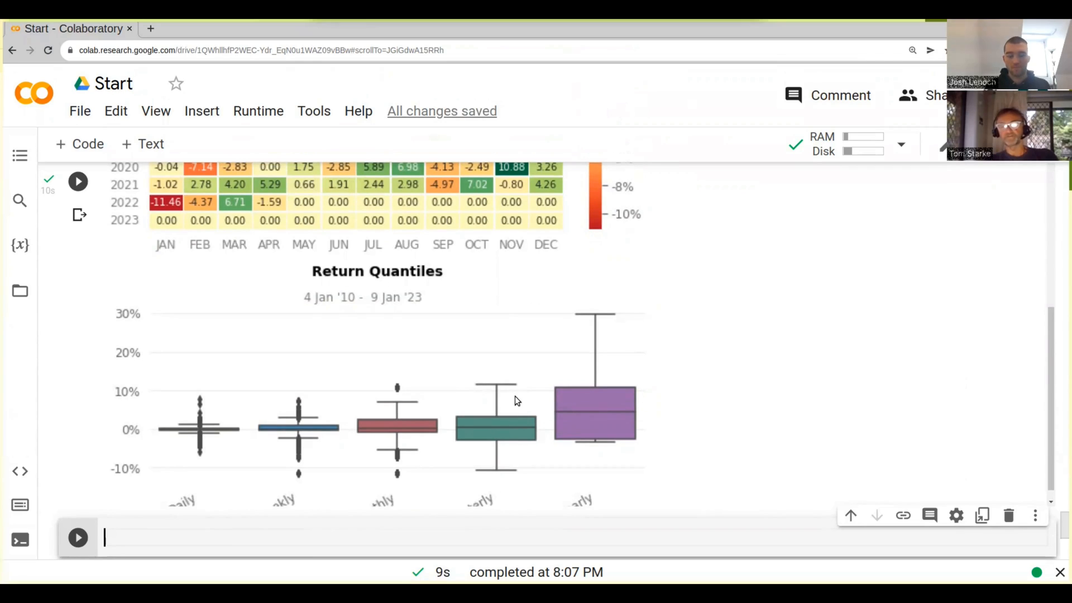
pyautogui.scroll(-3)
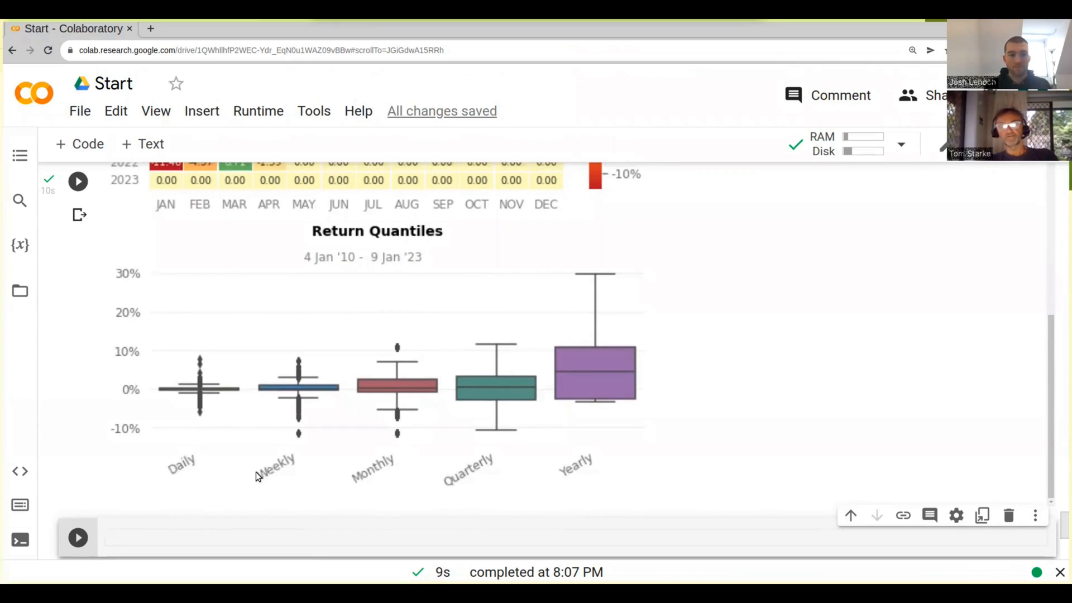
pyautogui.moveTo(418, 475)
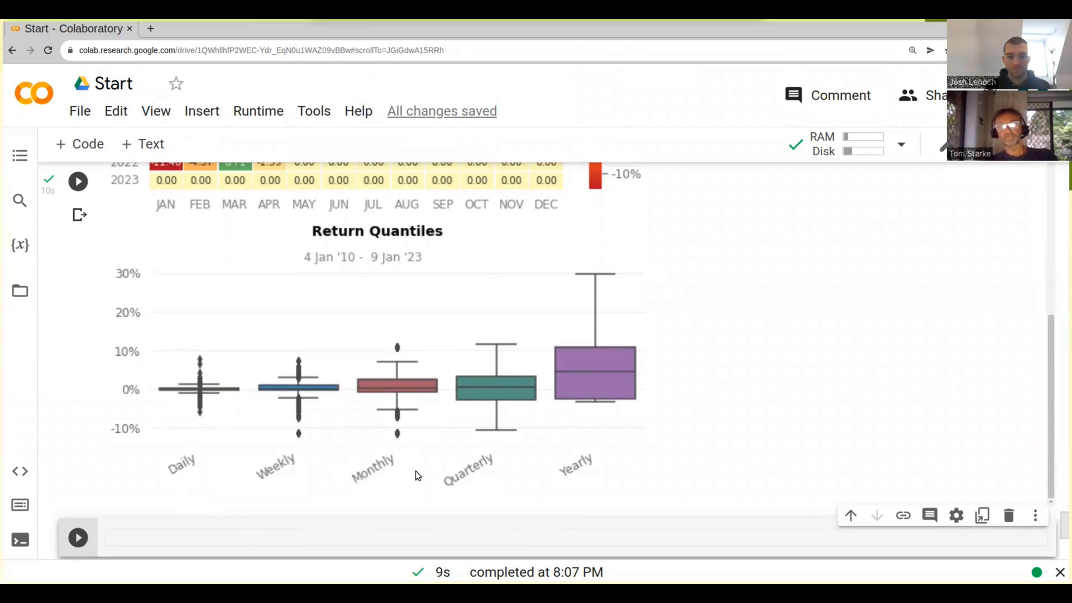
pyautogui.moveTo(529, 463)
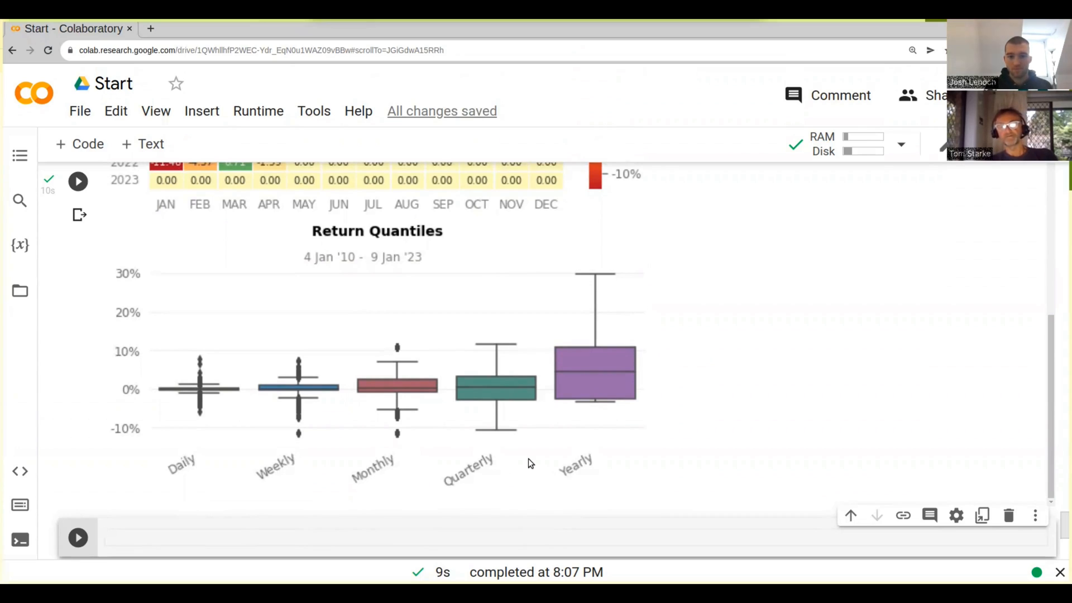
pyautogui.scroll(-3)
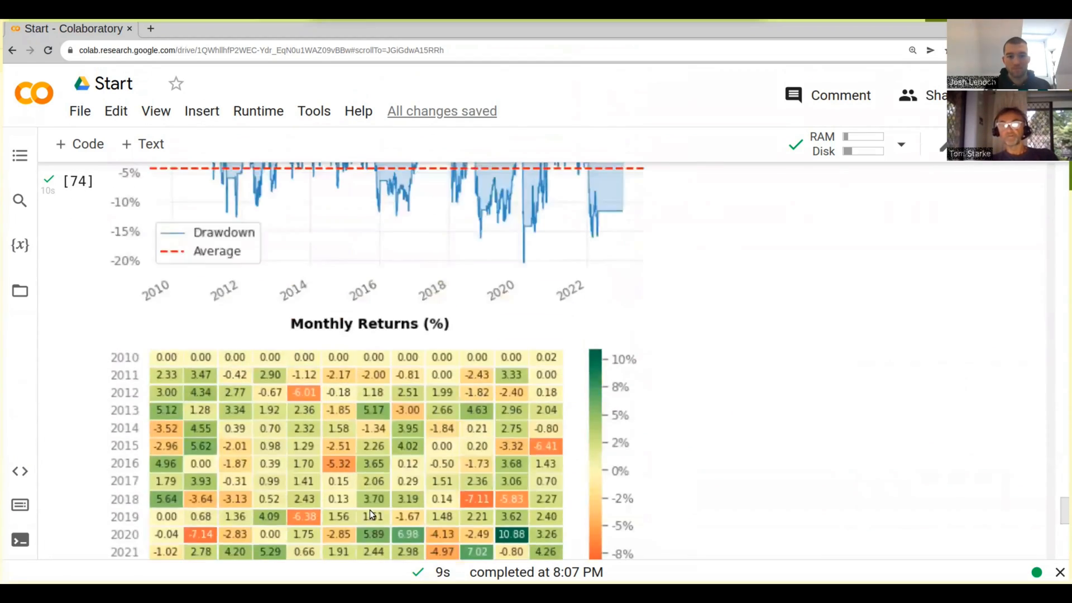
pyautogui.scroll(3)
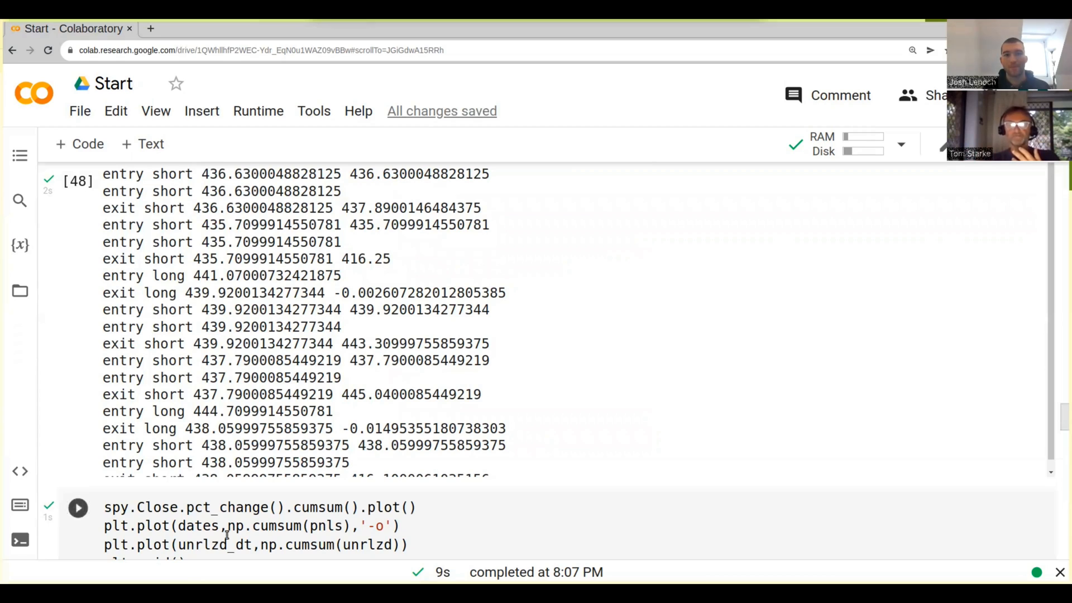
pyautogui.scroll(-3)
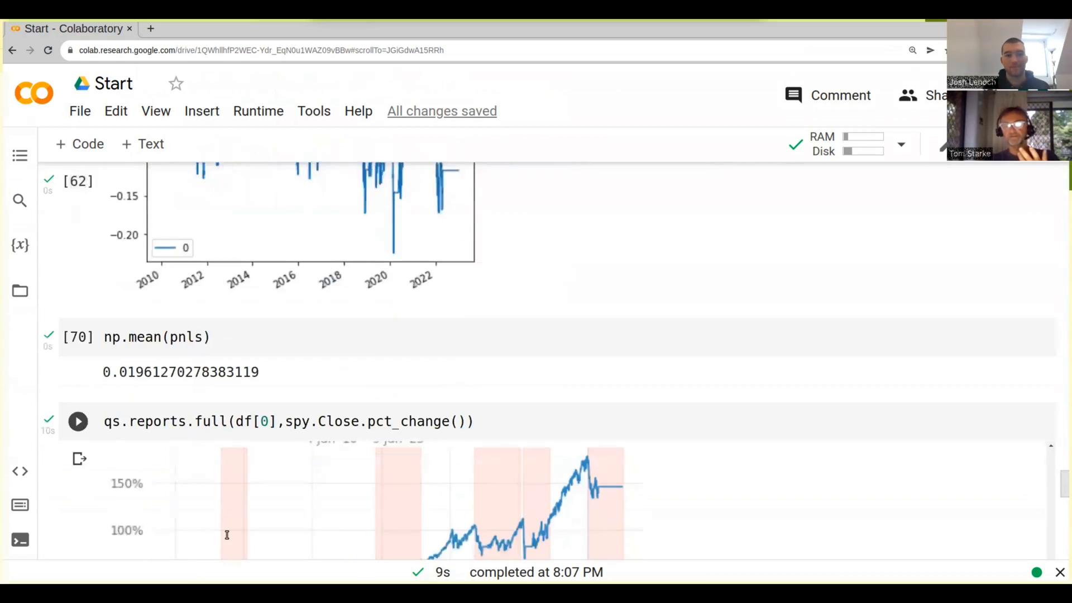
pyautogui.scroll(-3)
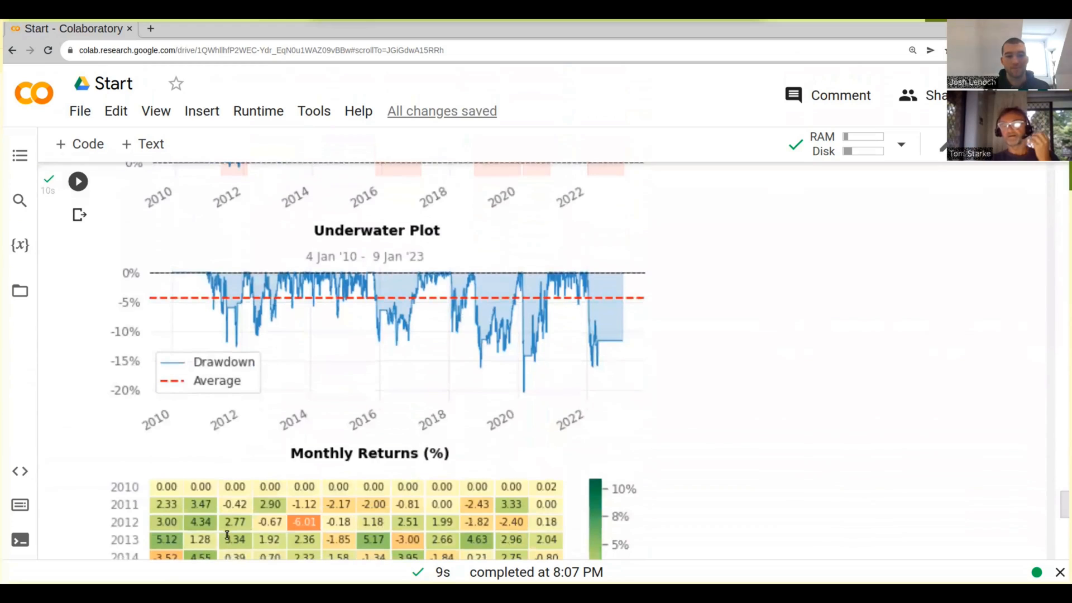
pyautogui.scroll(-3)
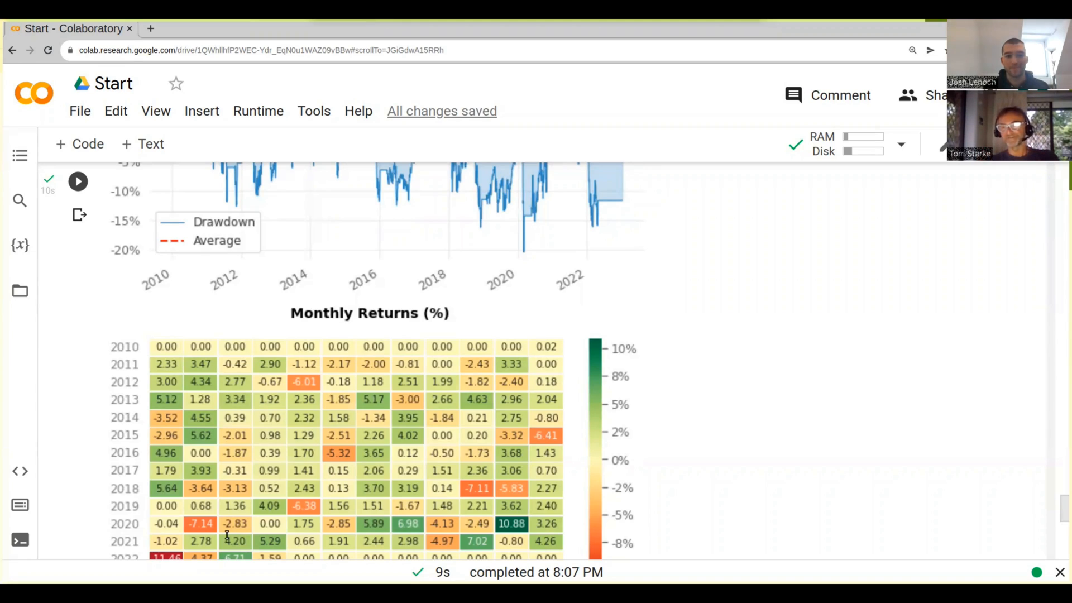
pyautogui.scroll(-3)
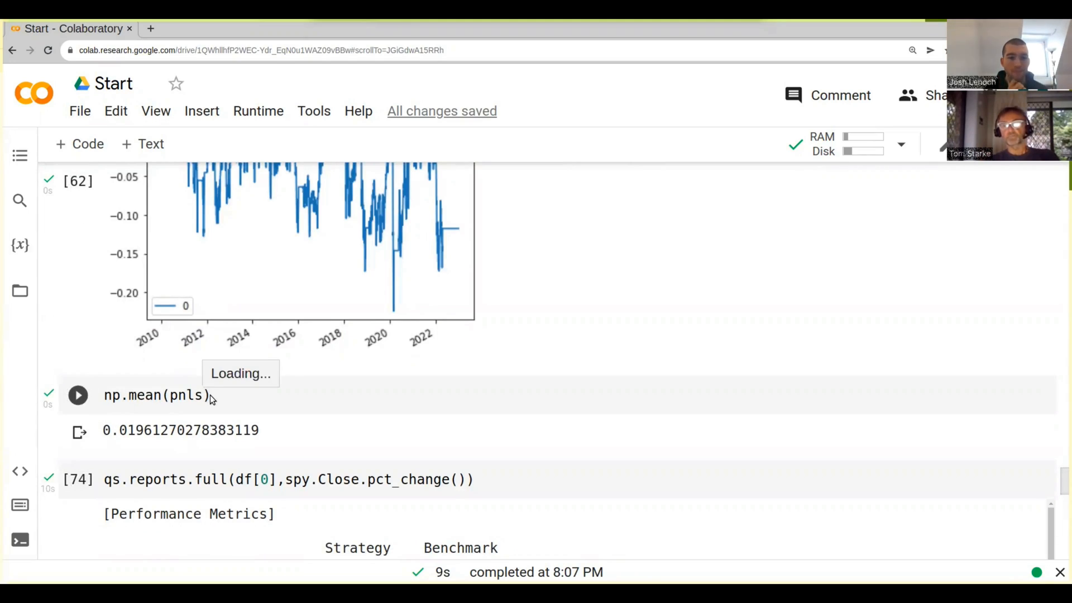
pyautogui.moveTo(184, 395)
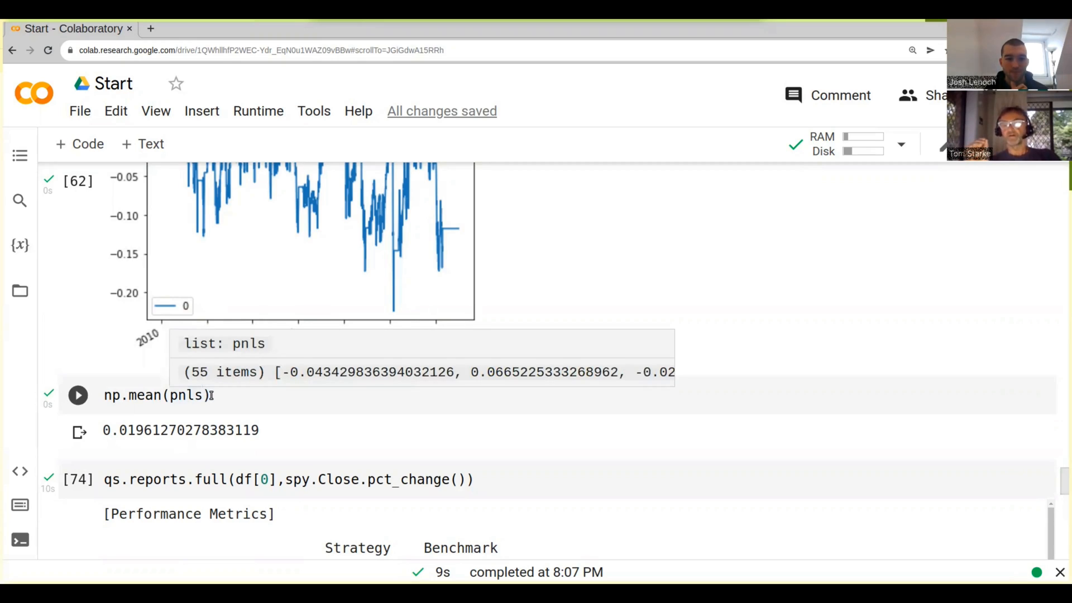